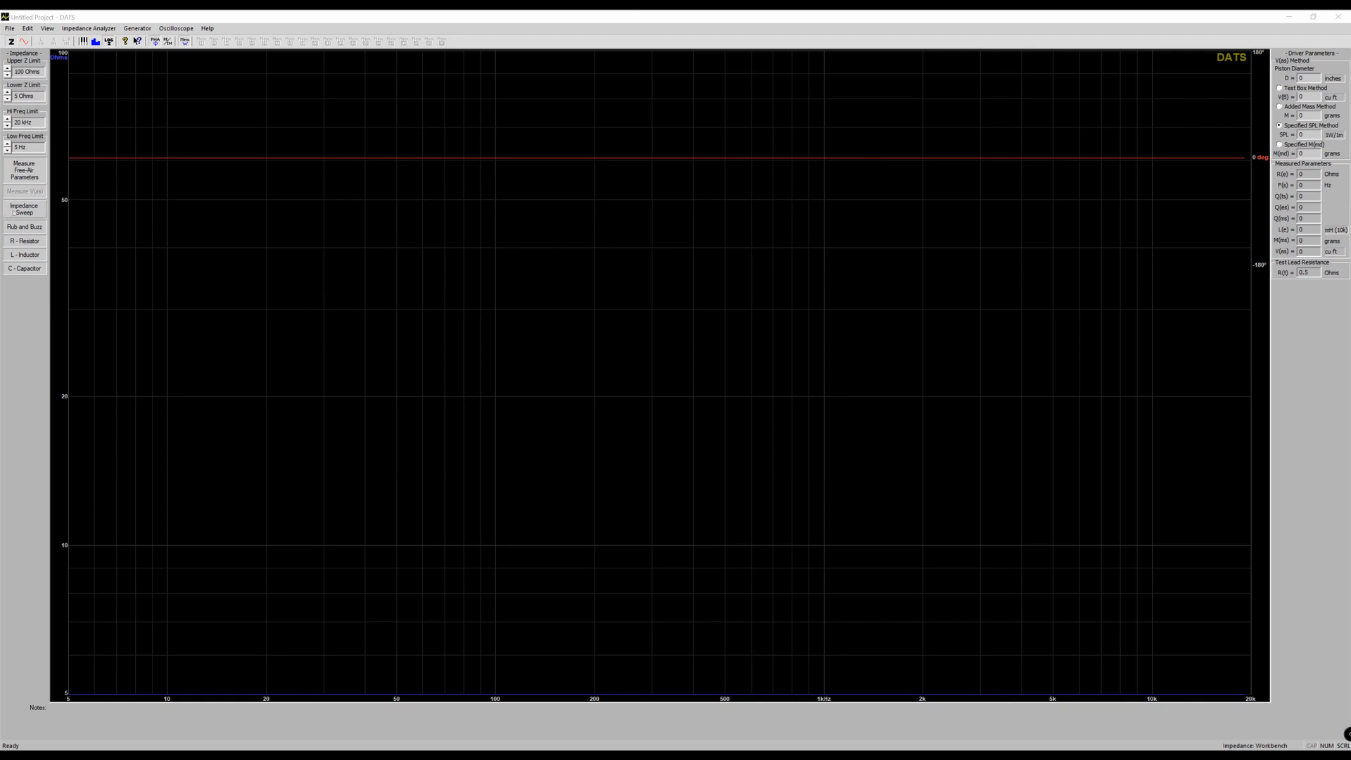
{"action": "mouse_move", "coordinate": [23, 226]}
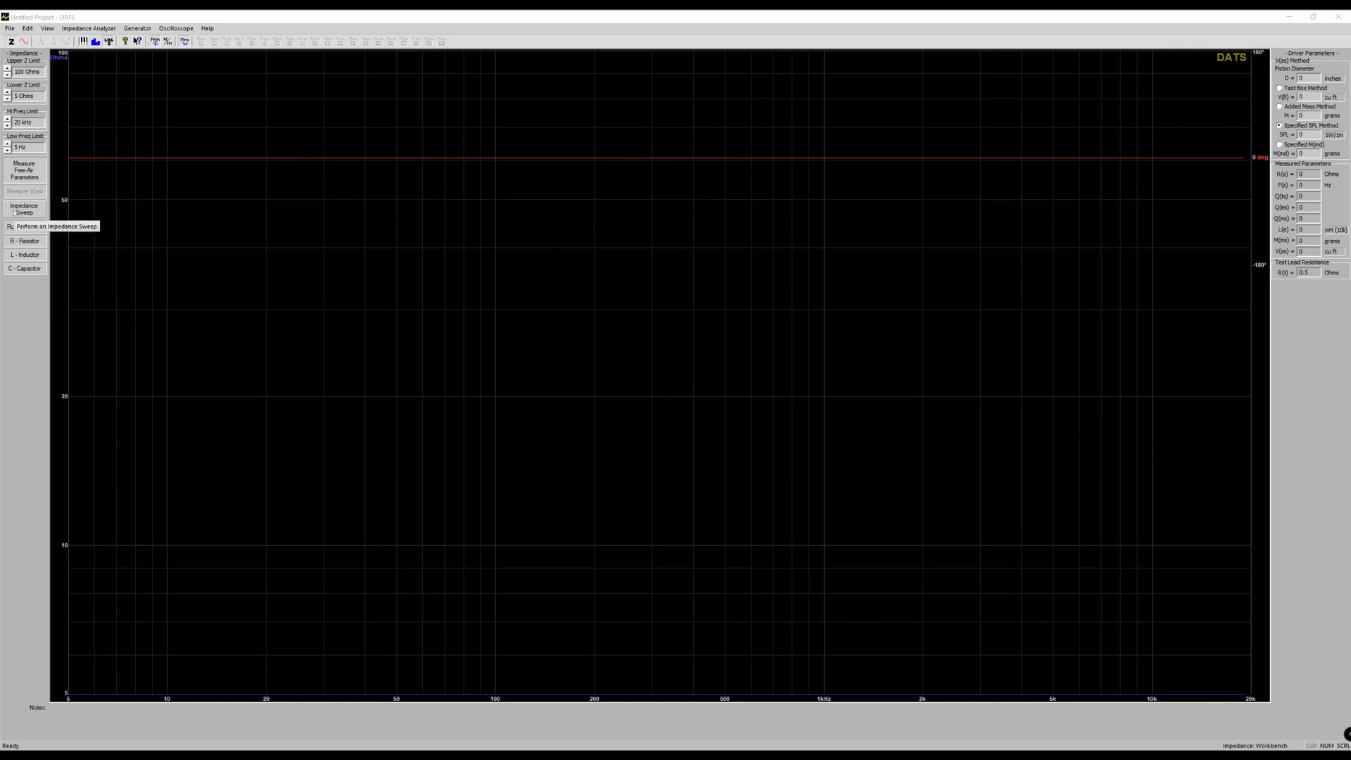
Run an impedance sweep on the driver, showing a resonance peak above 20 ohms near 130 Hz.
{"action": "left_click", "coordinate": [23, 208]}
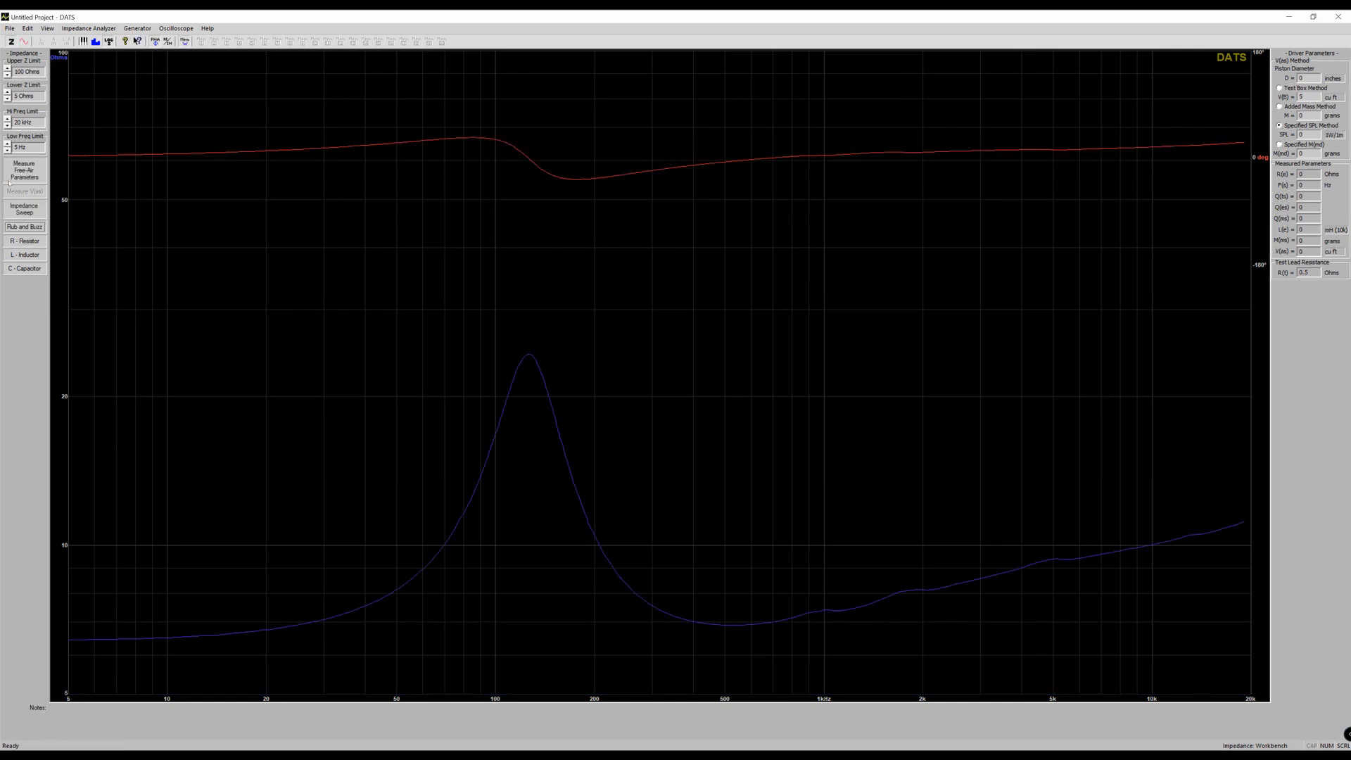
{"action": "mouse_move", "coordinate": [24, 170]}
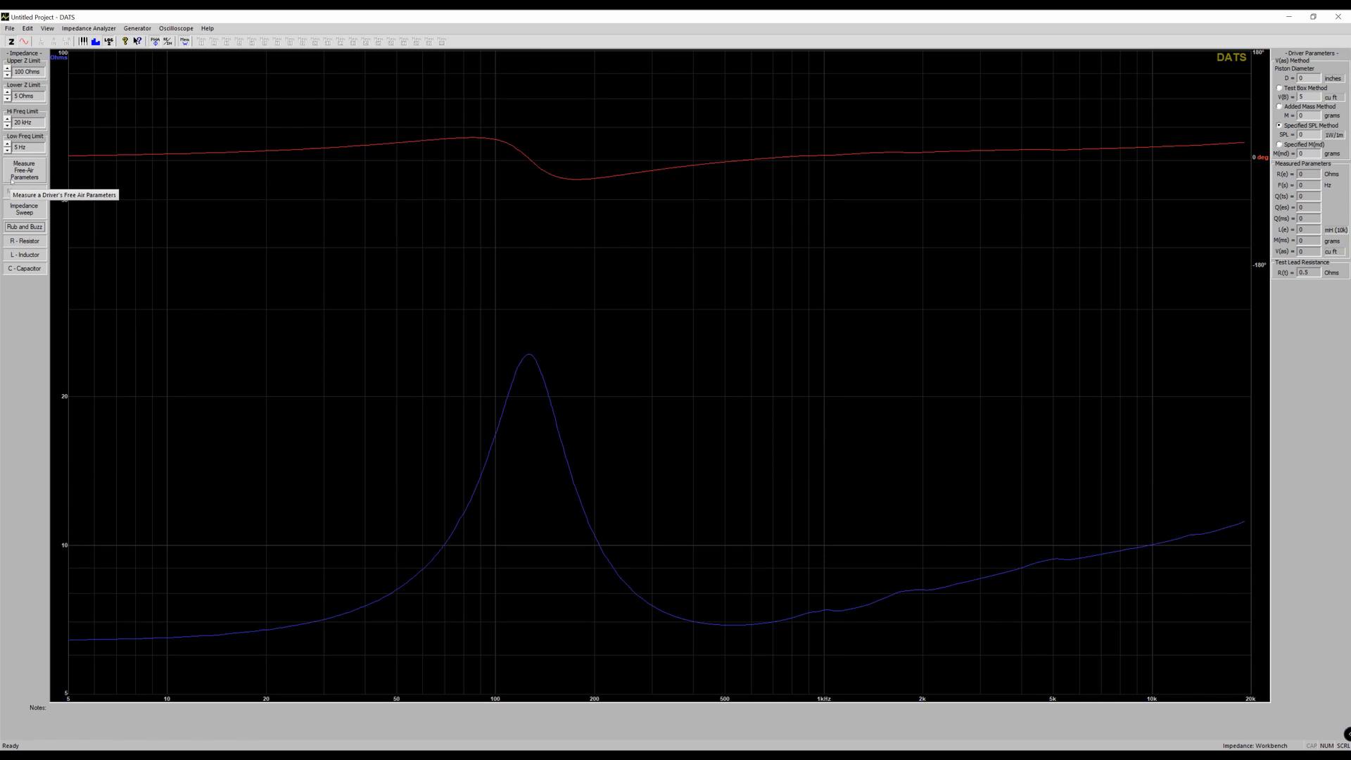
{"action": "mouse_move", "coordinate": [556, 339]}
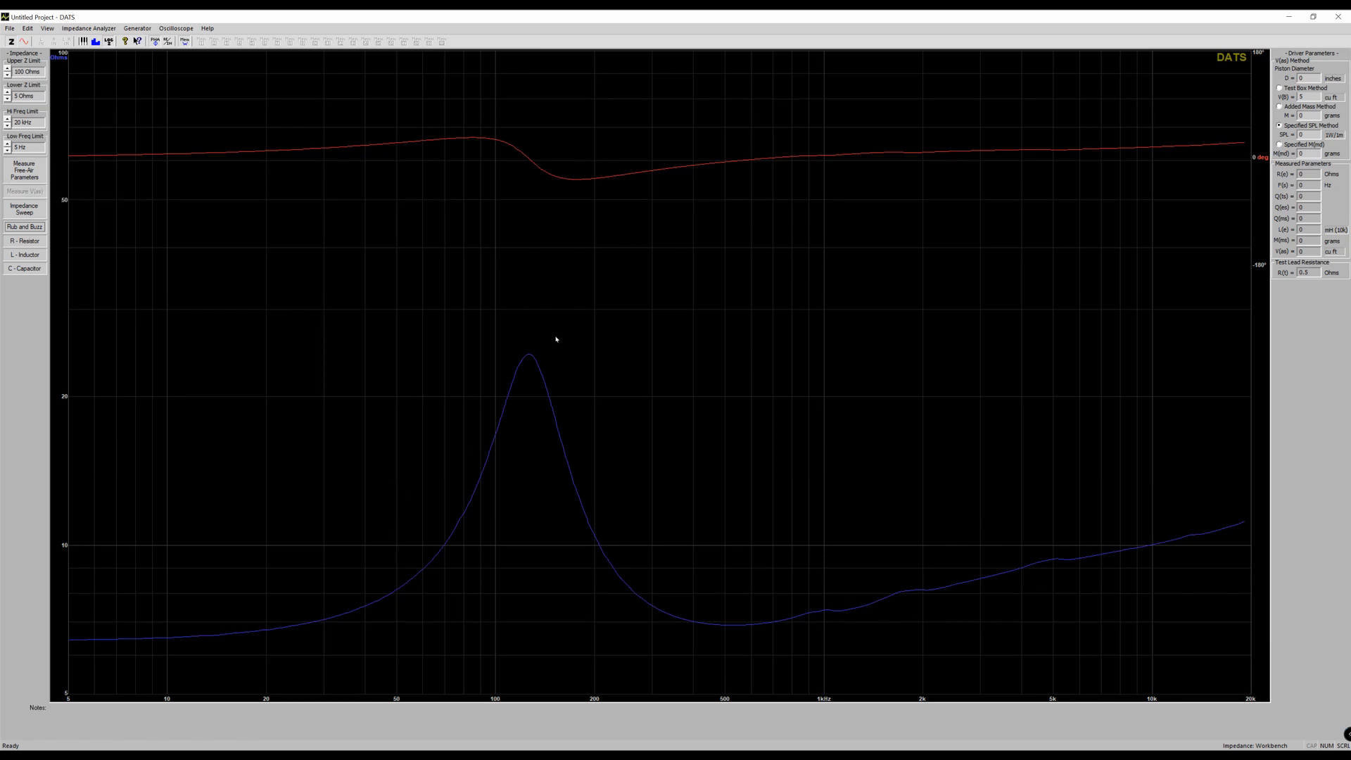
{"action": "mouse_move", "coordinate": [491, 363]}
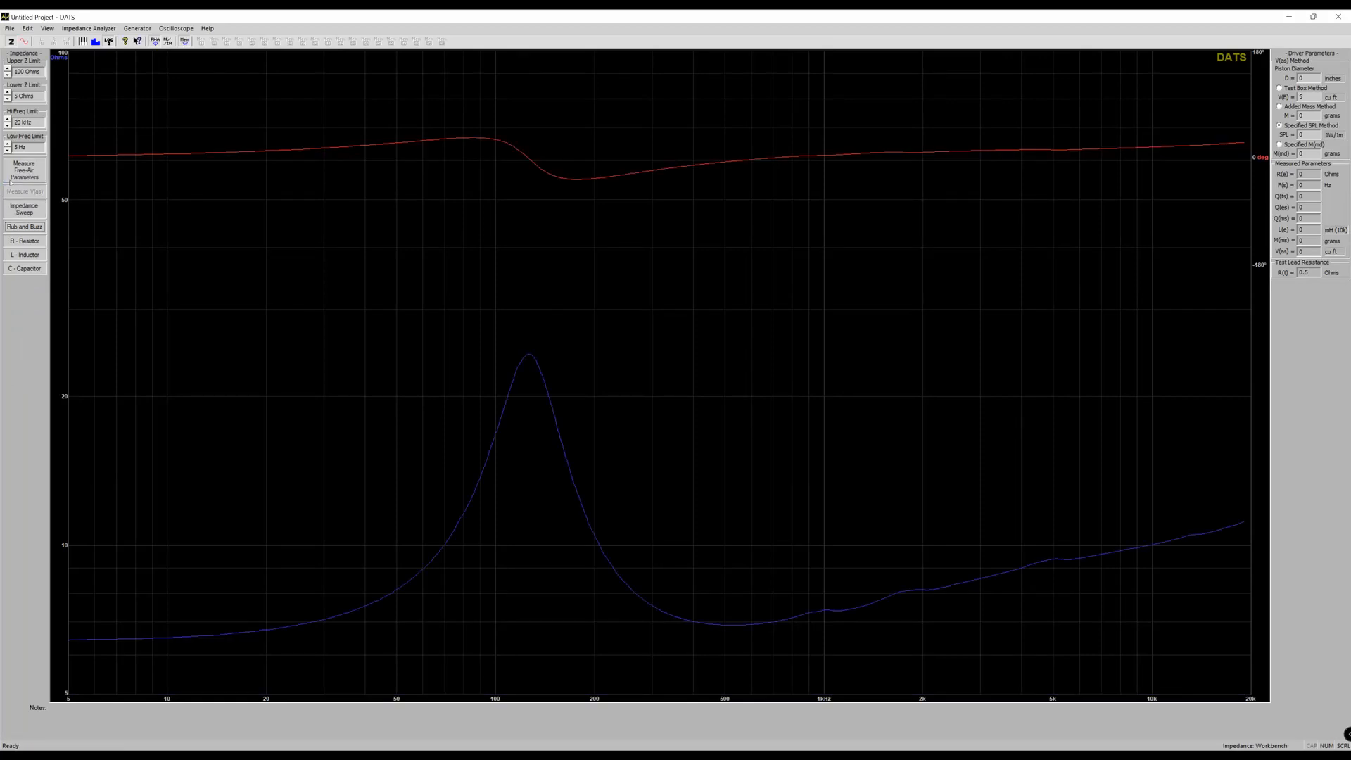
{"action": "mouse_move", "coordinate": [24, 170]}
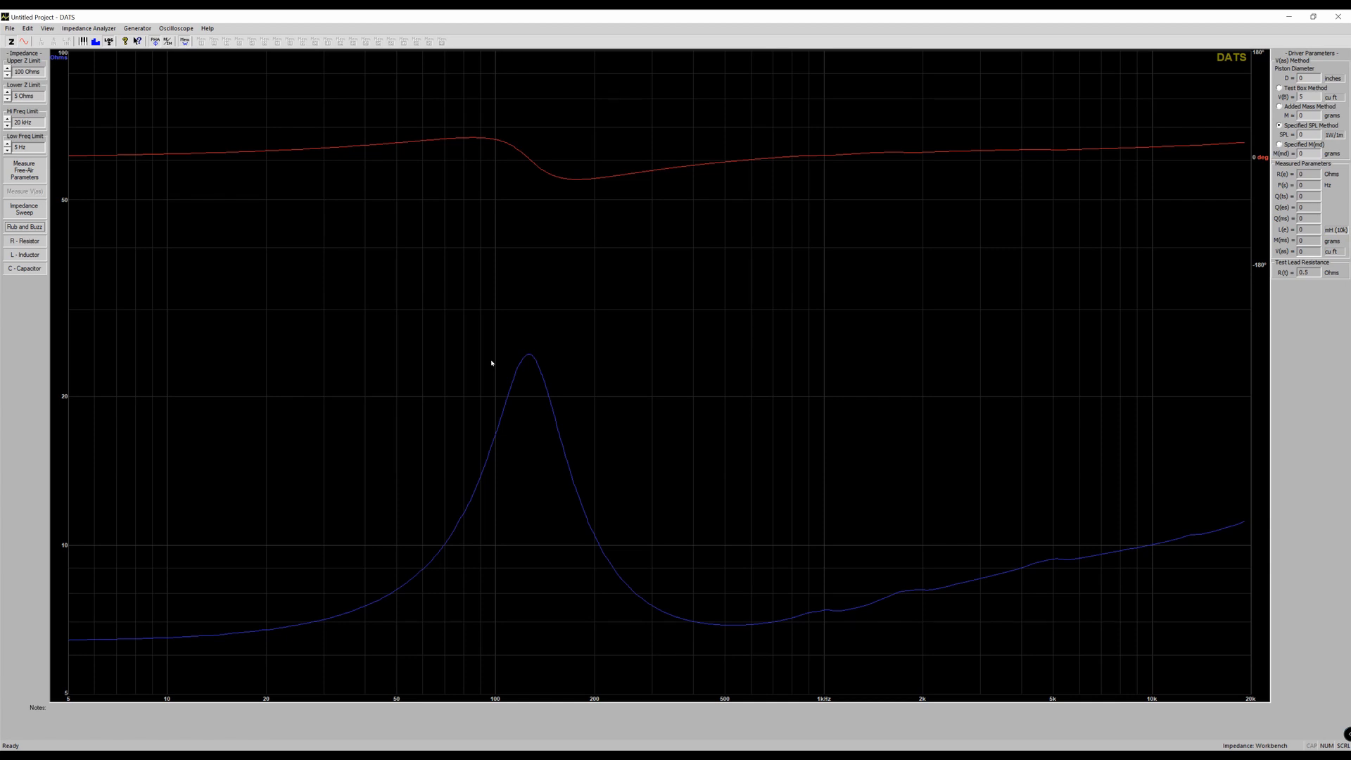
{"action": "mouse_move", "coordinate": [550, 360]}
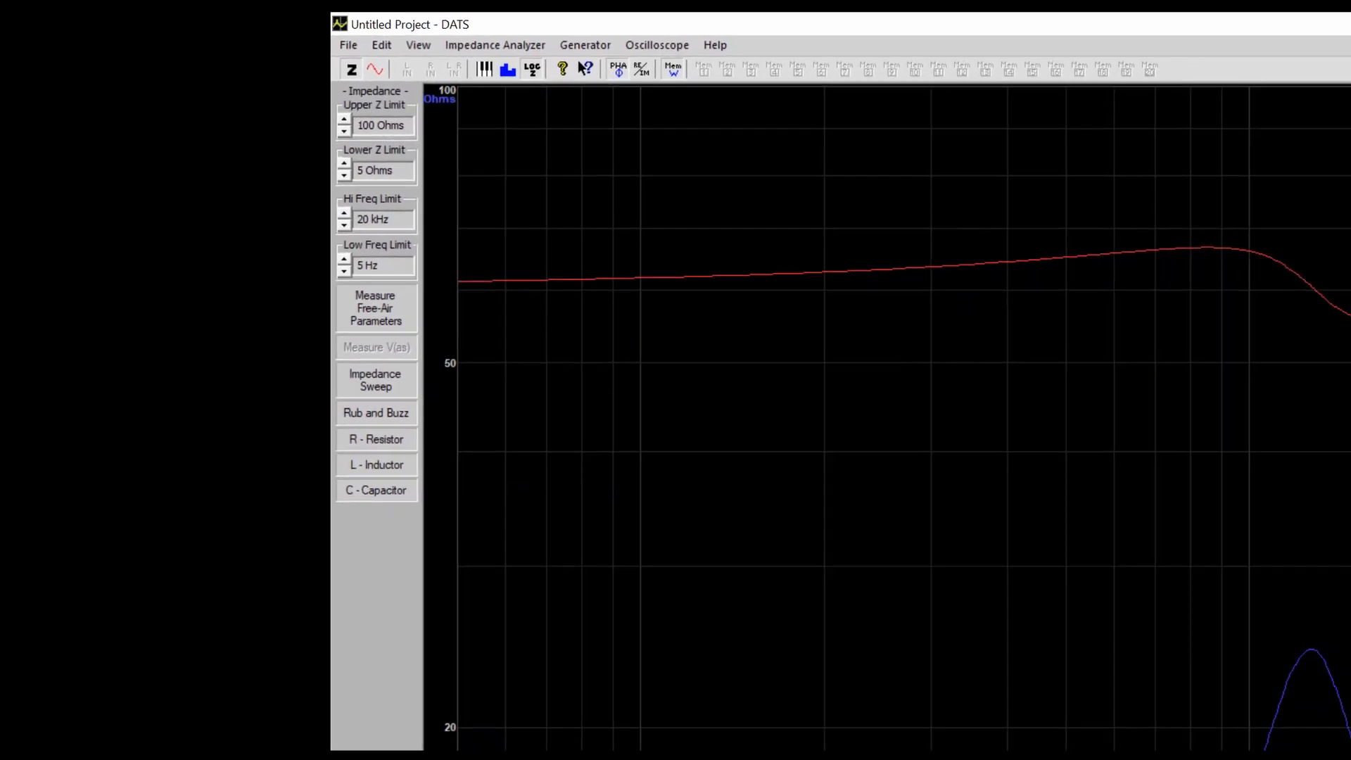
Export the impedance data as a DATS-formatted .txt file and edit its file name.
{"action": "left_click", "coordinate": [1324, 24]}
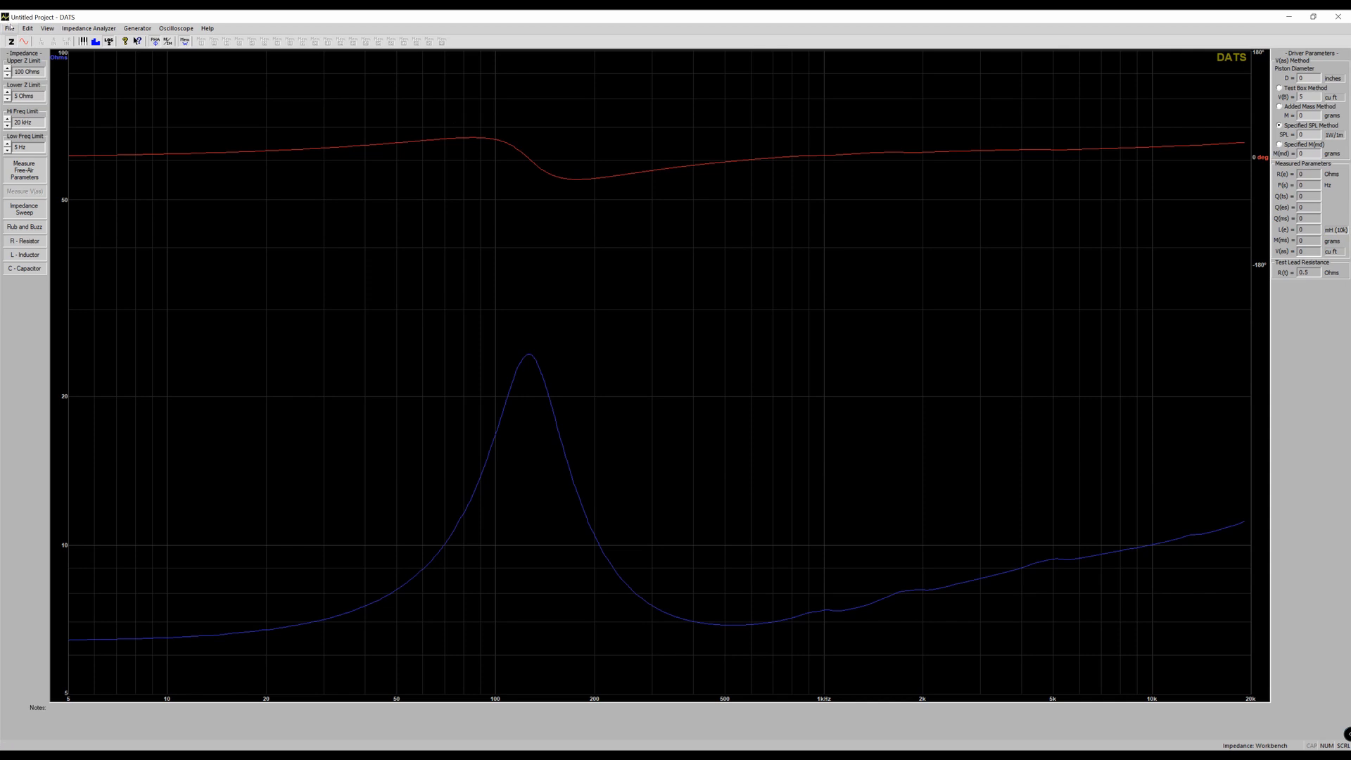
{"action": "left_click", "coordinate": [8, 28]}
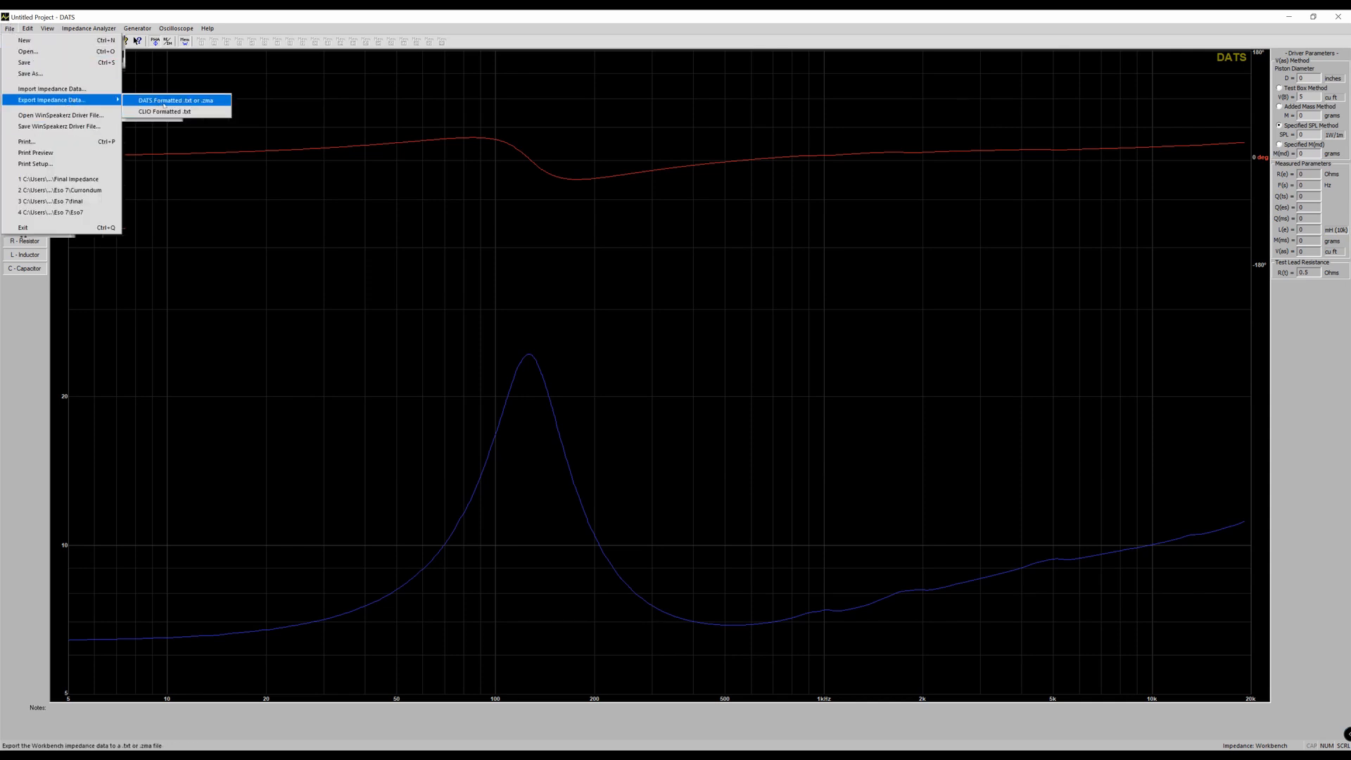
{"action": "mouse_move", "coordinate": [211, 104]}
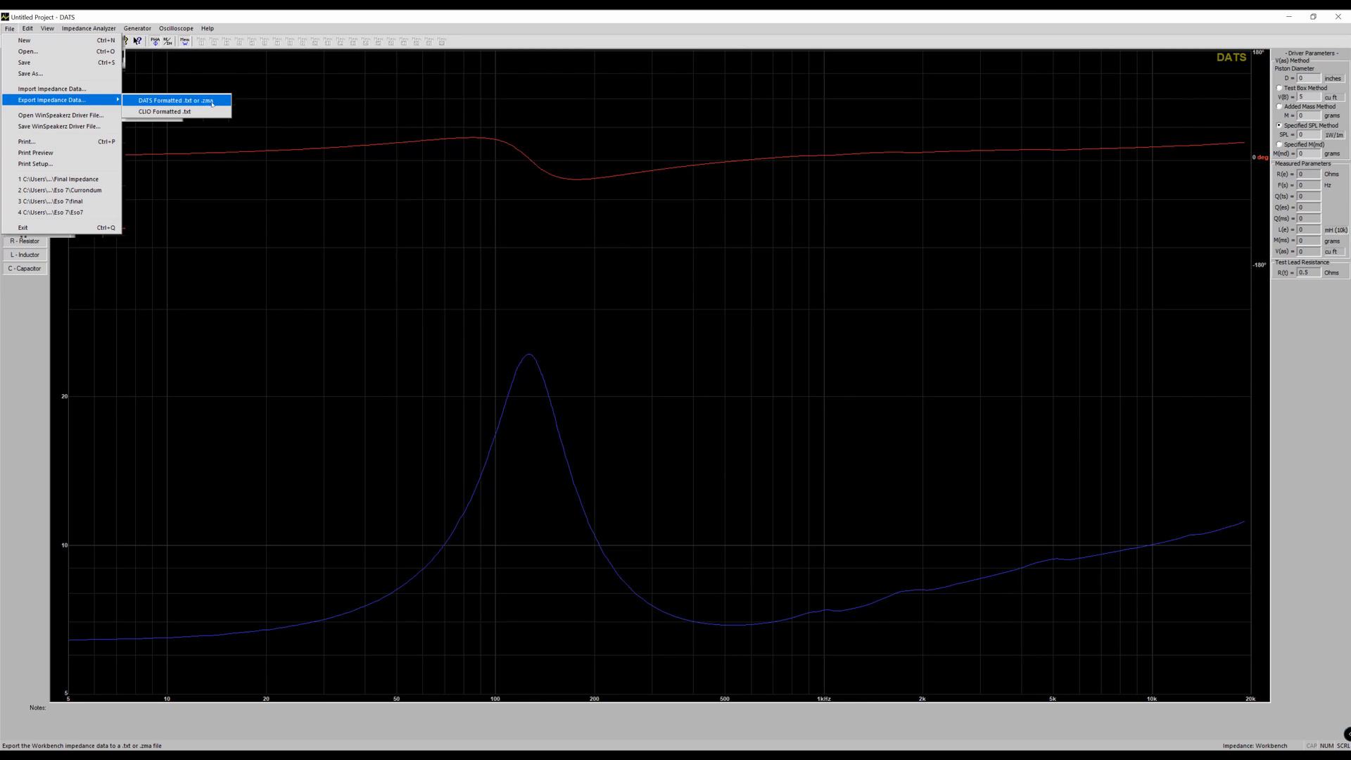
{"action": "left_click", "coordinate": [172, 100]}
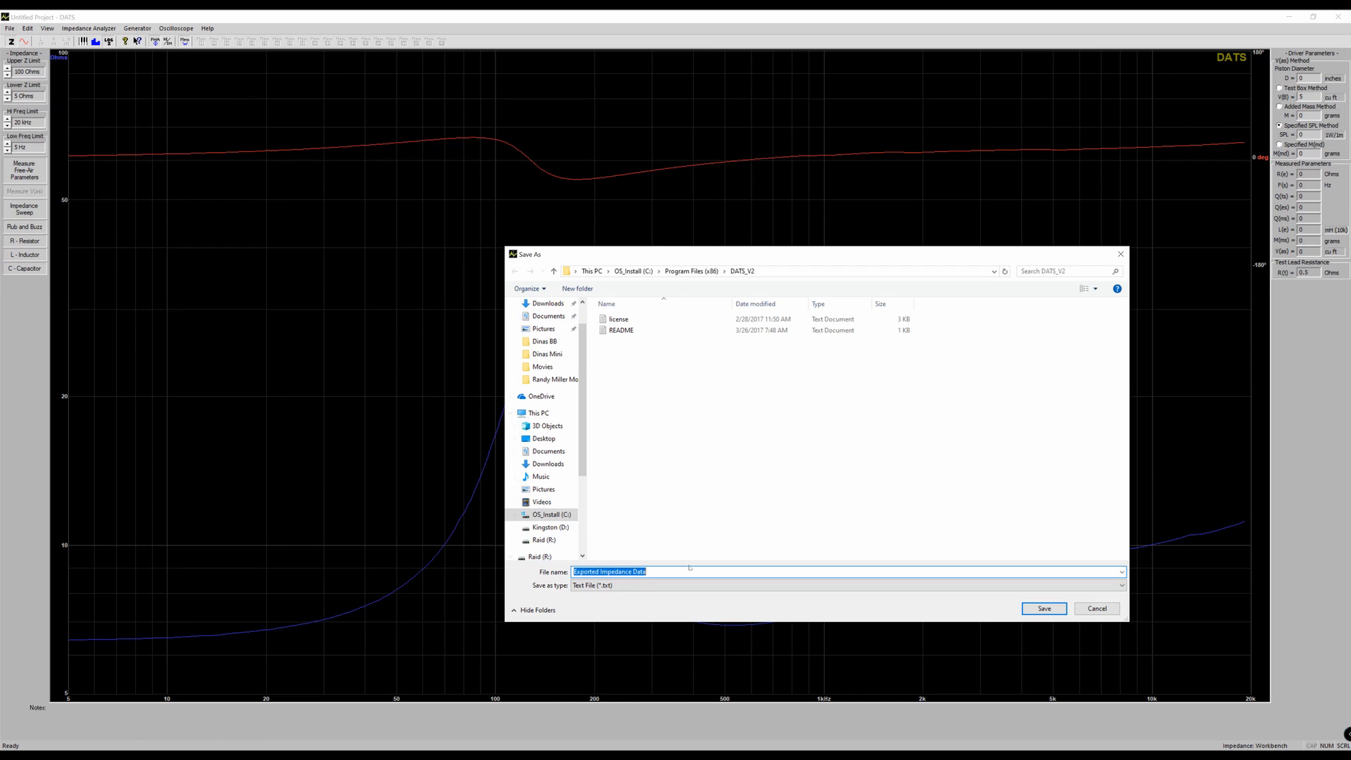
{"action": "left_click", "coordinate": [849, 585]}
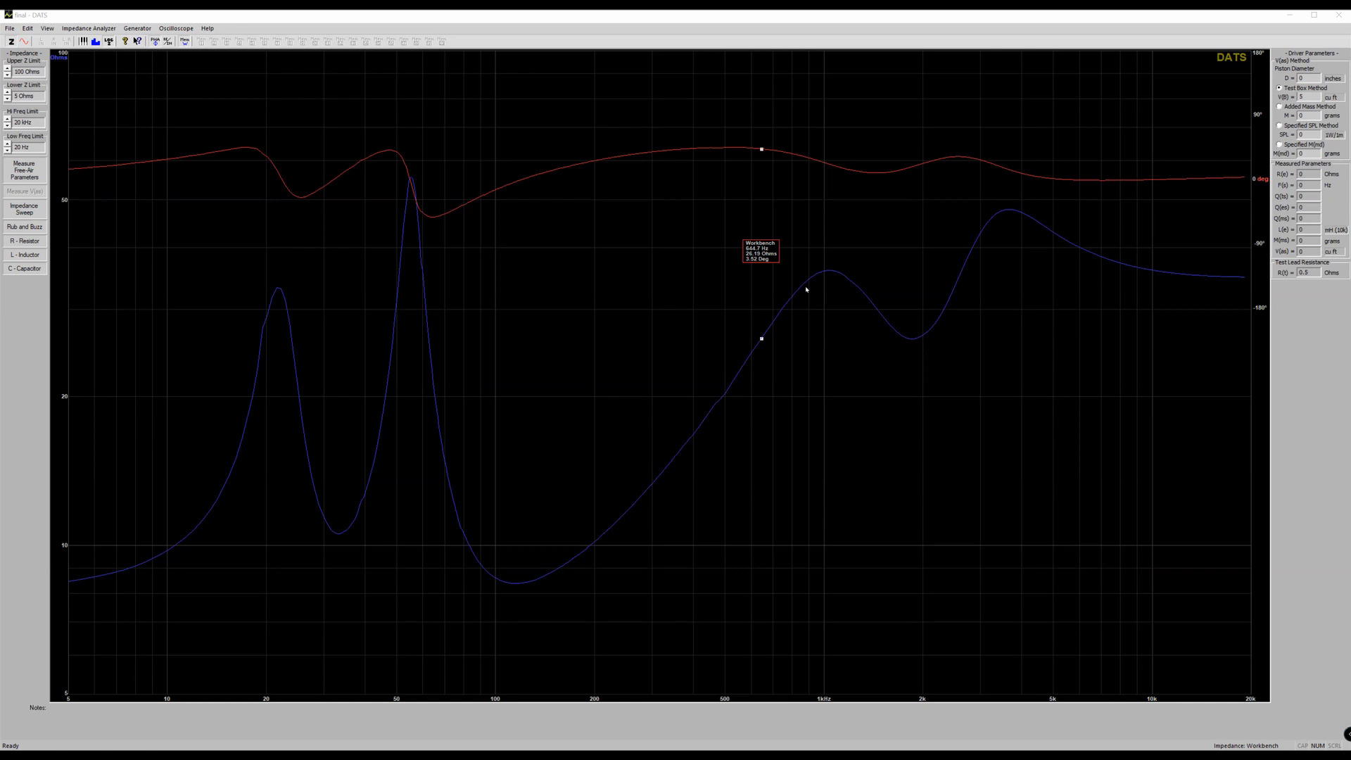
{"action": "mouse_move", "coordinate": [975, 267]}
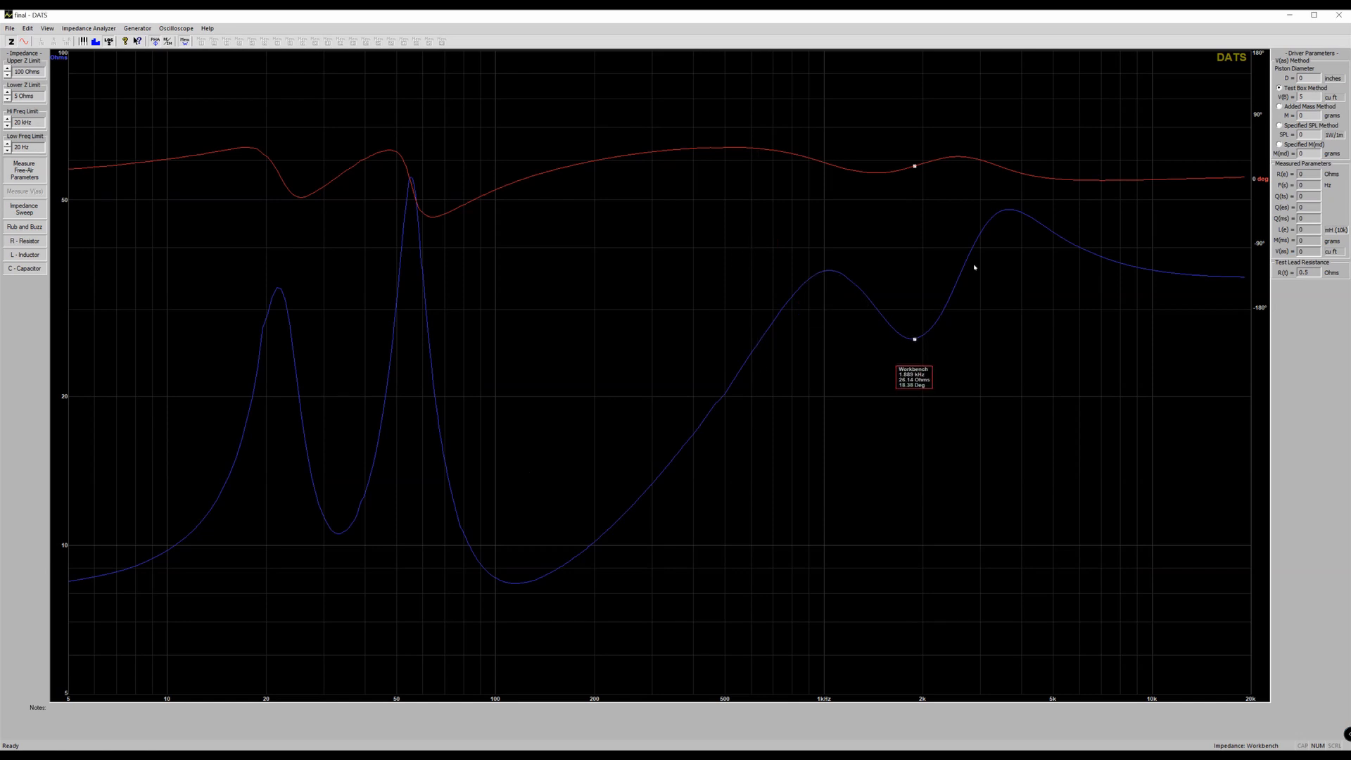
{"action": "mouse_move", "coordinate": [1237, 277]}
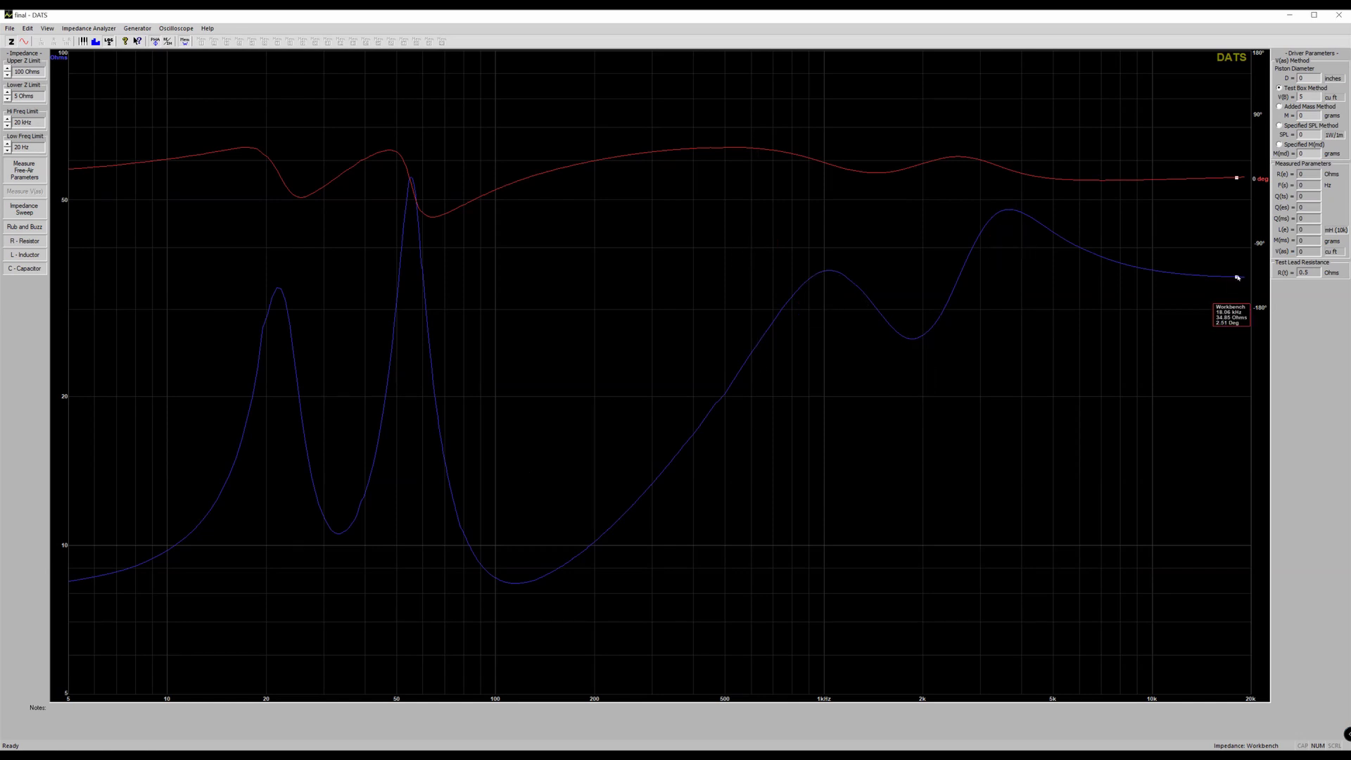
{"action": "mouse_move", "coordinate": [529, 580]}
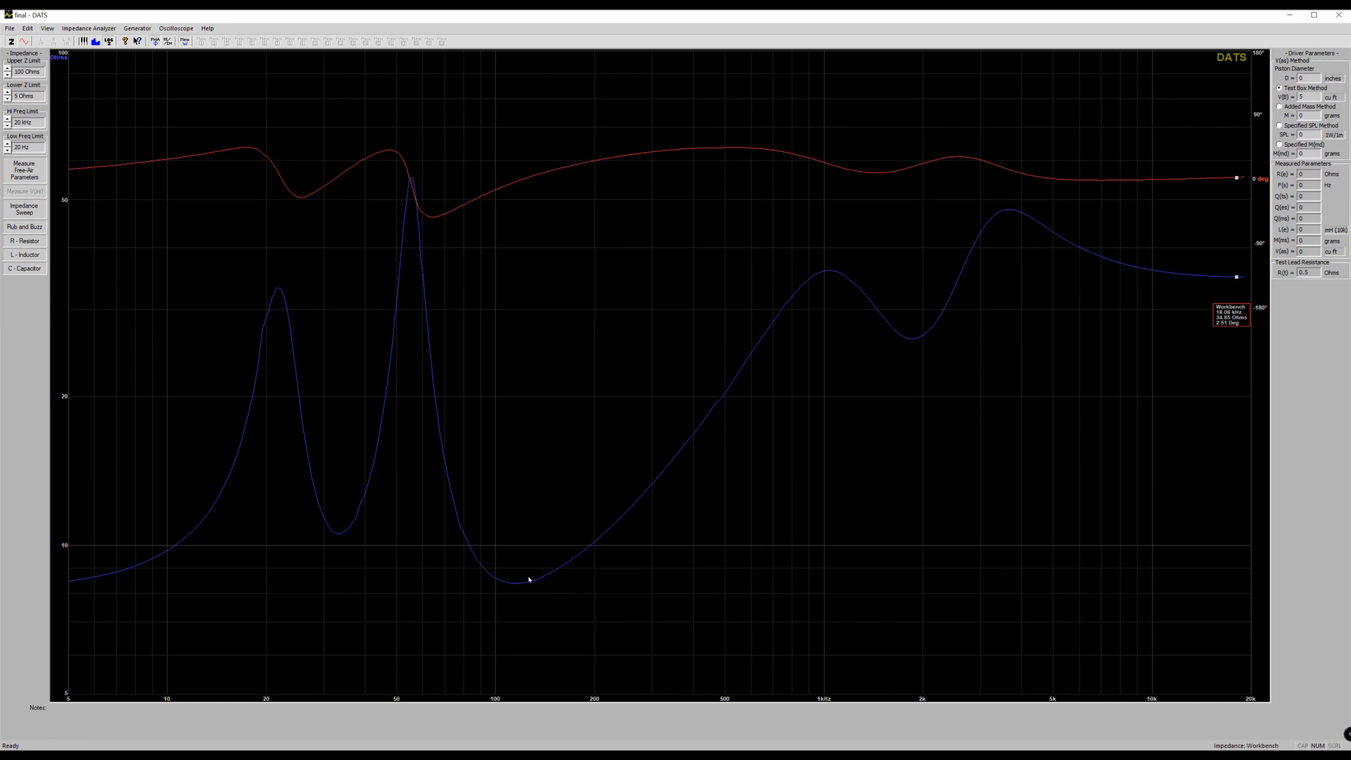
{"action": "mouse_move", "coordinate": [70, 586]}
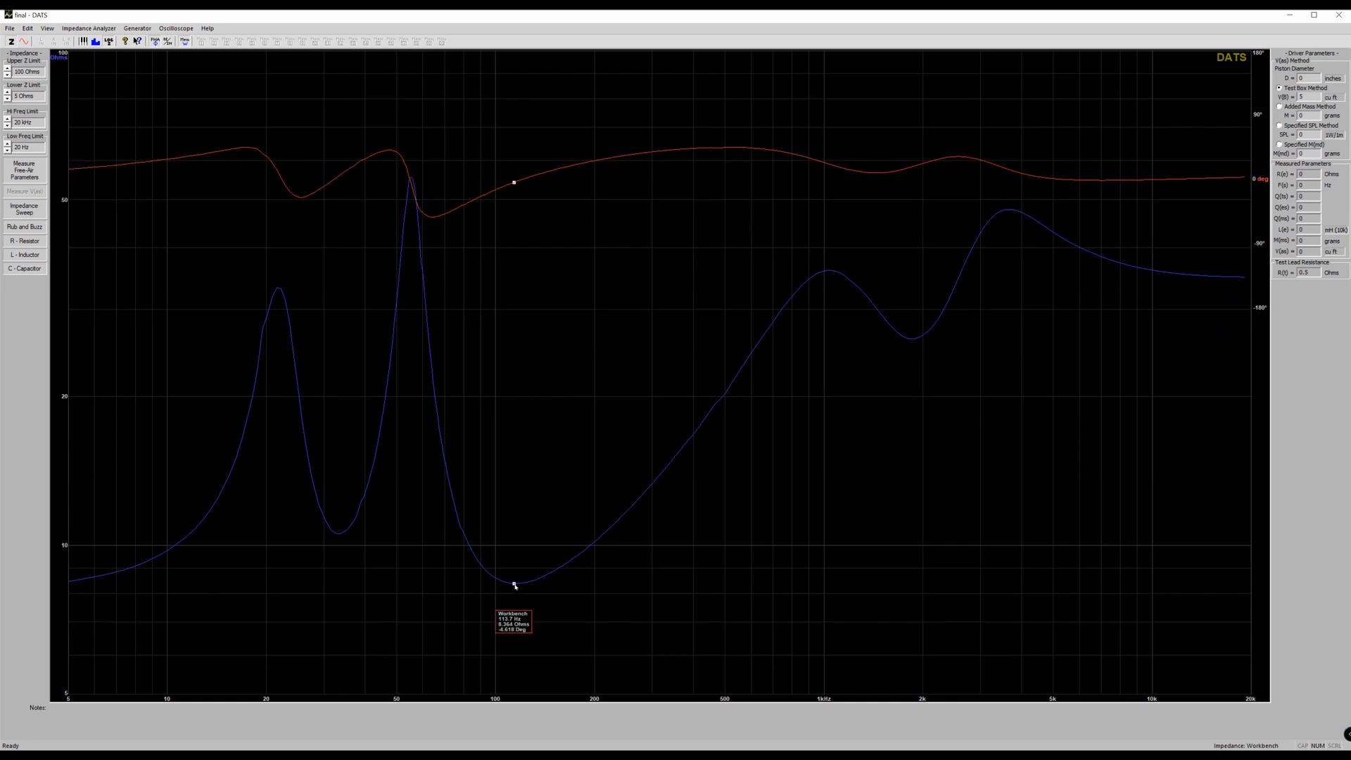
{"action": "mouse_move", "coordinate": [341, 539]}
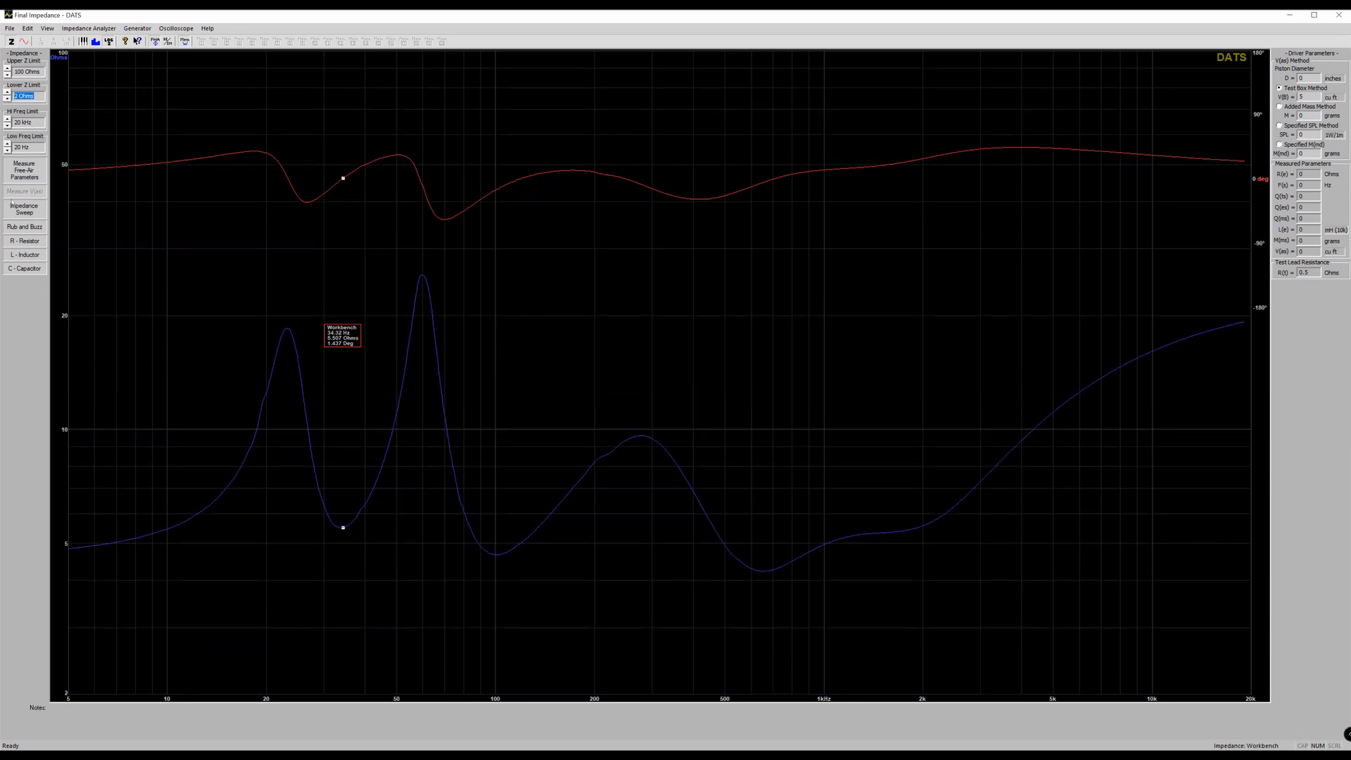
{"action": "mouse_move", "coordinate": [496, 558]}
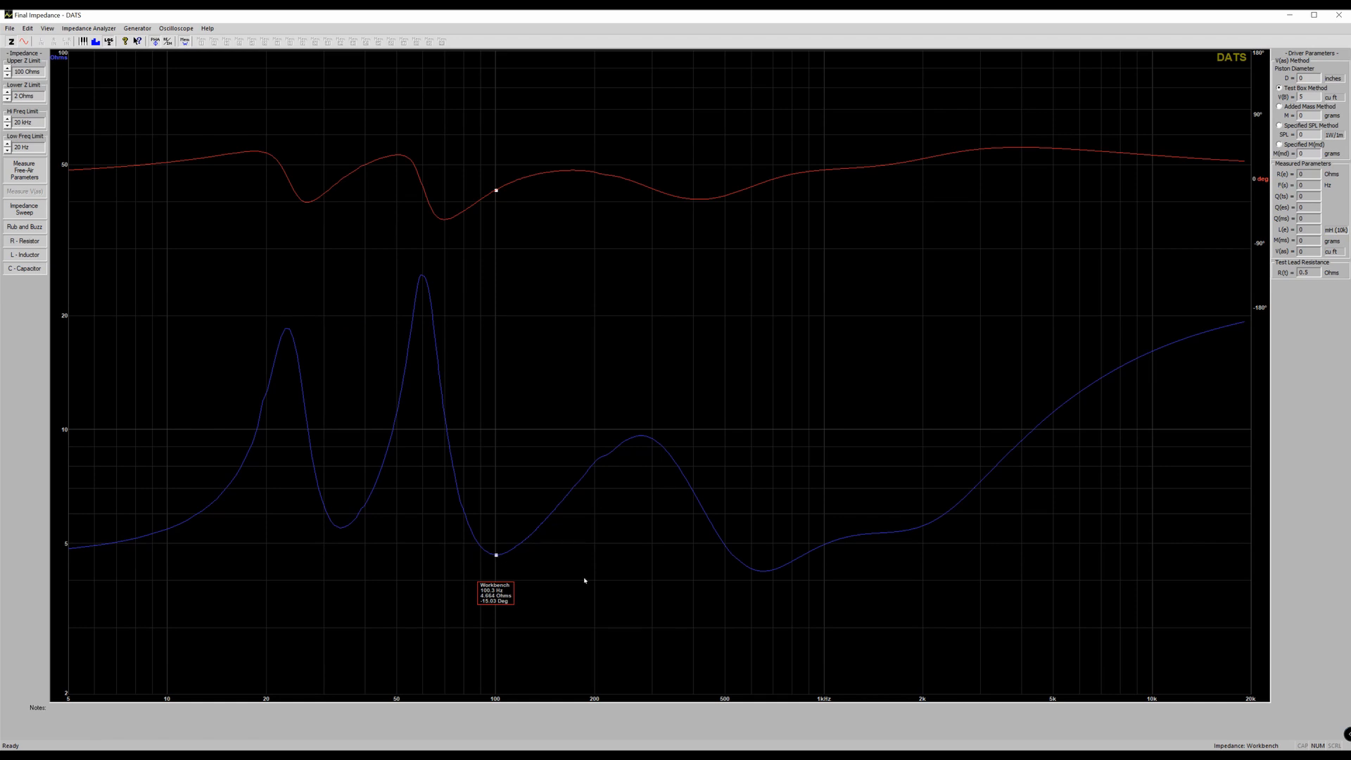
{"action": "mouse_move", "coordinate": [759, 571]}
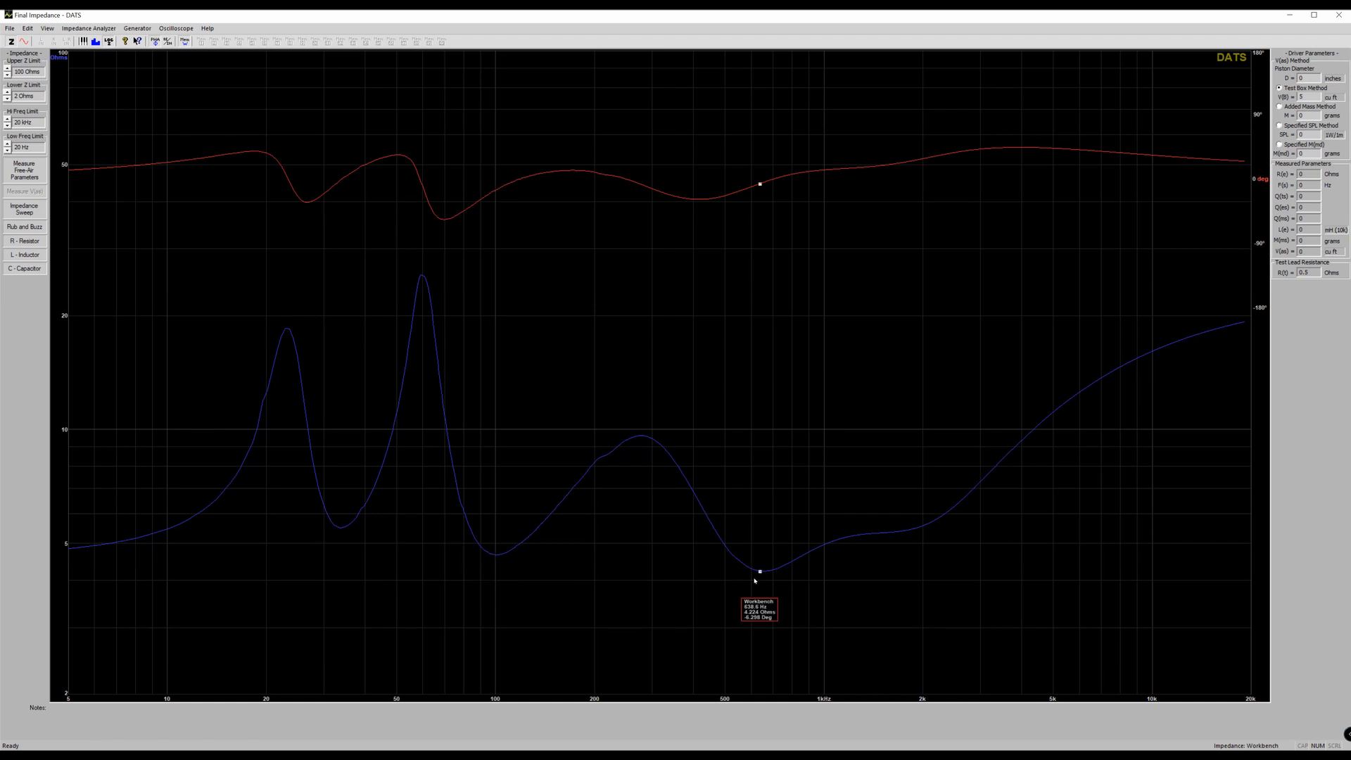
{"action": "mouse_move", "coordinate": [492, 553]}
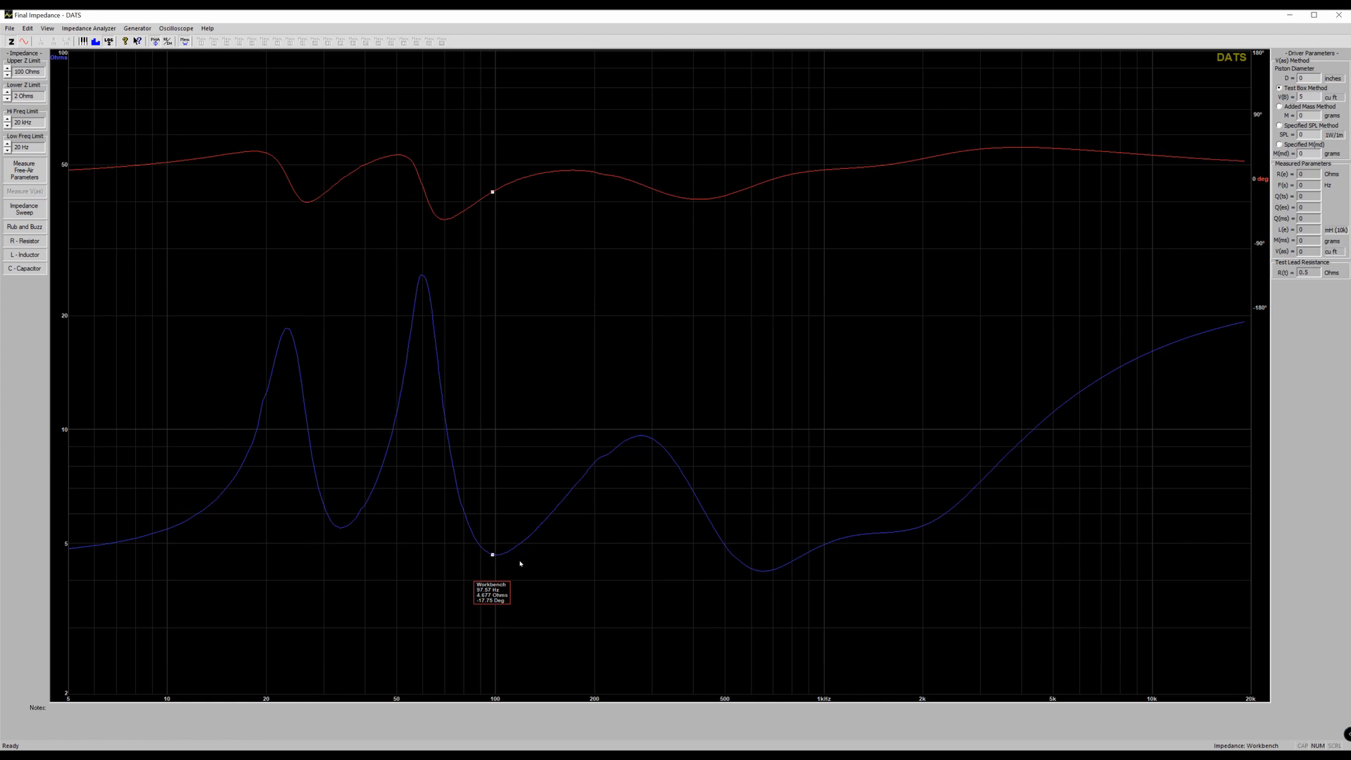
{"action": "mouse_move", "coordinate": [913, 536]}
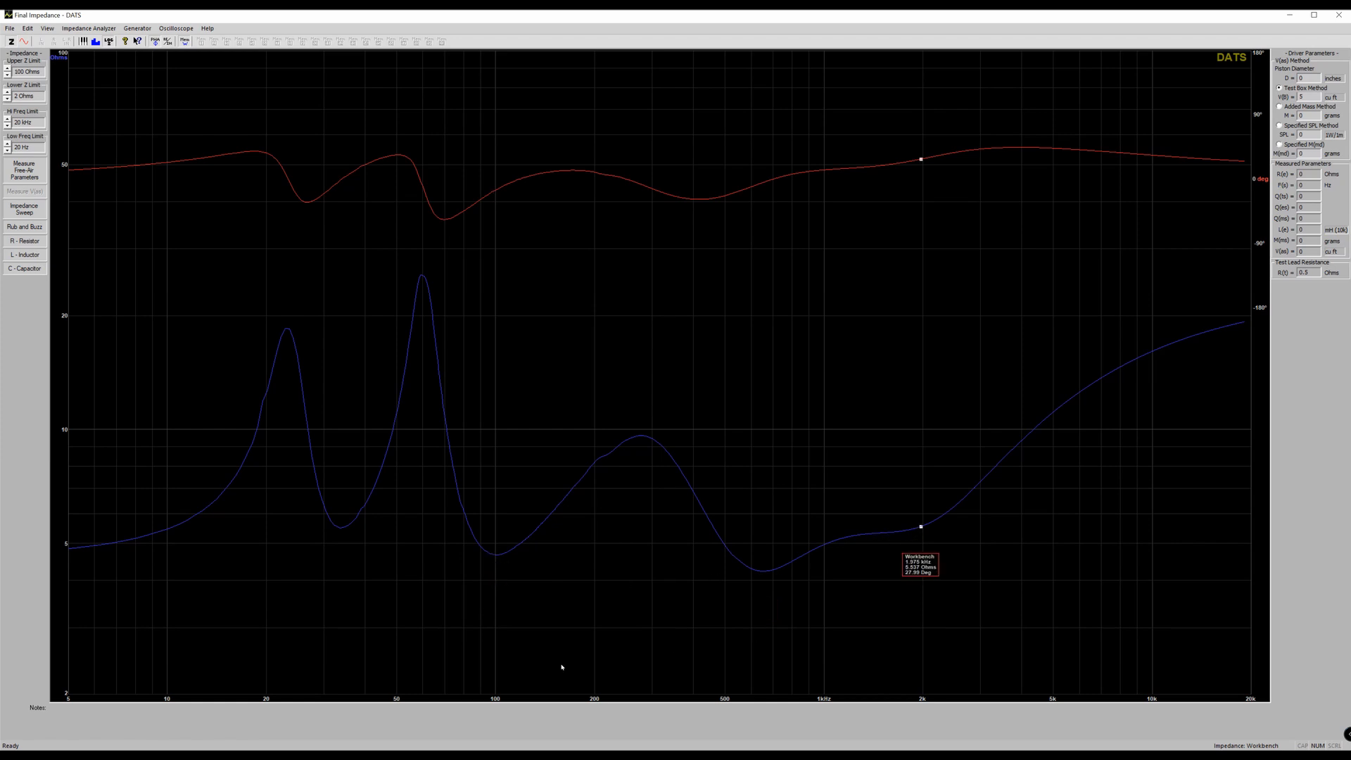
{"action": "mouse_move", "coordinate": [106, 699]}
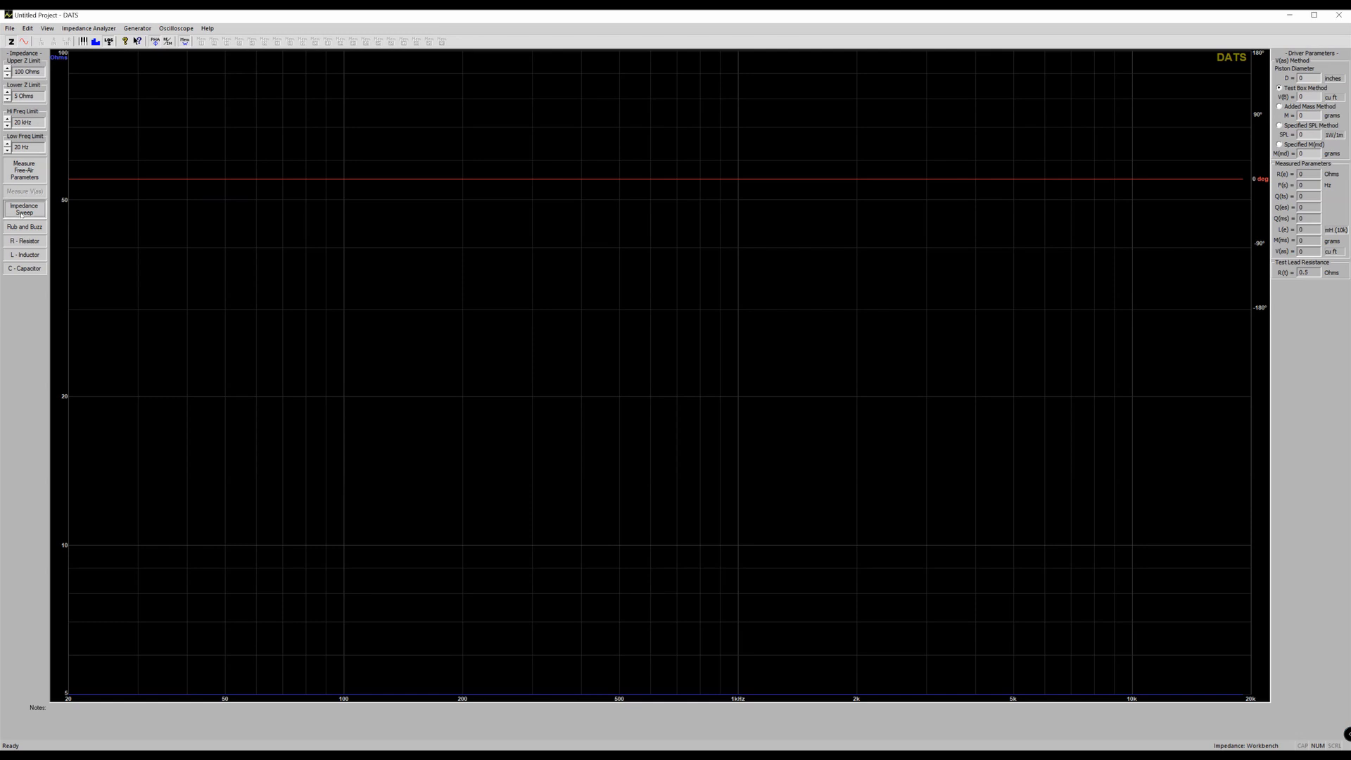
Sweep the driver in the new project, giving peaks near 40 Hz, 100 Hz and 2 kHz.
{"action": "left_click", "coordinate": [24, 209]}
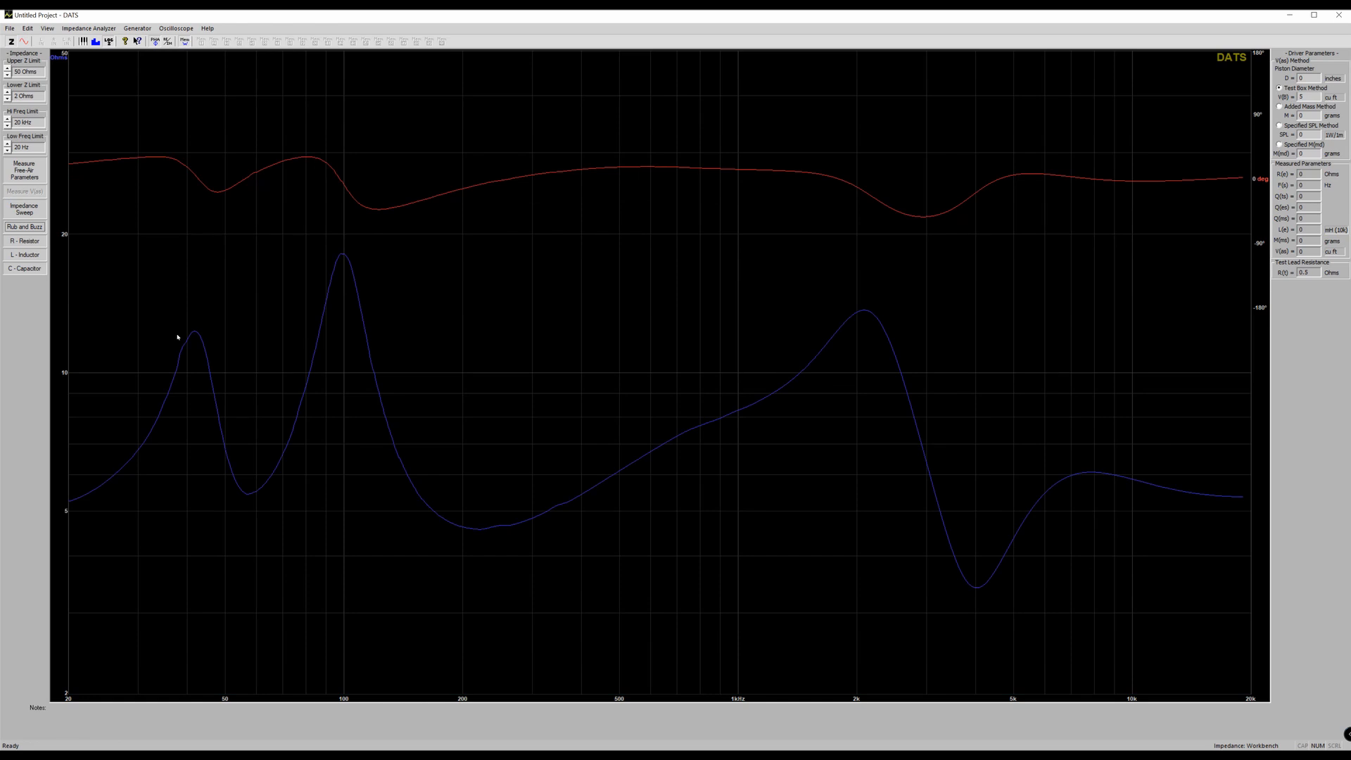
{"action": "mouse_move", "coordinate": [253, 498]}
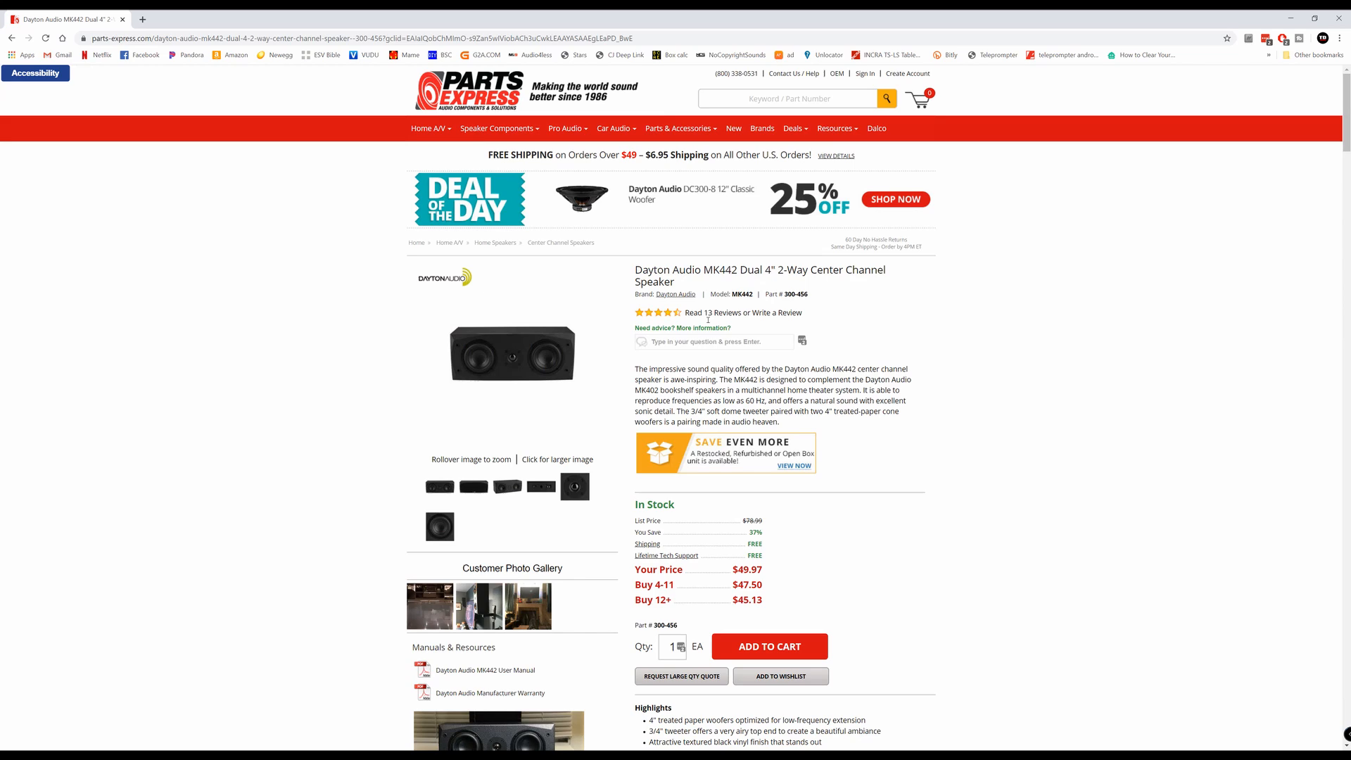
Scroll the MK442 page down to its specifications showing the 4-ohm, 4" woofer 2-way MTM.
{"action": "scroll", "scroll_direction": "down", "scroll_amount": 3}
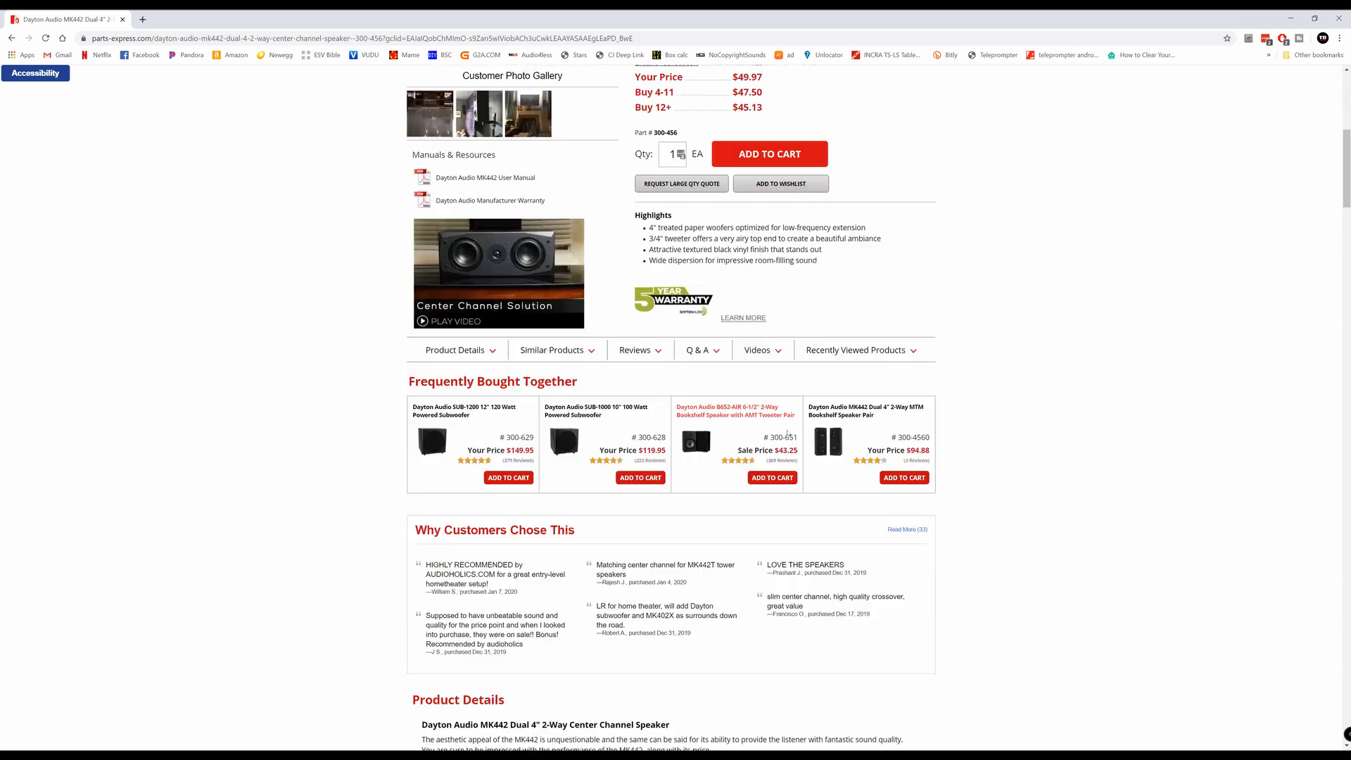
{"action": "scroll", "scroll_direction": "down", "scroll_amount": 3}
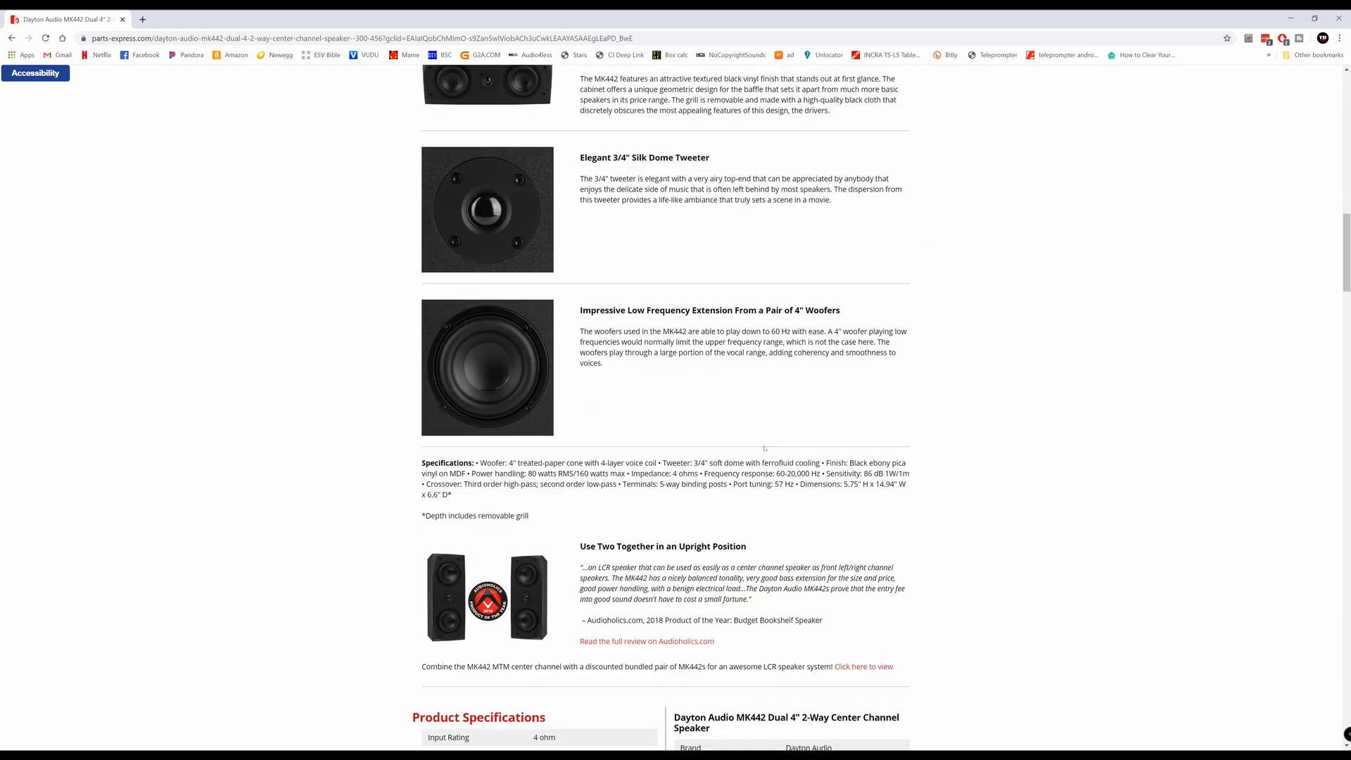
{"action": "scroll", "scroll_direction": "down", "scroll_amount": 3}
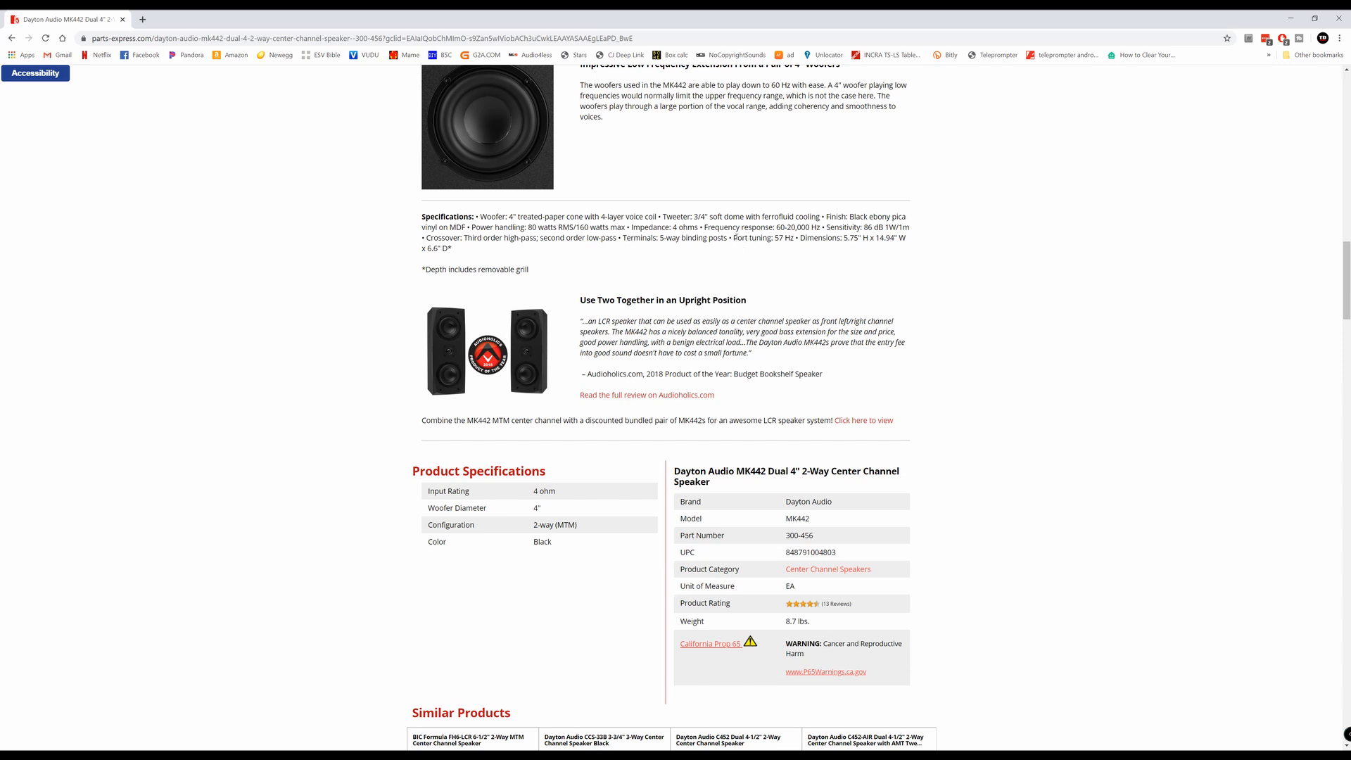
{"action": "double_click", "coordinate": [761, 238]}
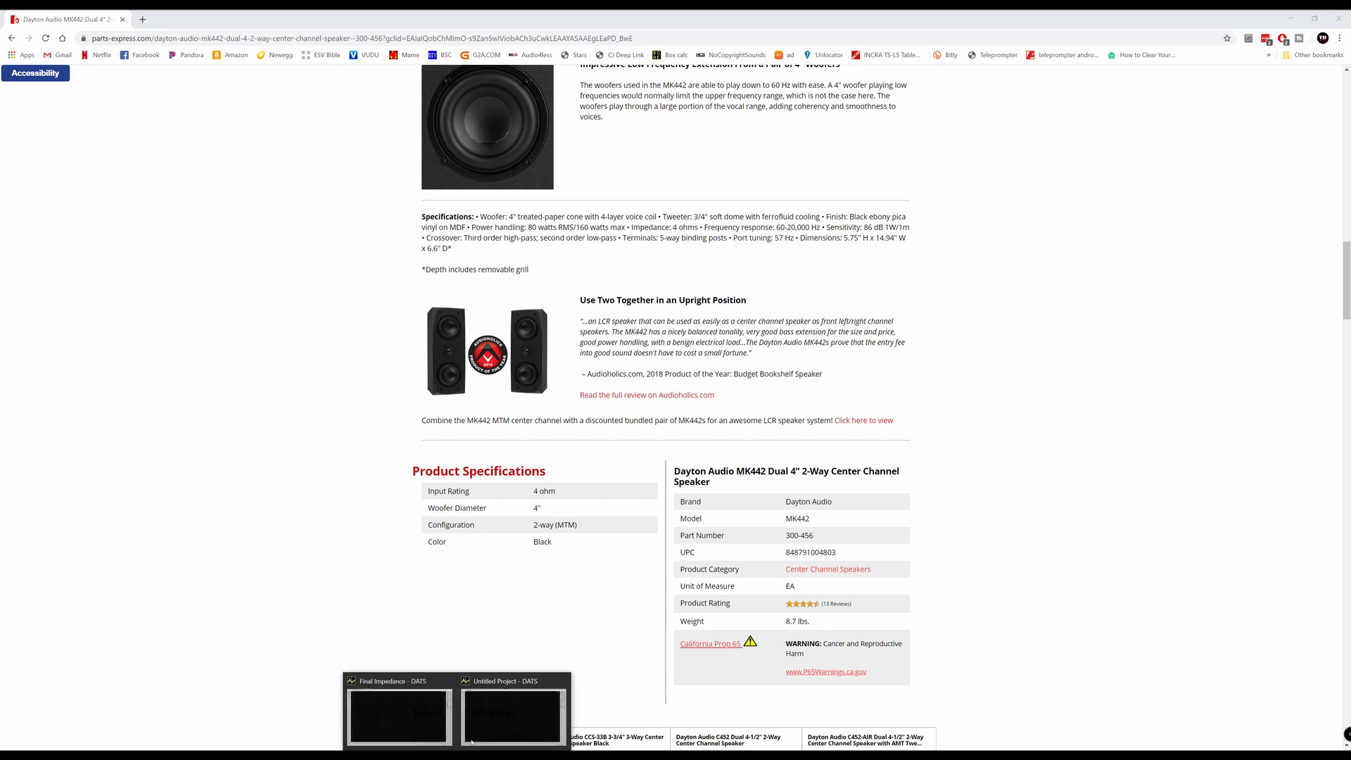
Return to the Untitled Project showing the single-driver impedance curve peaking near 130 Hz.
{"action": "left_click", "coordinate": [511, 715]}
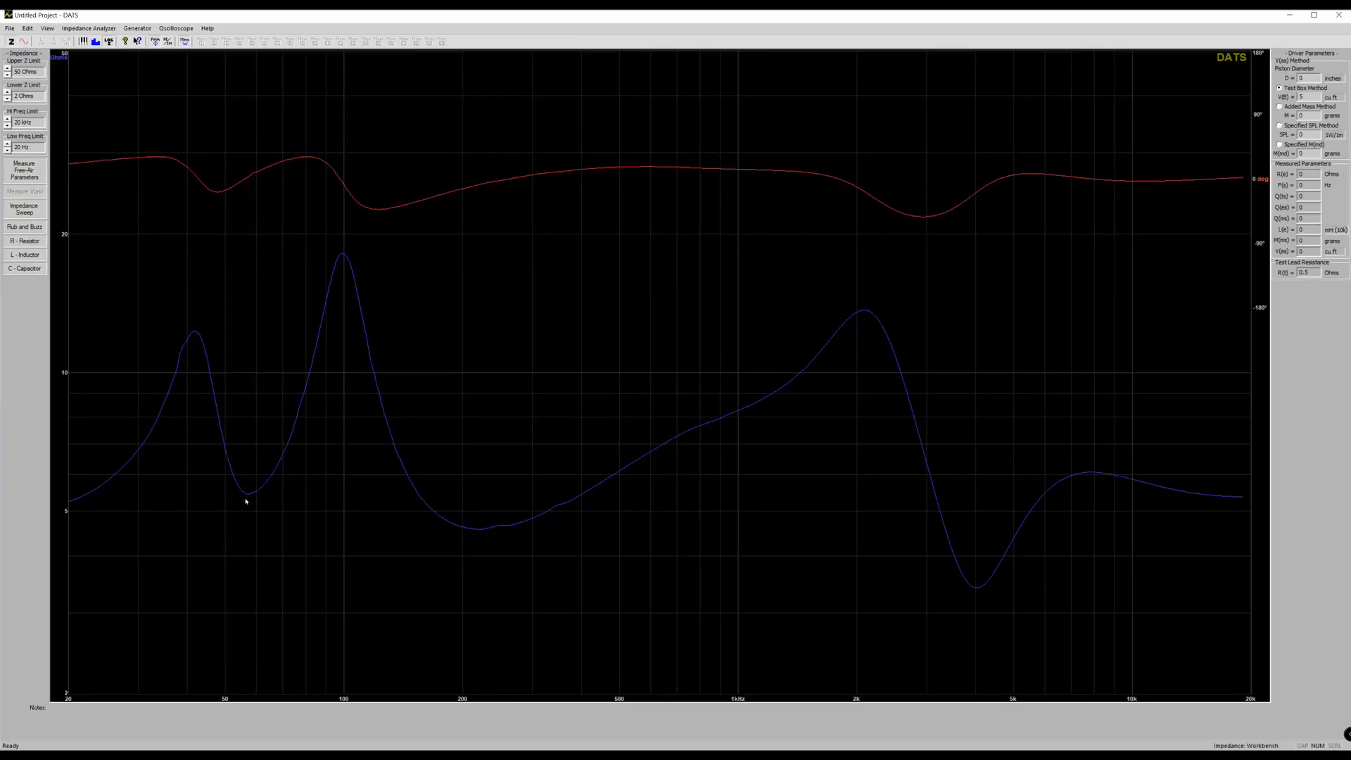
{"action": "mouse_move", "coordinate": [247, 497]}
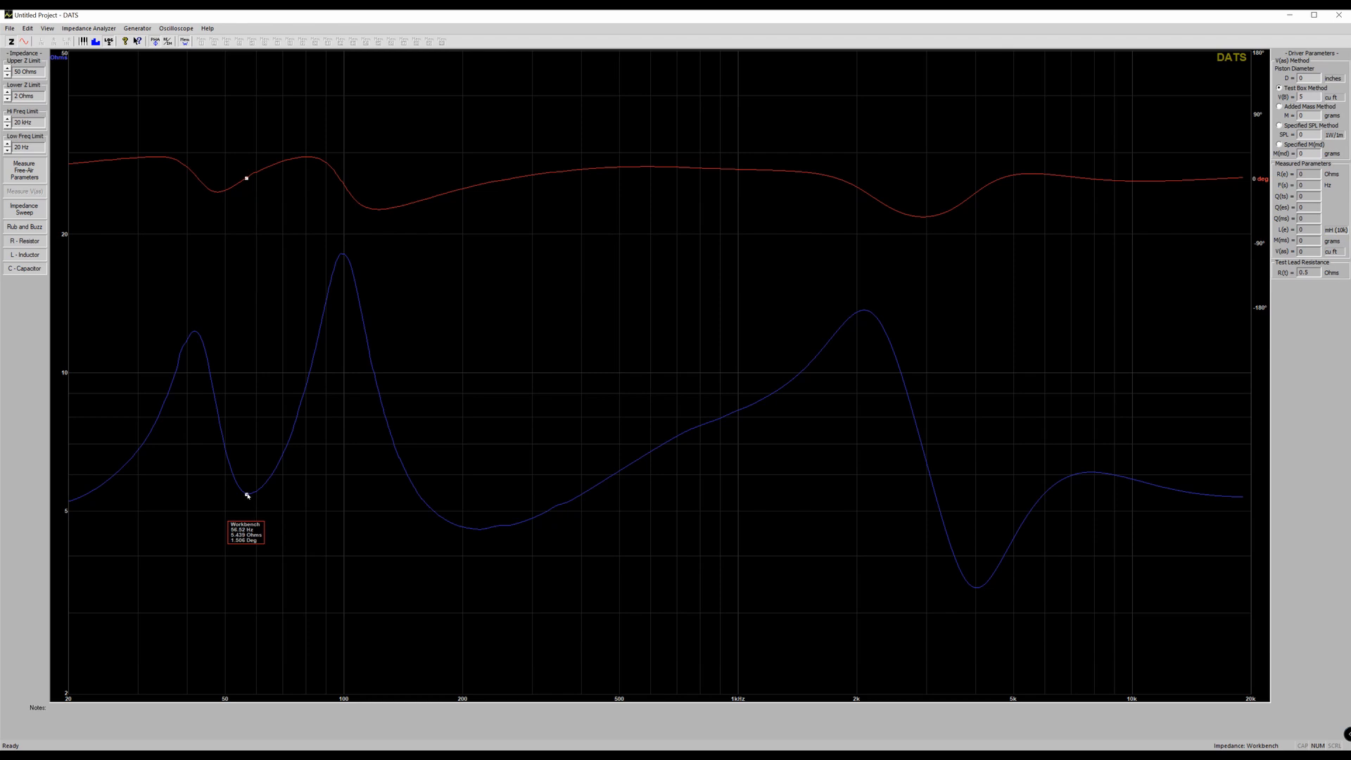
{"action": "mouse_move", "coordinate": [247, 494]}
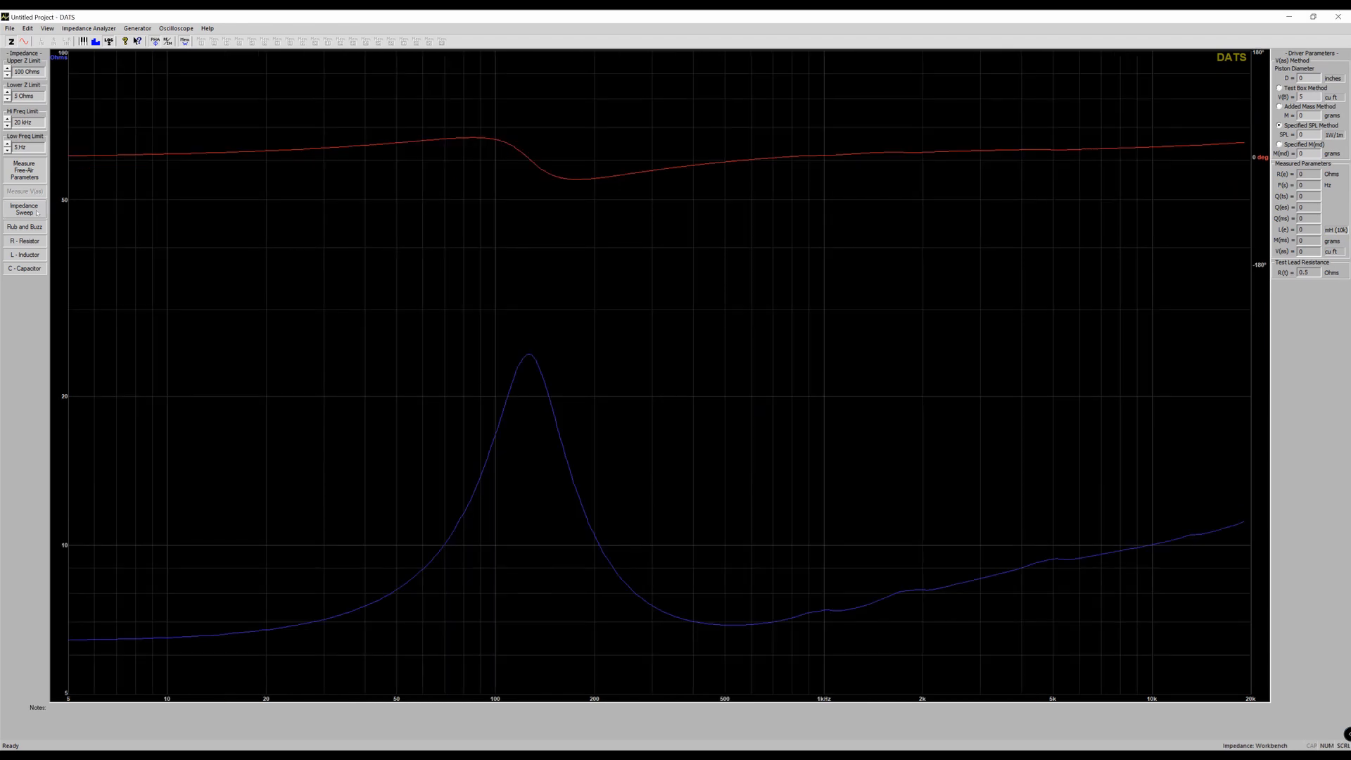
{"action": "mouse_move", "coordinate": [23, 169]}
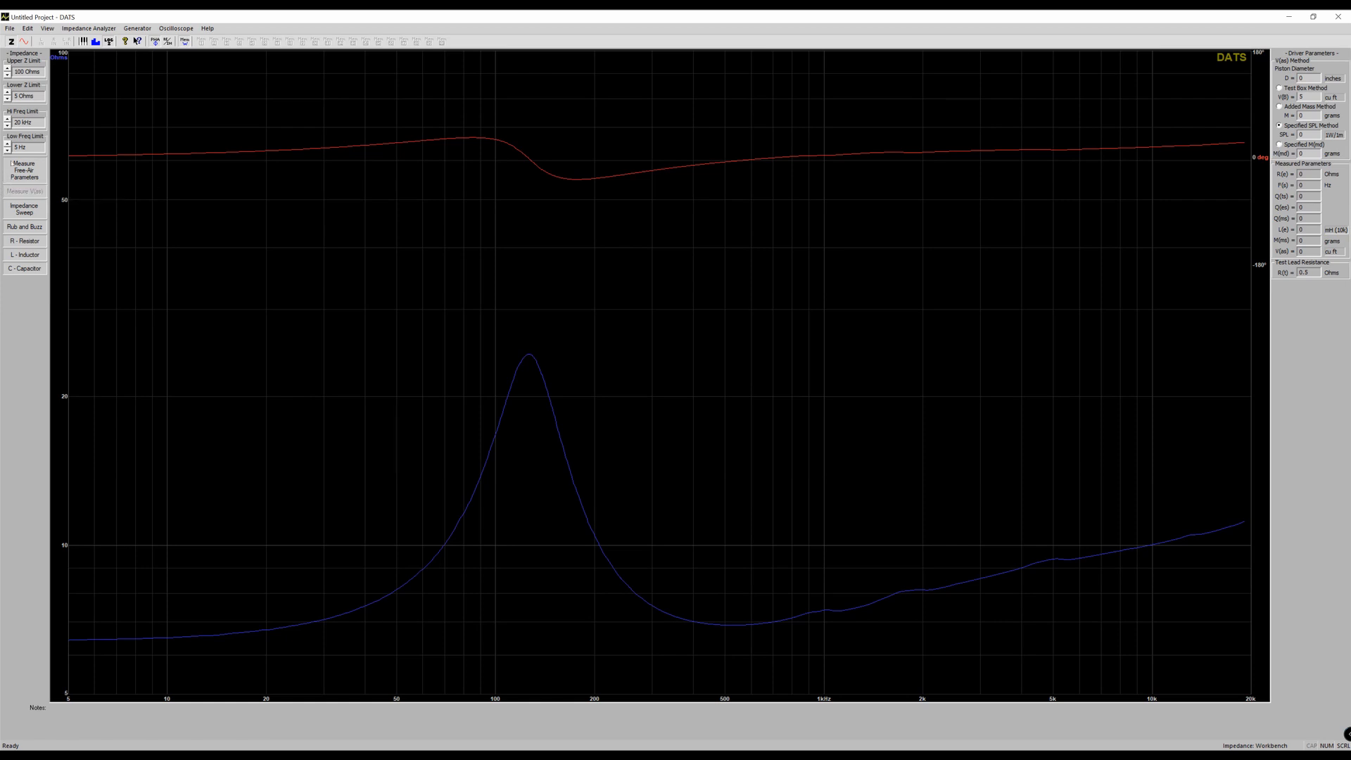
{"action": "mouse_move", "coordinate": [23, 169]}
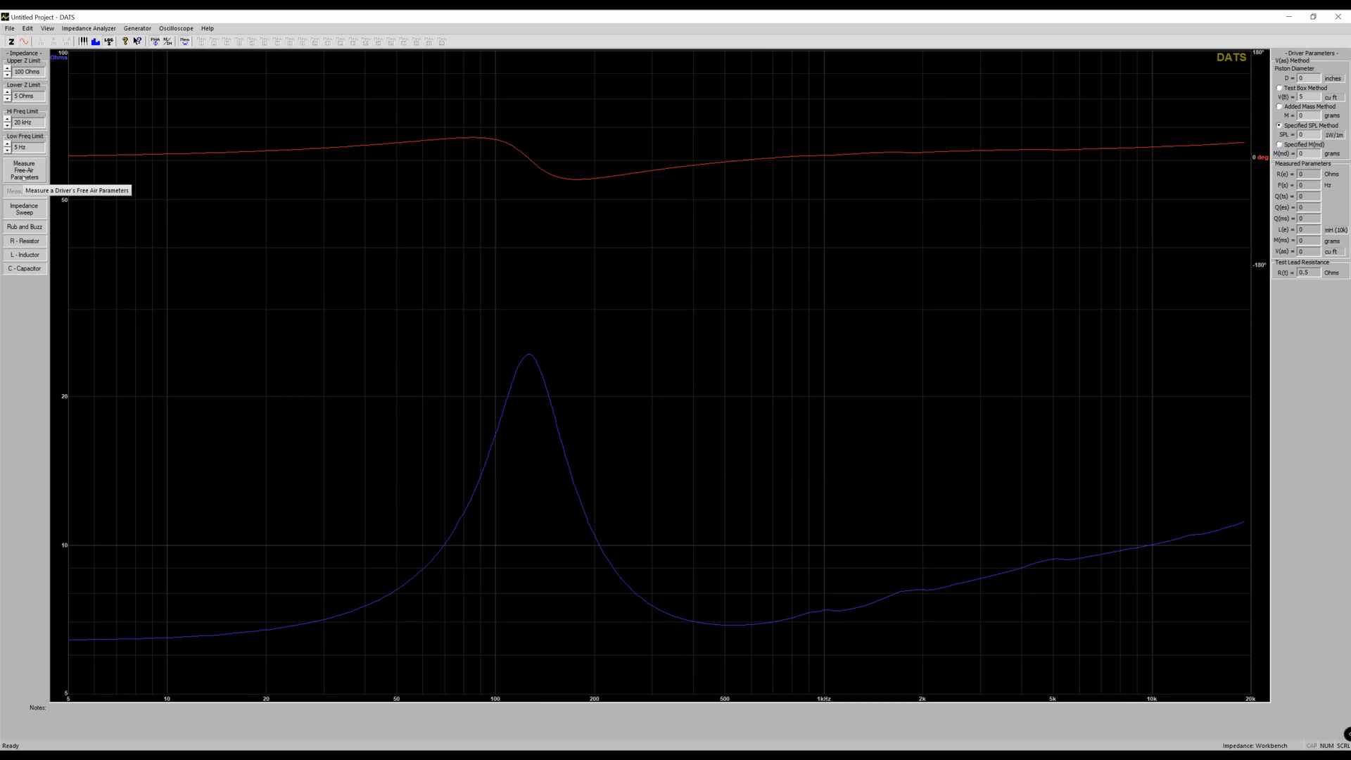
{"action": "left_click", "coordinate": [23, 170]}
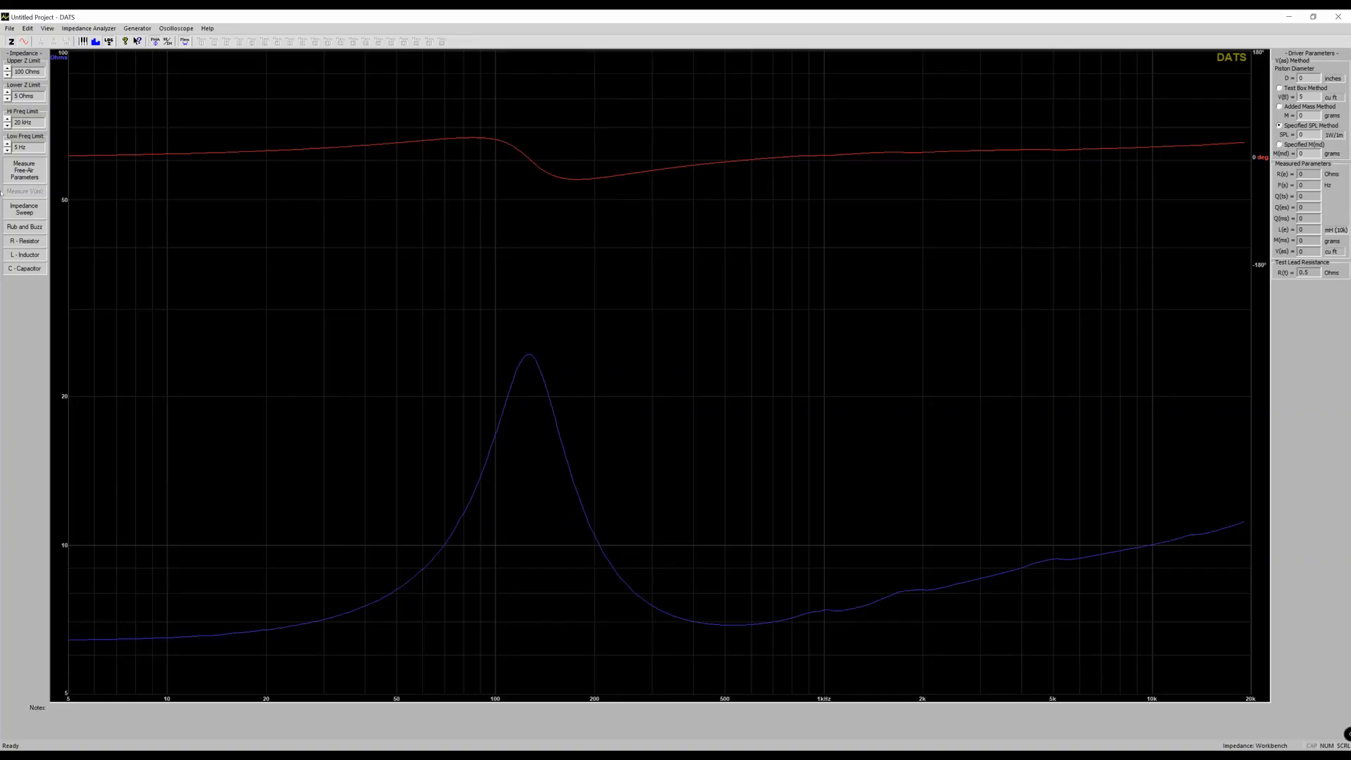
{"action": "mouse_move", "coordinate": [24, 169]}
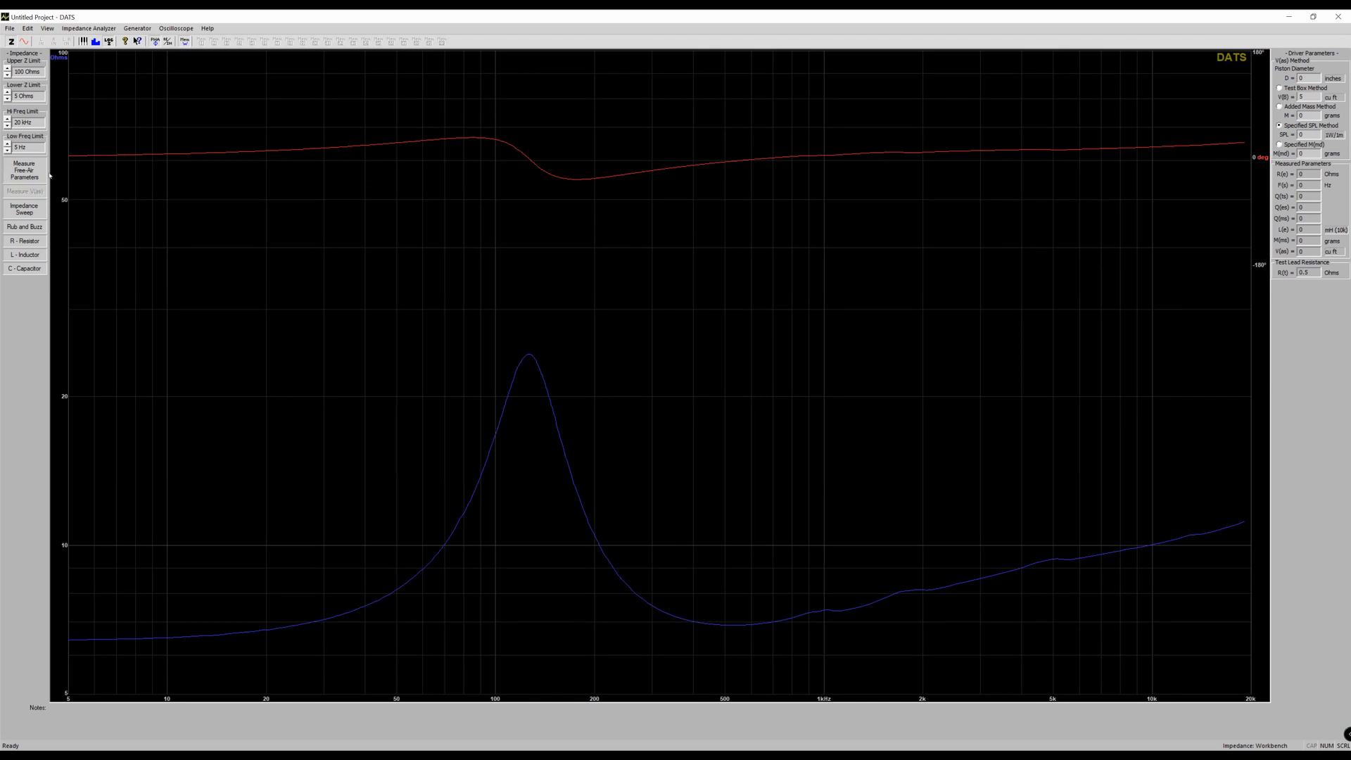
{"action": "mouse_move", "coordinate": [23, 170]}
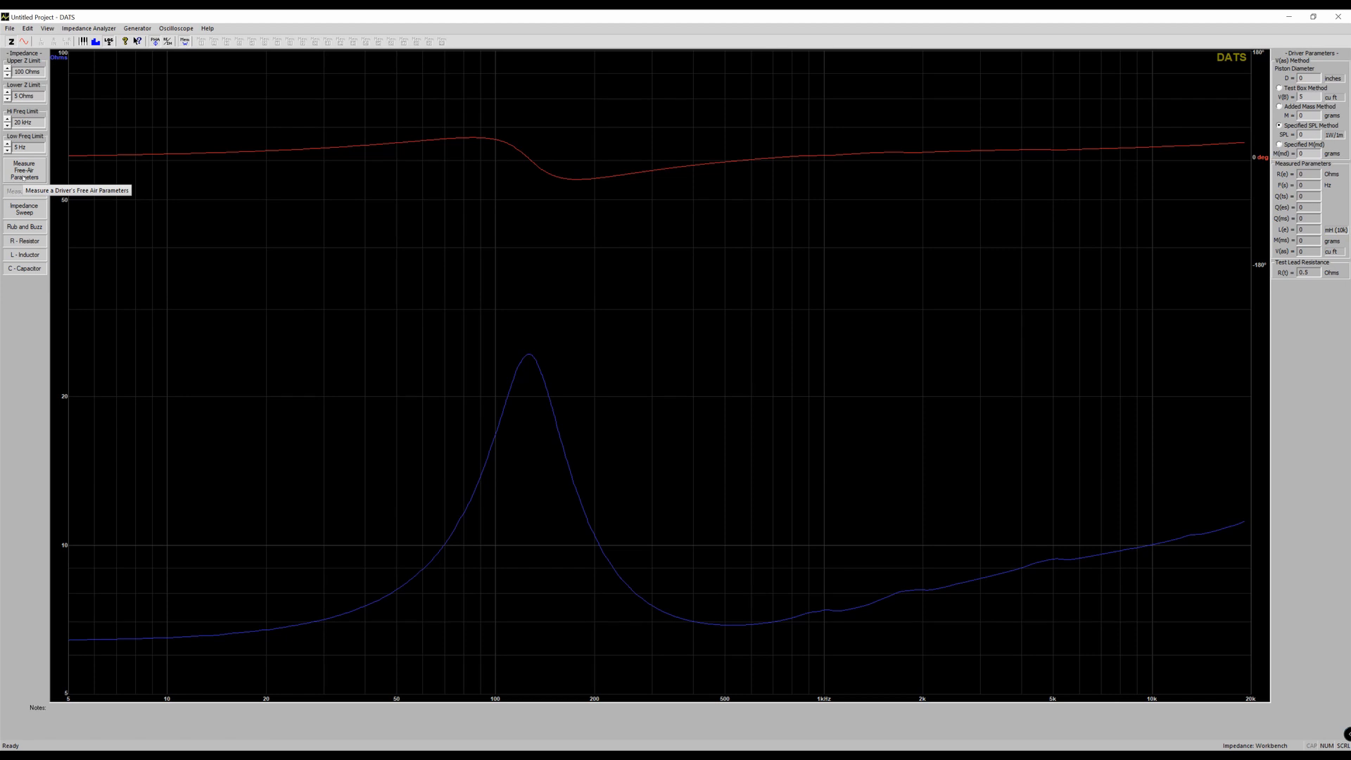
Measure free-air parameters (Re 6.375 Ω, Fs 135.3 Hz, Qts 0.6941) and abandon the added-mass Vas test.
{"action": "left_click", "coordinate": [23, 170]}
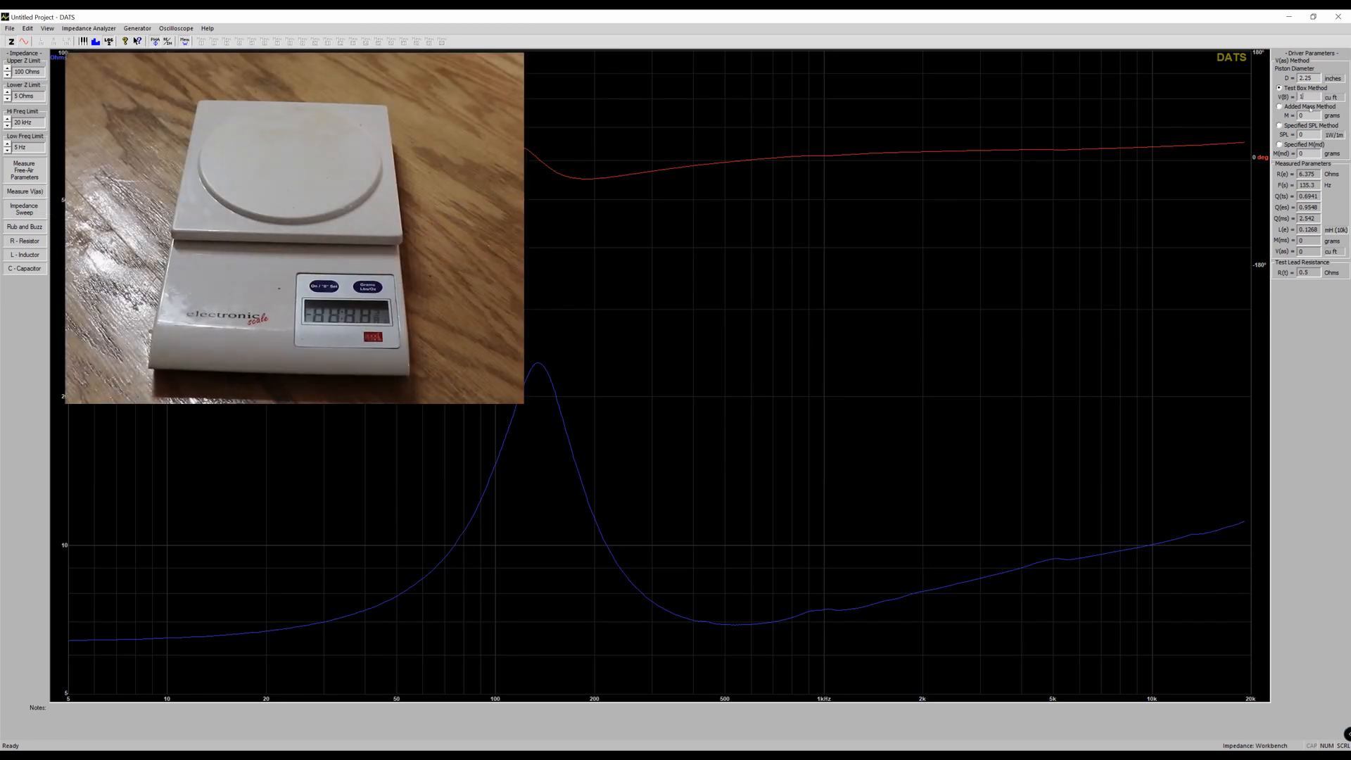
{"action": "left_click", "coordinate": [1280, 107]}
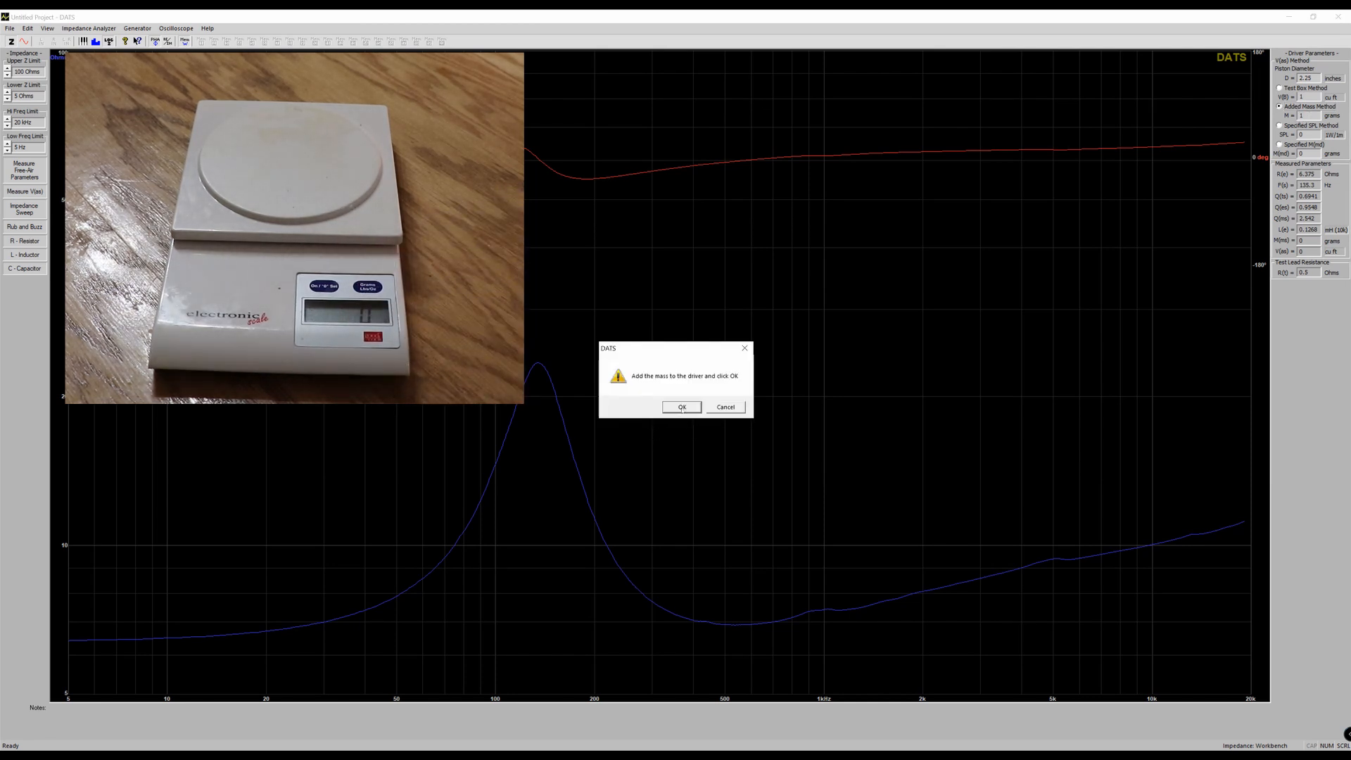
{"action": "left_click", "coordinate": [683, 407]}
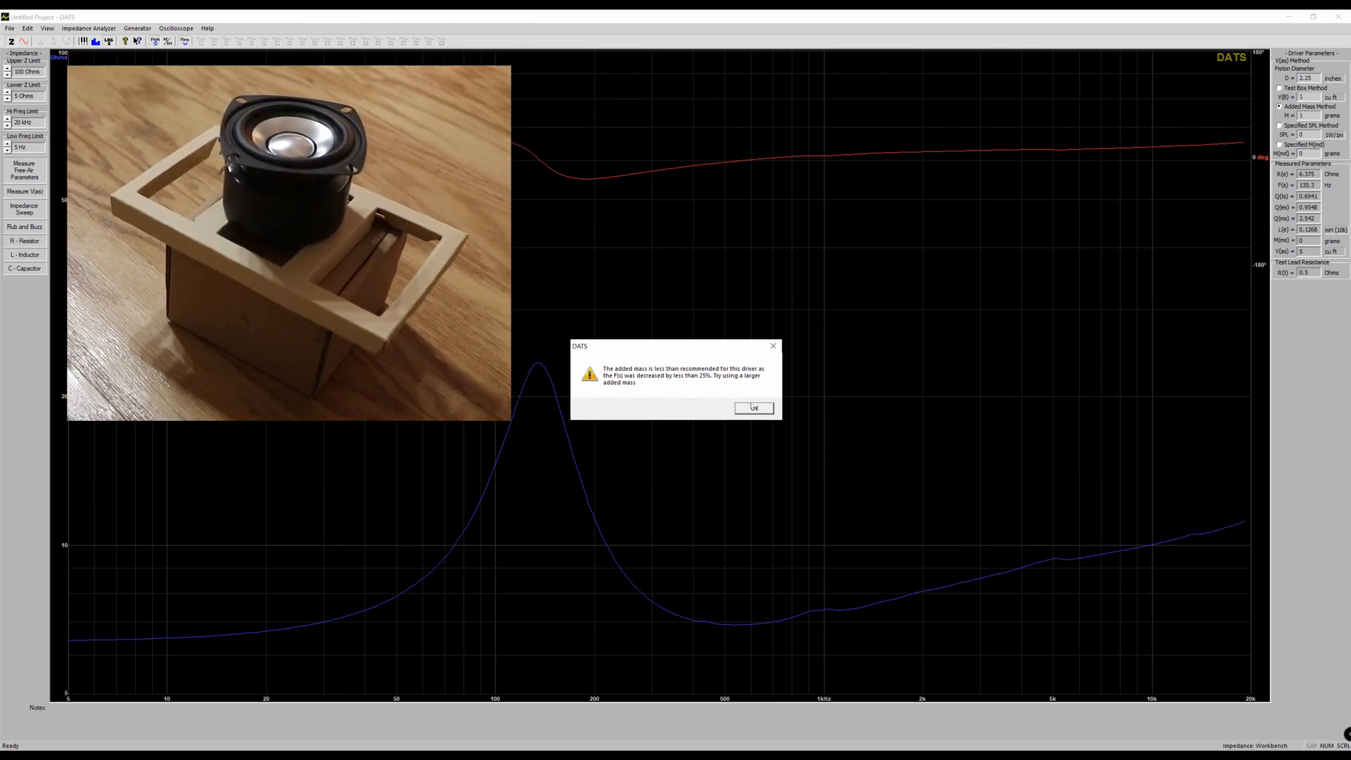
{"action": "left_click", "coordinate": [753, 407]}
{"action": "type", "text": "0"}
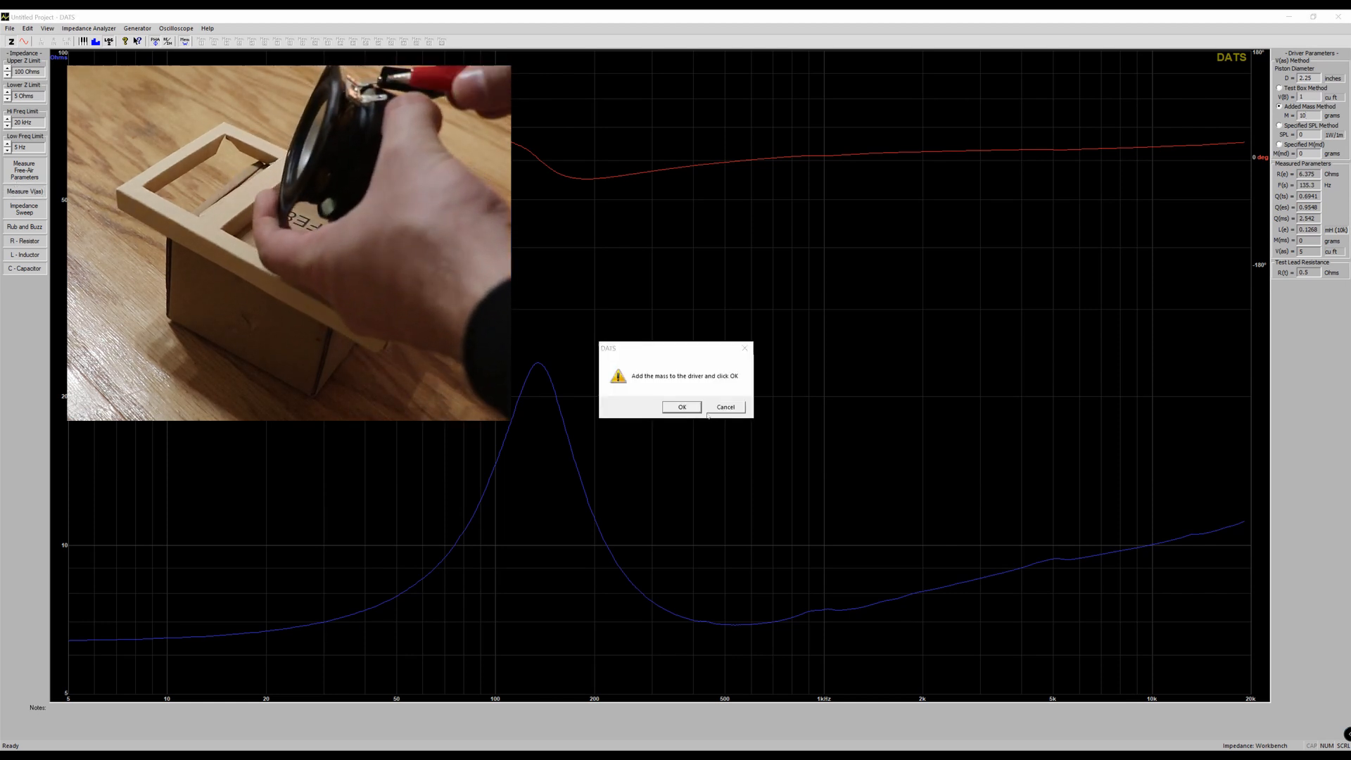
{"action": "left_click", "coordinate": [683, 407]}
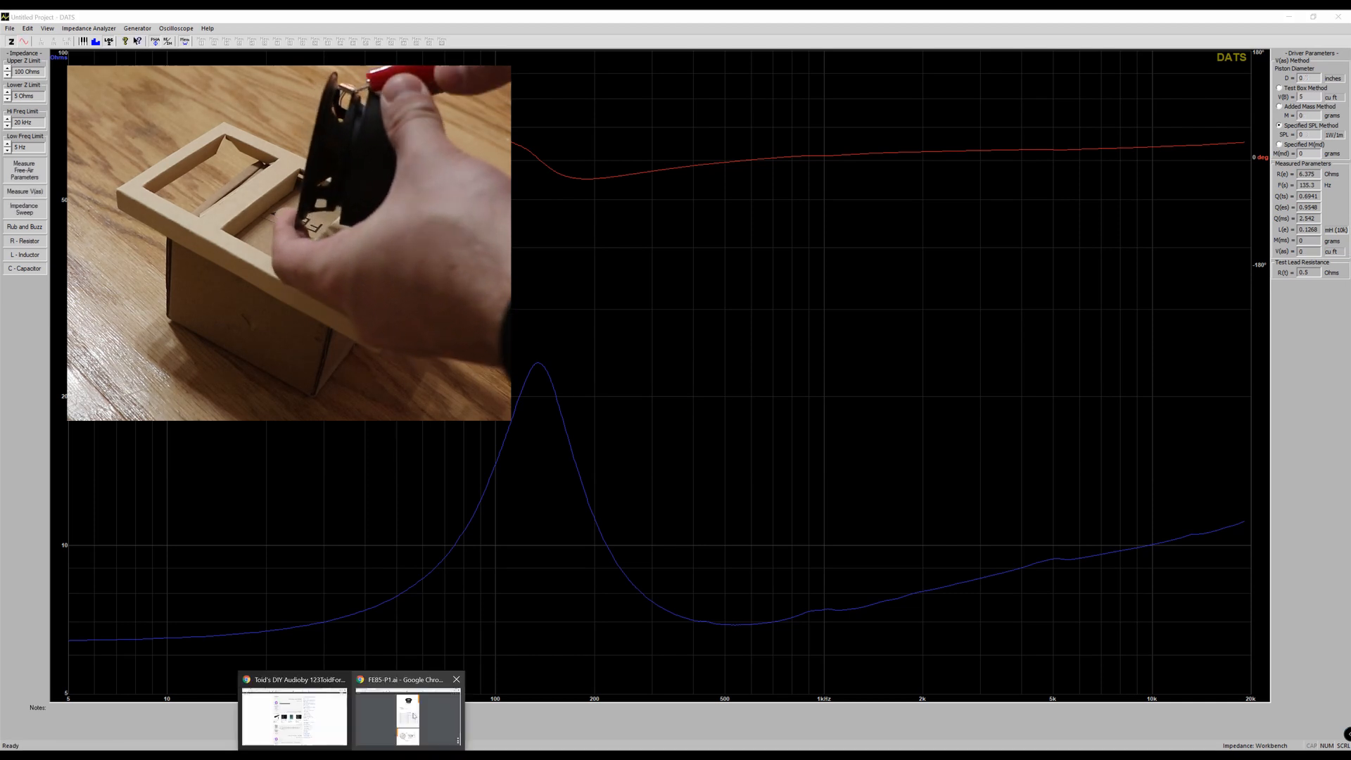
{"action": "left_click", "coordinate": [406, 715]}
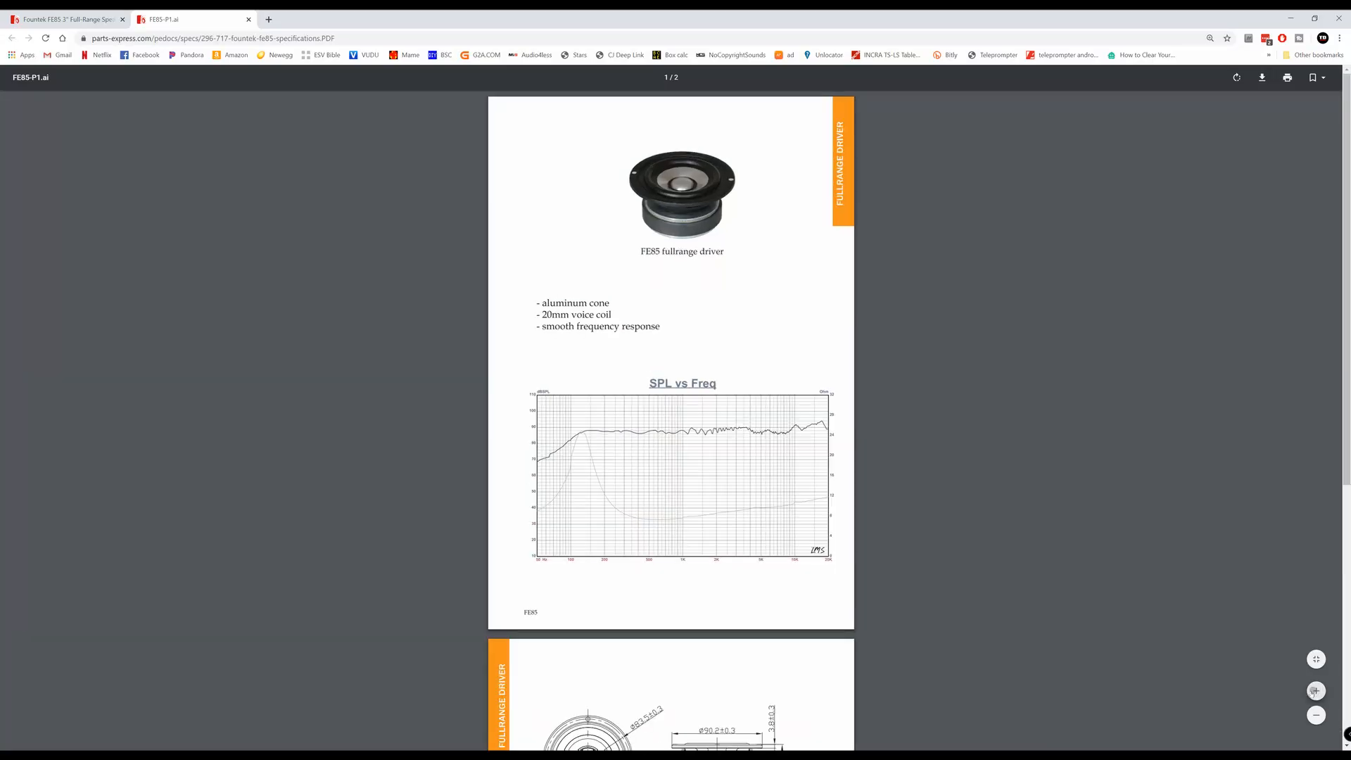
Enlarge the FE85 spec sheet so the Fountek driver photo fills the page.
{"action": "left_click", "coordinate": [1315, 690]}
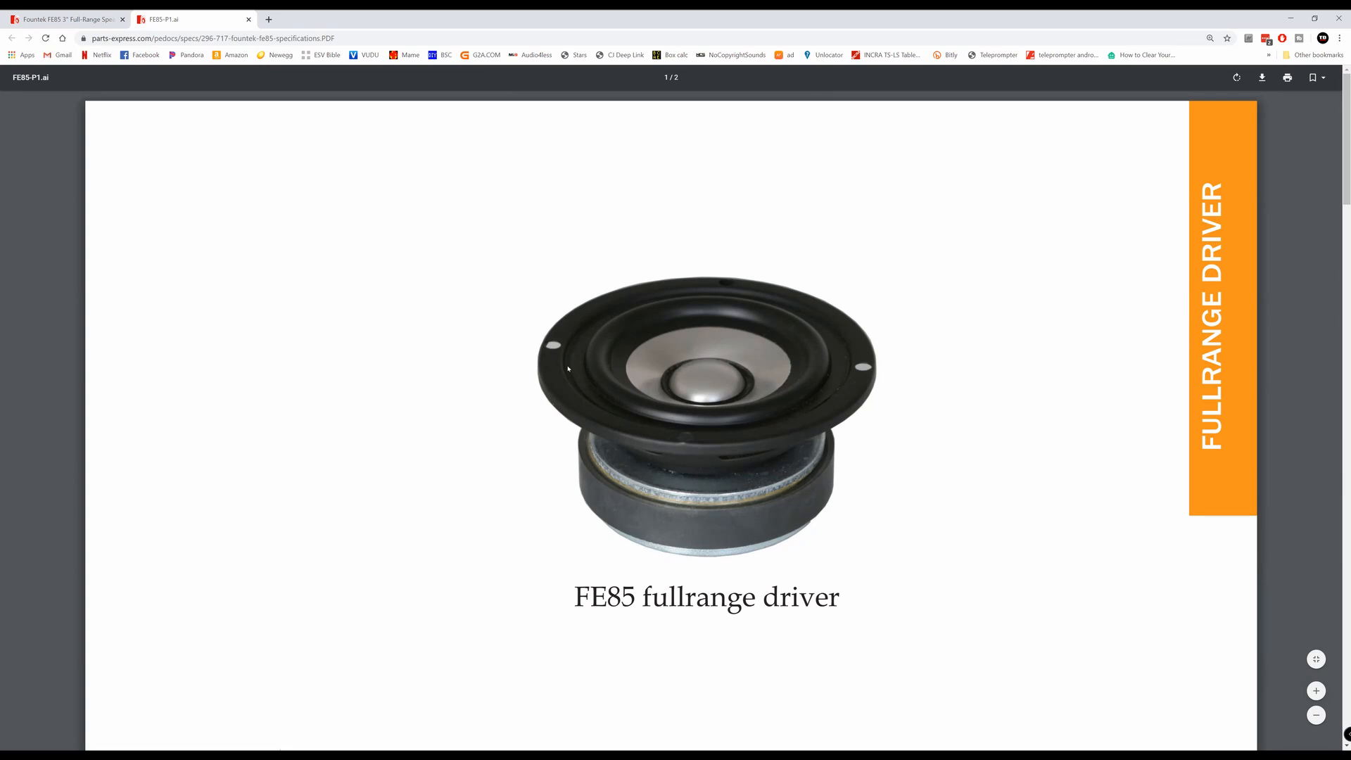
{"action": "mouse_move", "coordinate": [919, 366]}
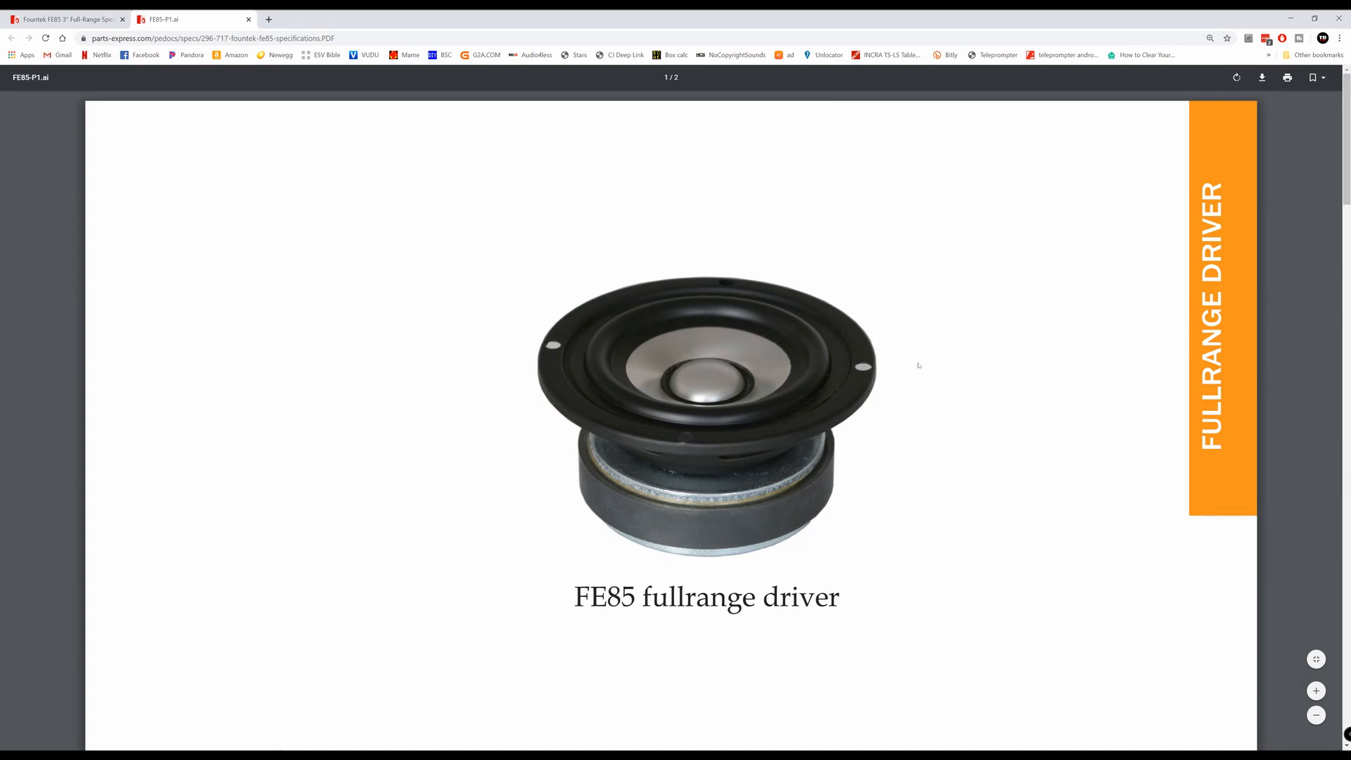
{"action": "mouse_move", "coordinate": [604, 368]}
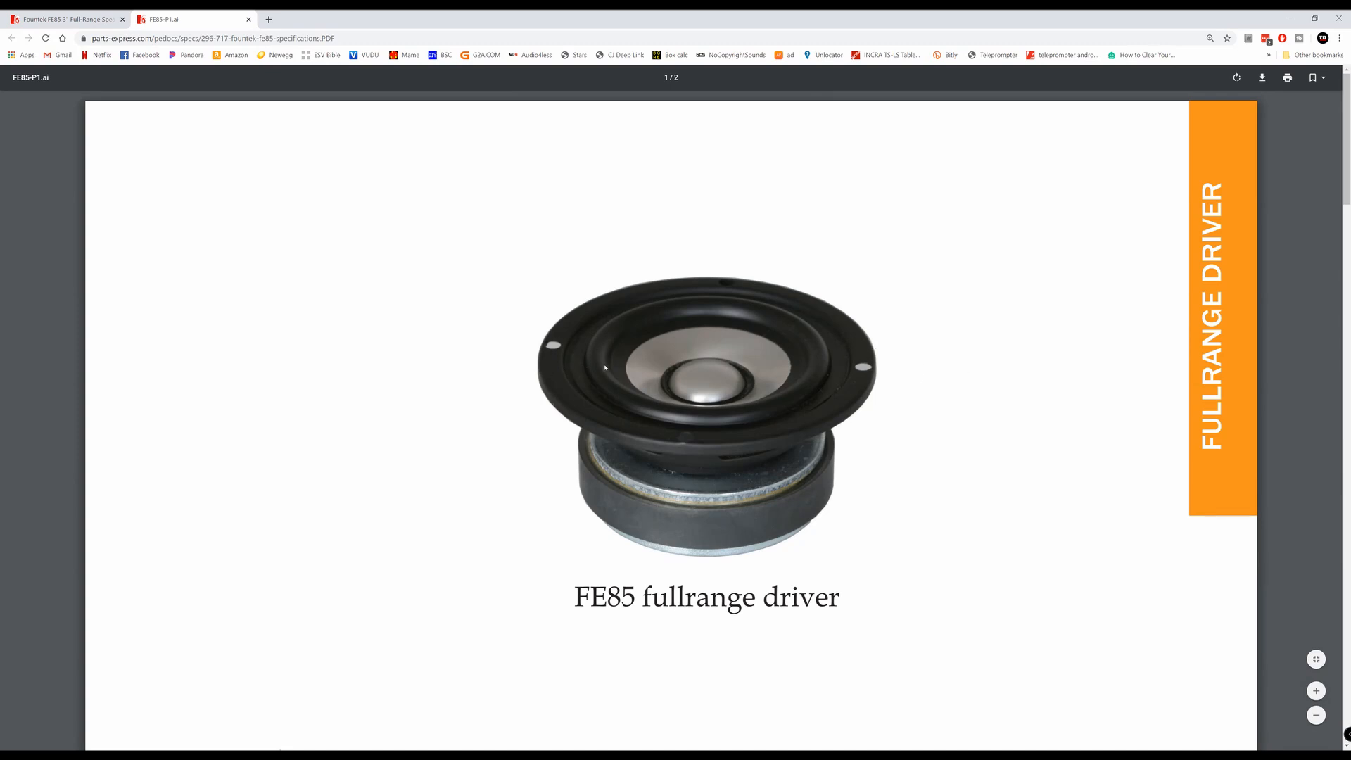
{"action": "mouse_move", "coordinate": [601, 357]}
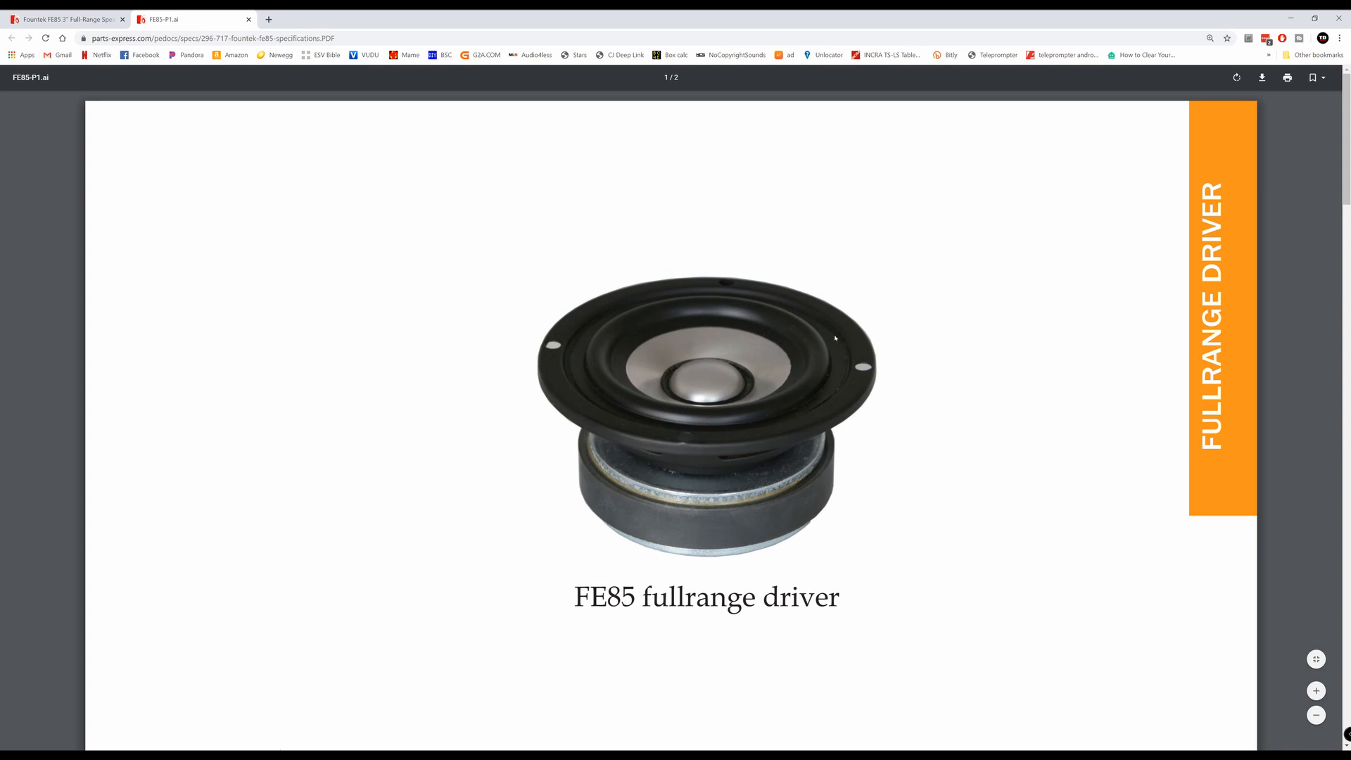
{"action": "mouse_move", "coordinate": [595, 361]}
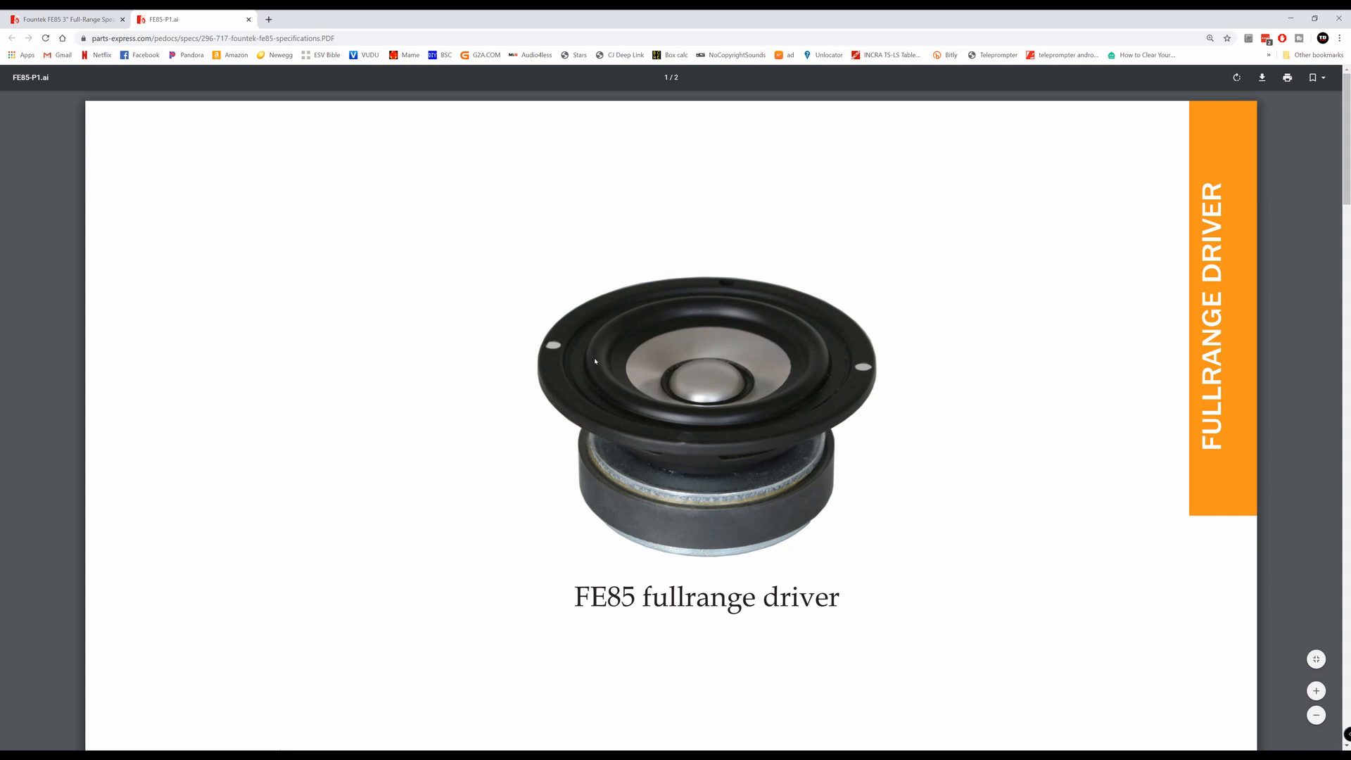
{"action": "mouse_move", "coordinate": [817, 349]}
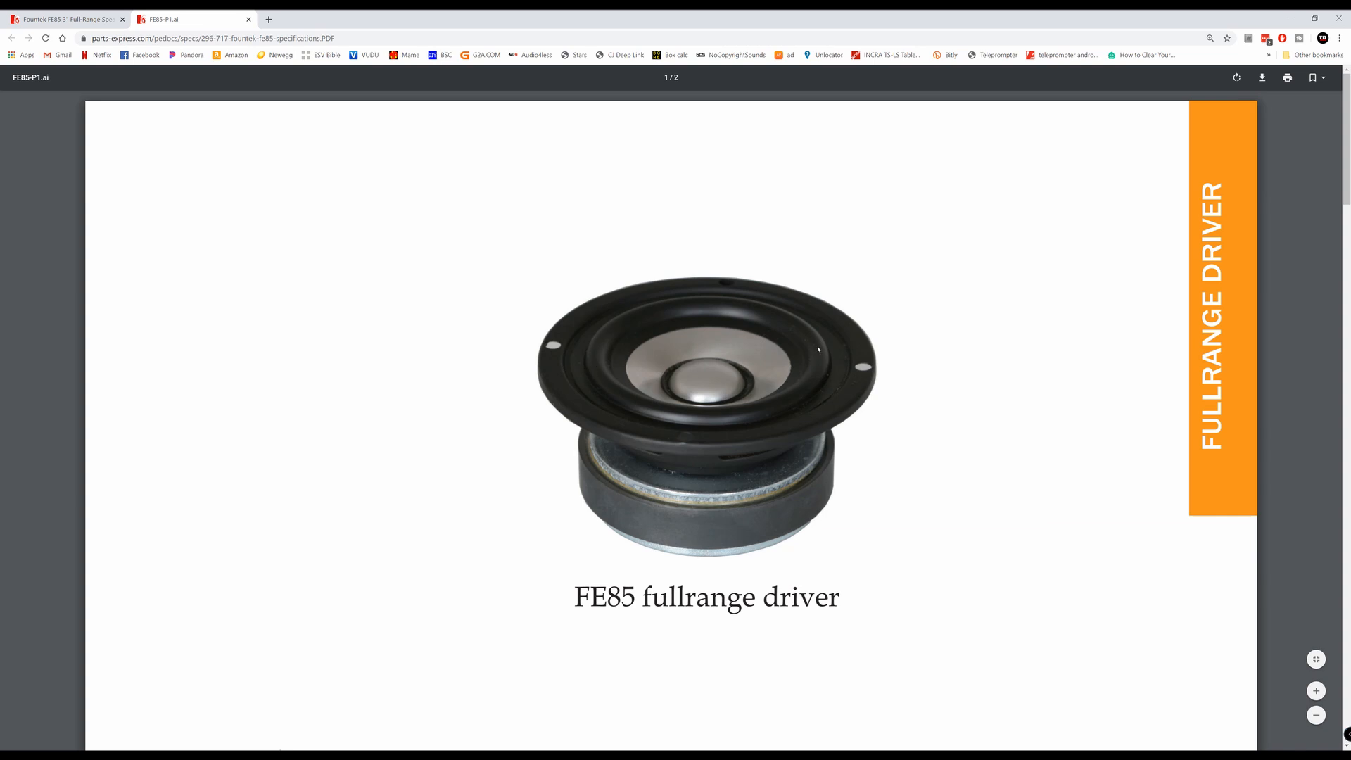
{"action": "mouse_move", "coordinate": [934, 402]}
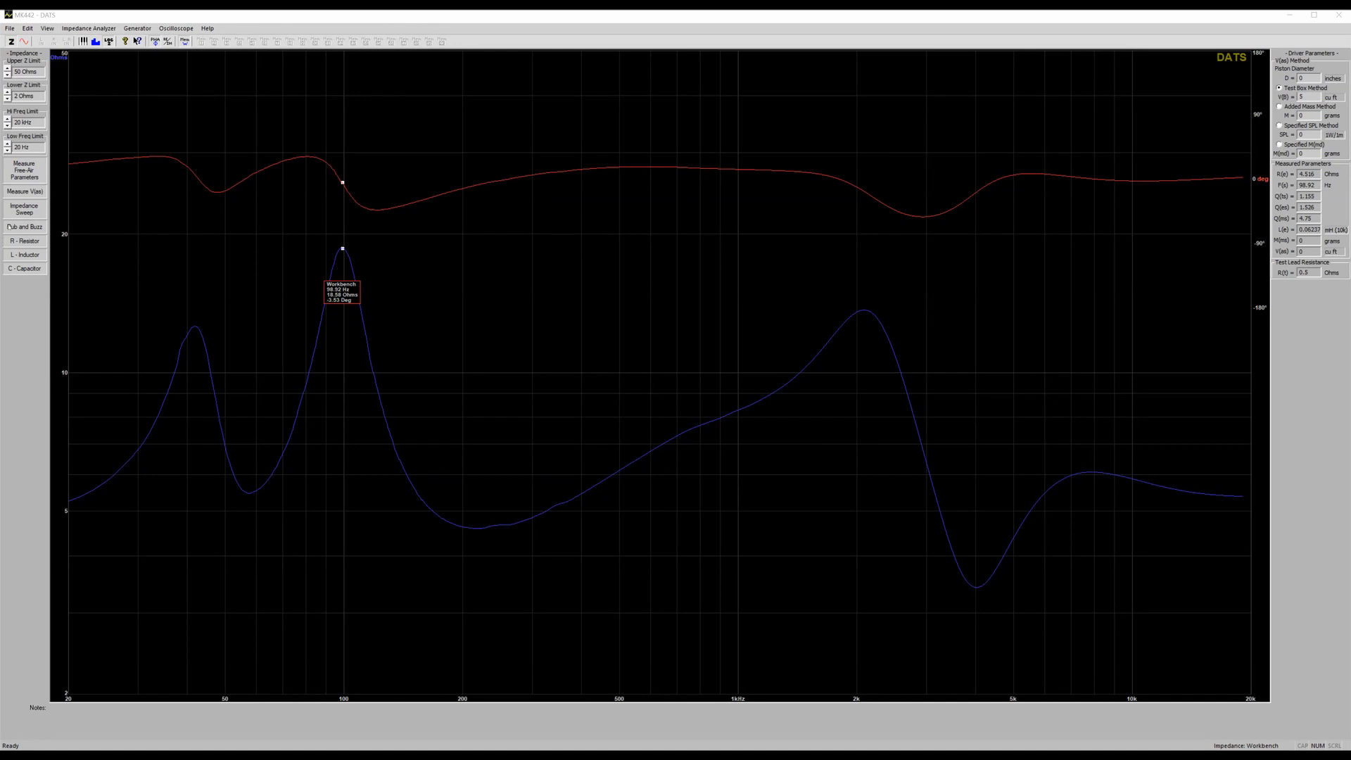
{"action": "mouse_move", "coordinate": [24, 254]}
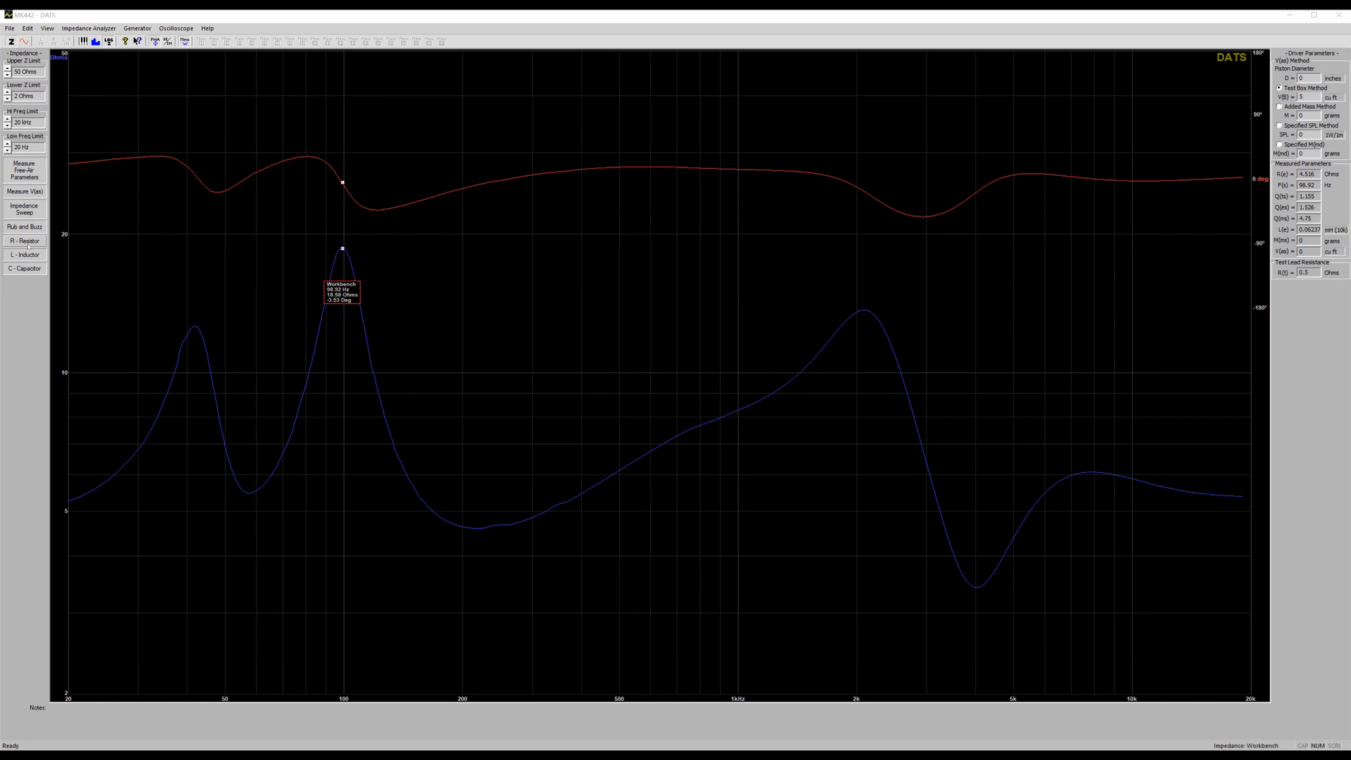
{"action": "mouse_move", "coordinate": [25, 241]}
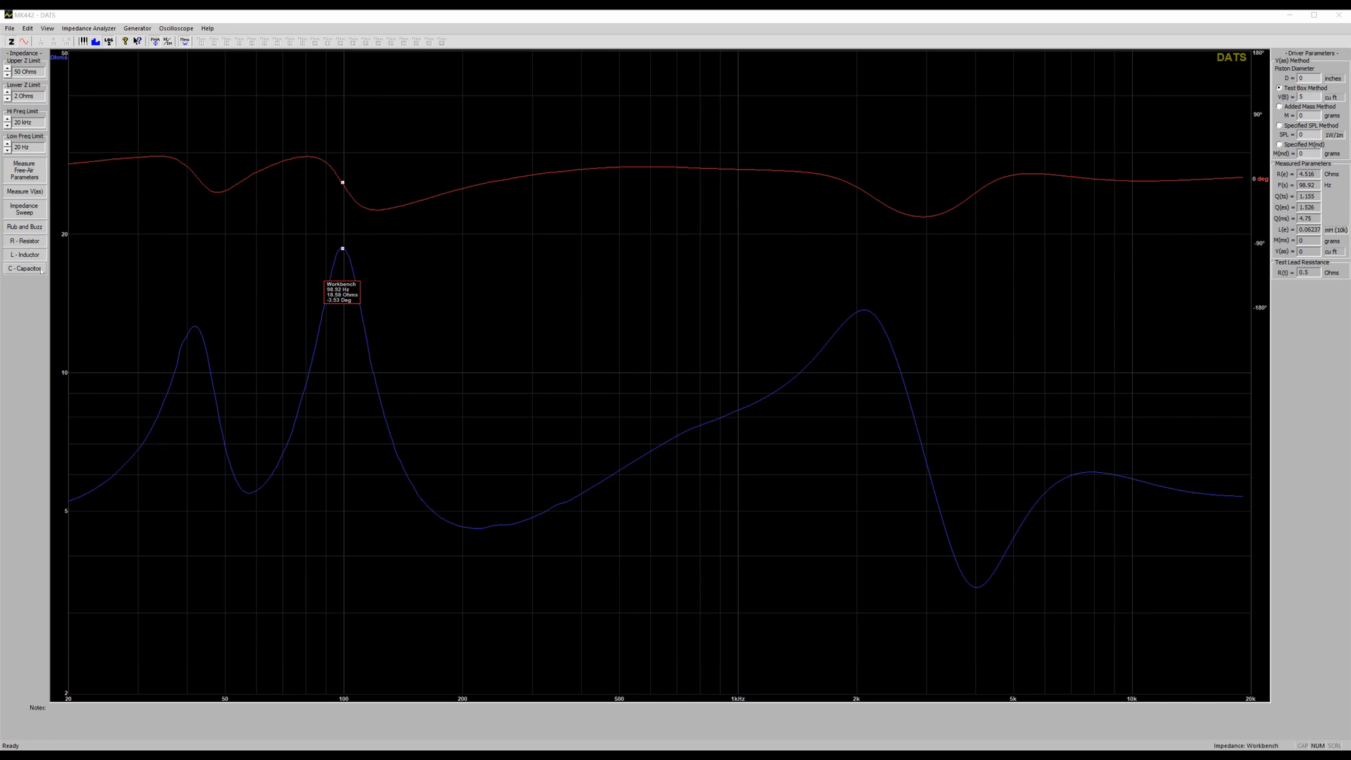
Measure the inductor at 2.5522 mH with 0.67762 Ω DC resistance.
{"action": "left_click", "coordinate": [24, 269]}
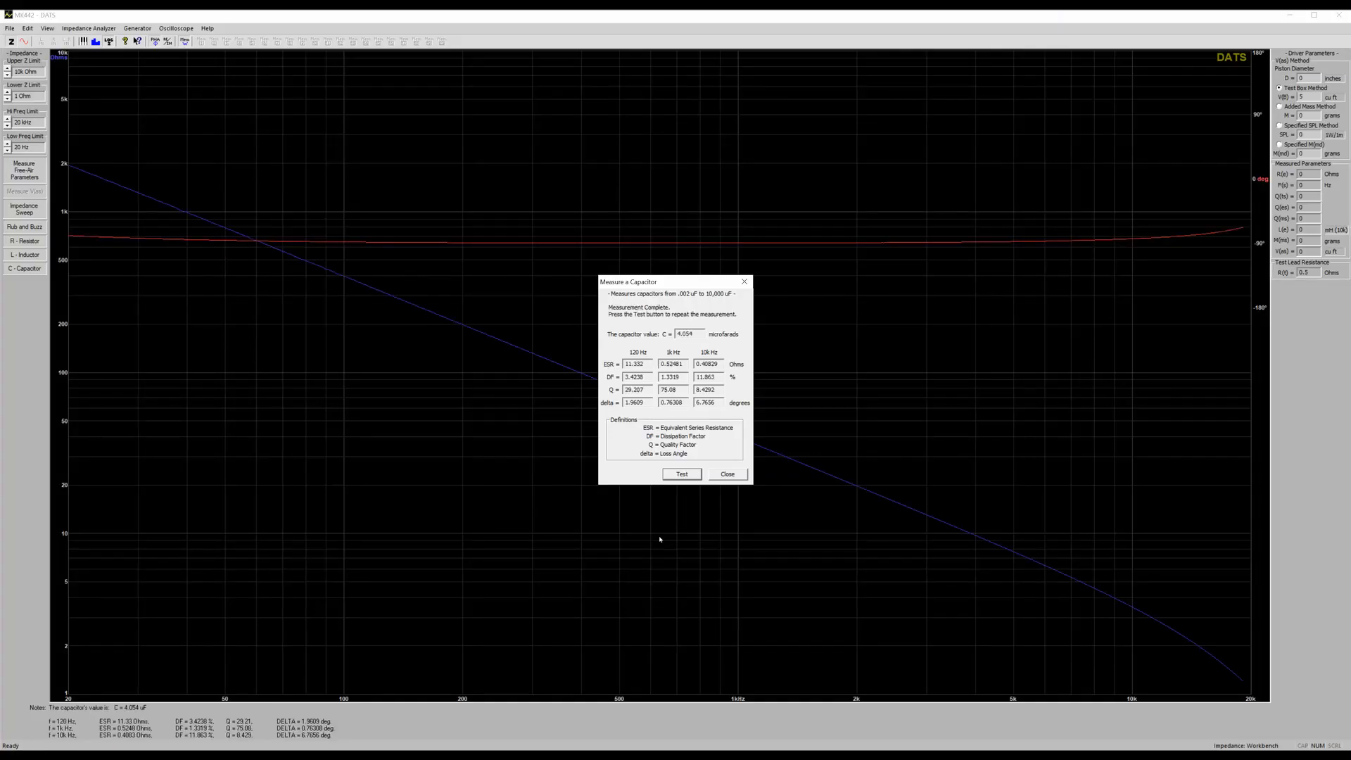
{"action": "left_click", "coordinate": [24, 254]}
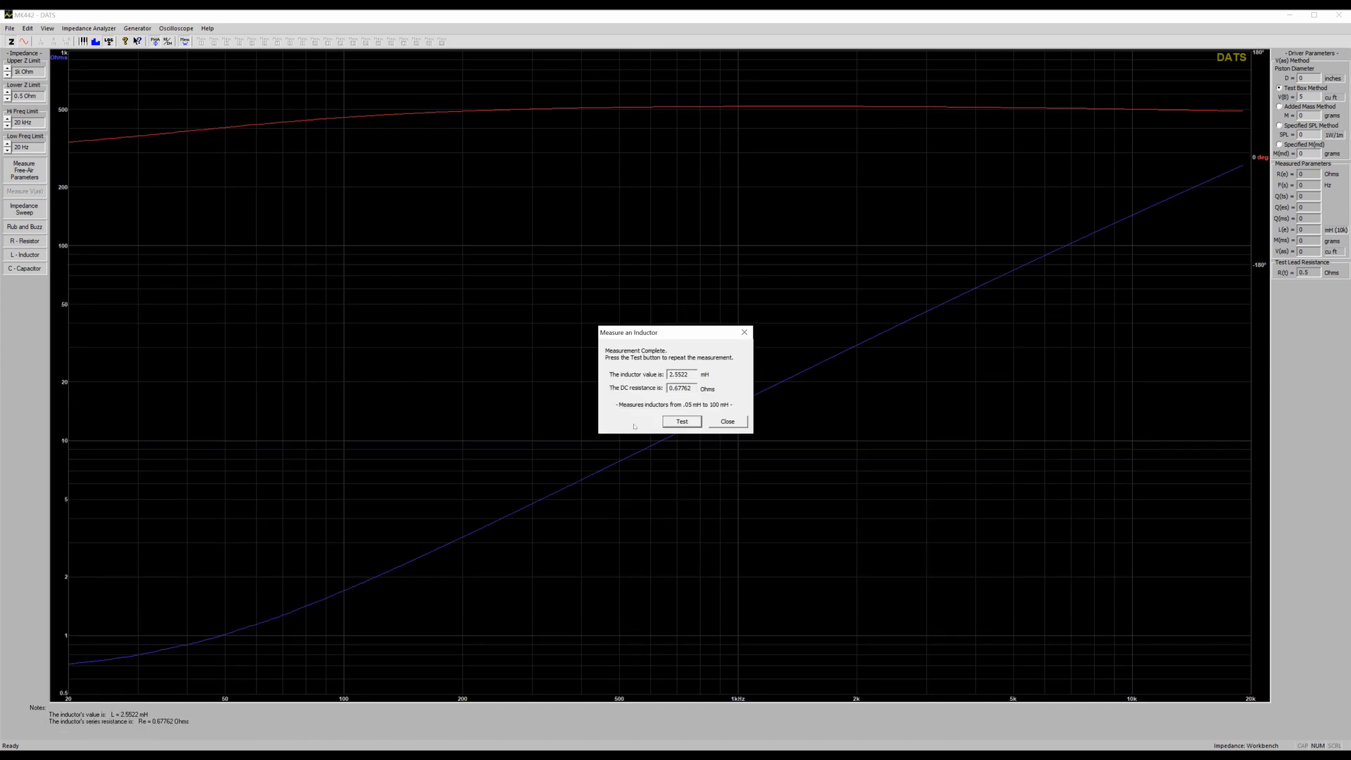
Re-test the first inductor, then measure a second at 0.7308 mH and 0.93275 Ω.
{"action": "left_click", "coordinate": [680, 422]}
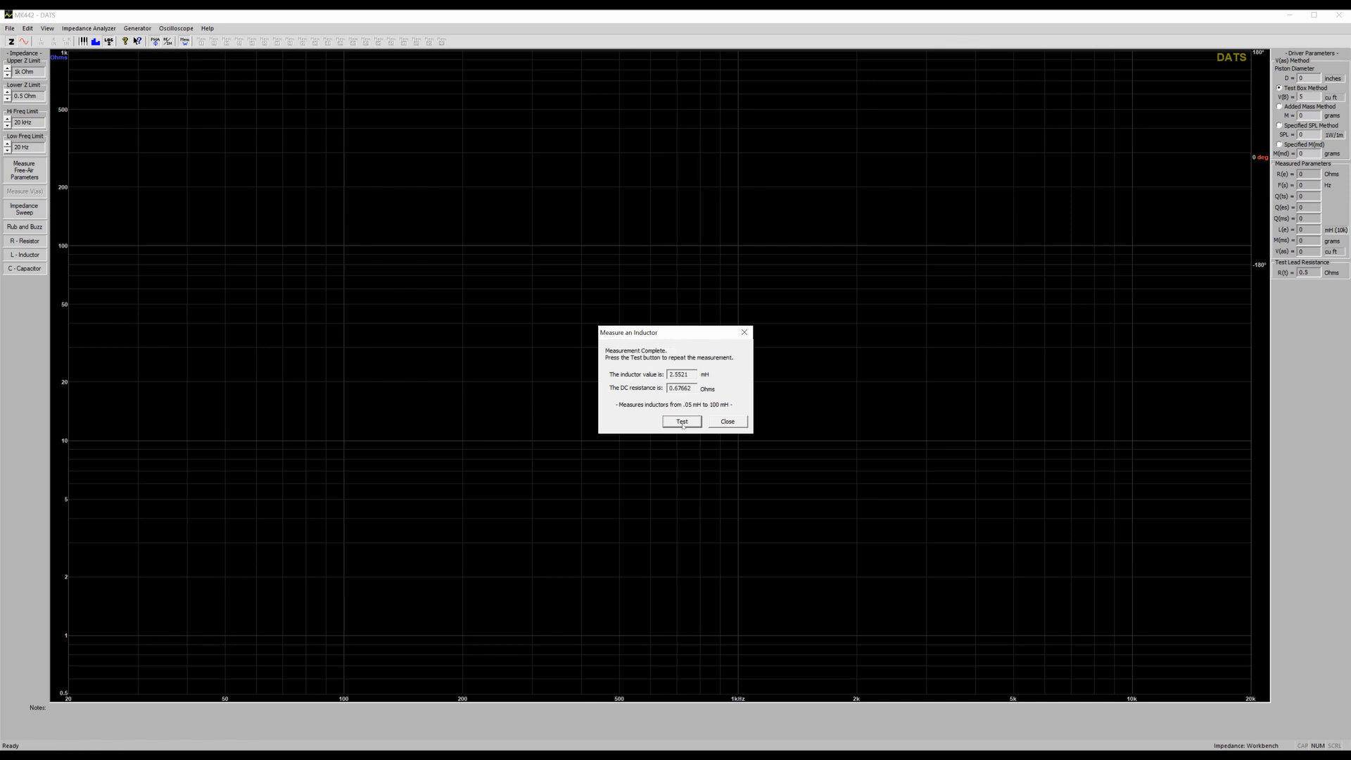
{"action": "left_click", "coordinate": [681, 421]}
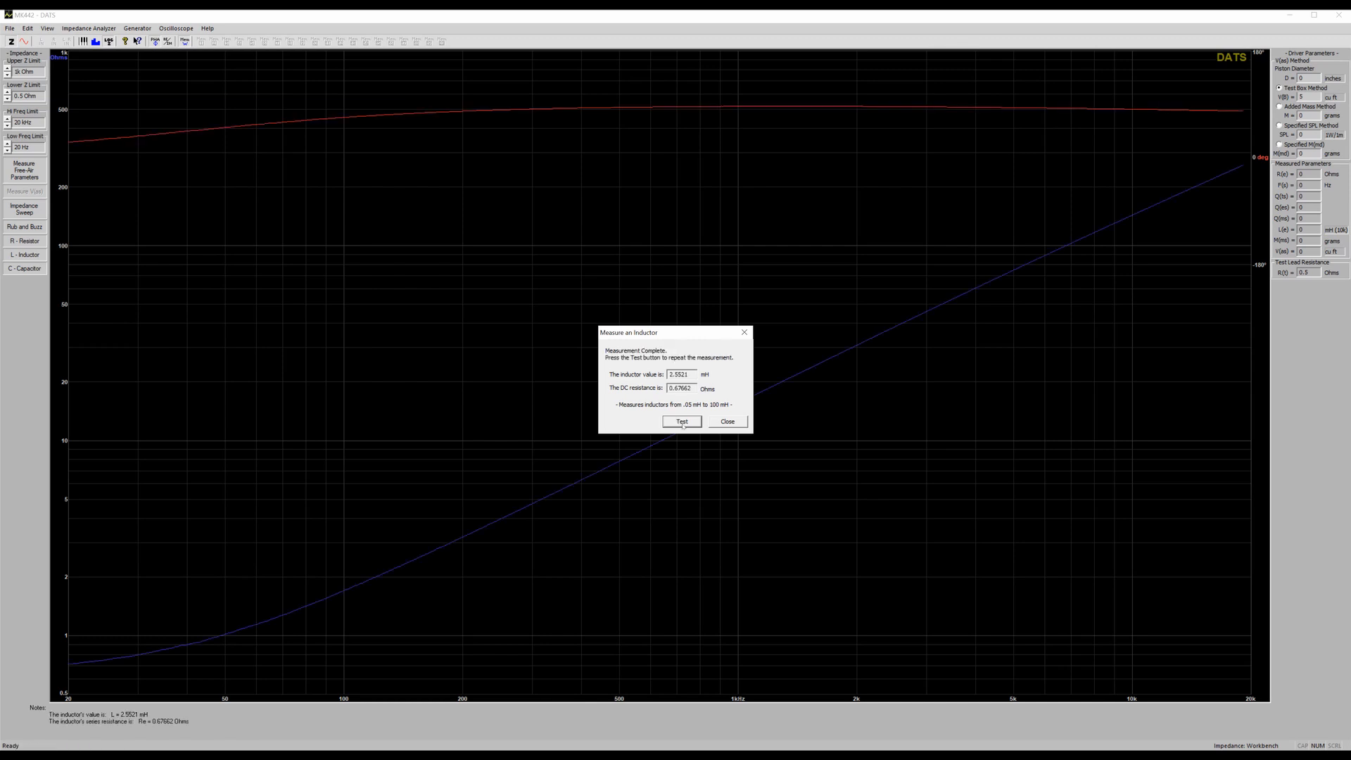
{"action": "left_click", "coordinate": [682, 421]}
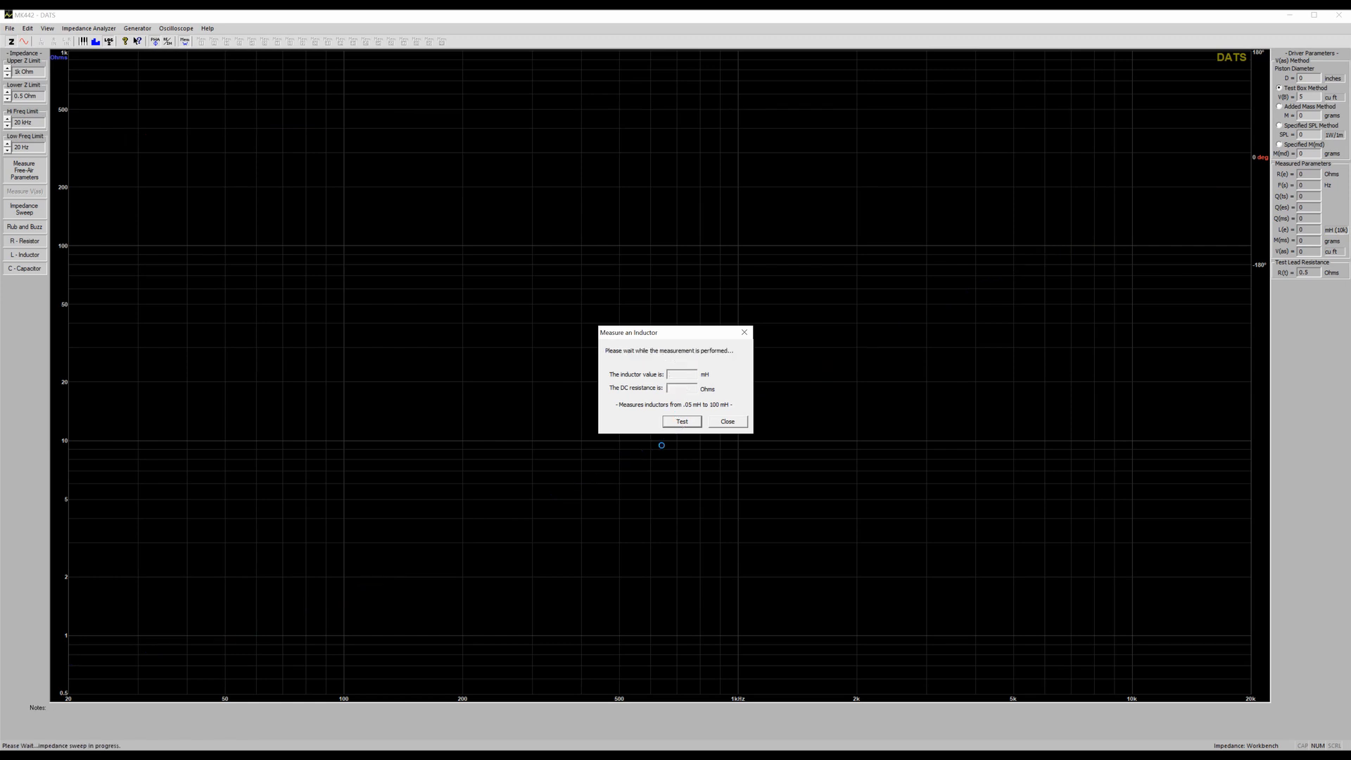
{"action": "left_click", "coordinate": [681, 422]}
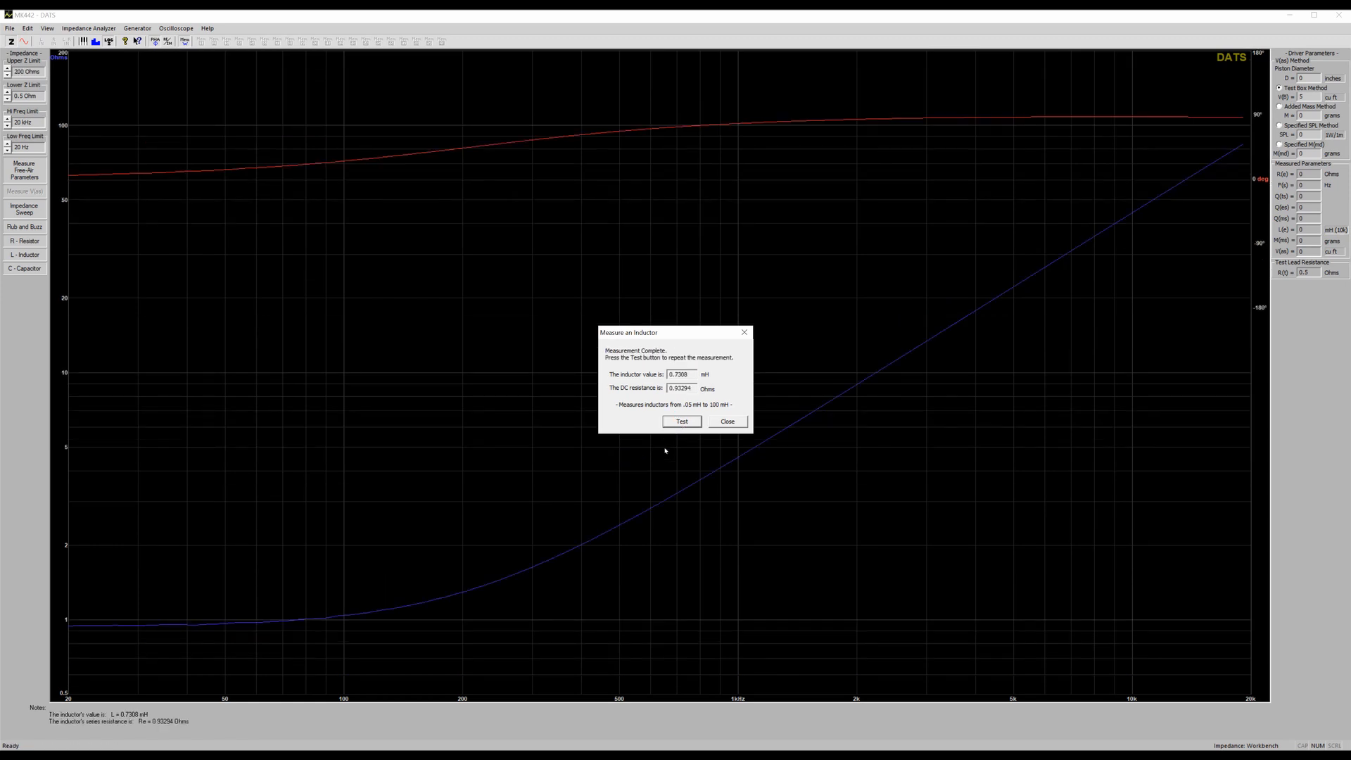
{"action": "left_click", "coordinate": [680, 422]}
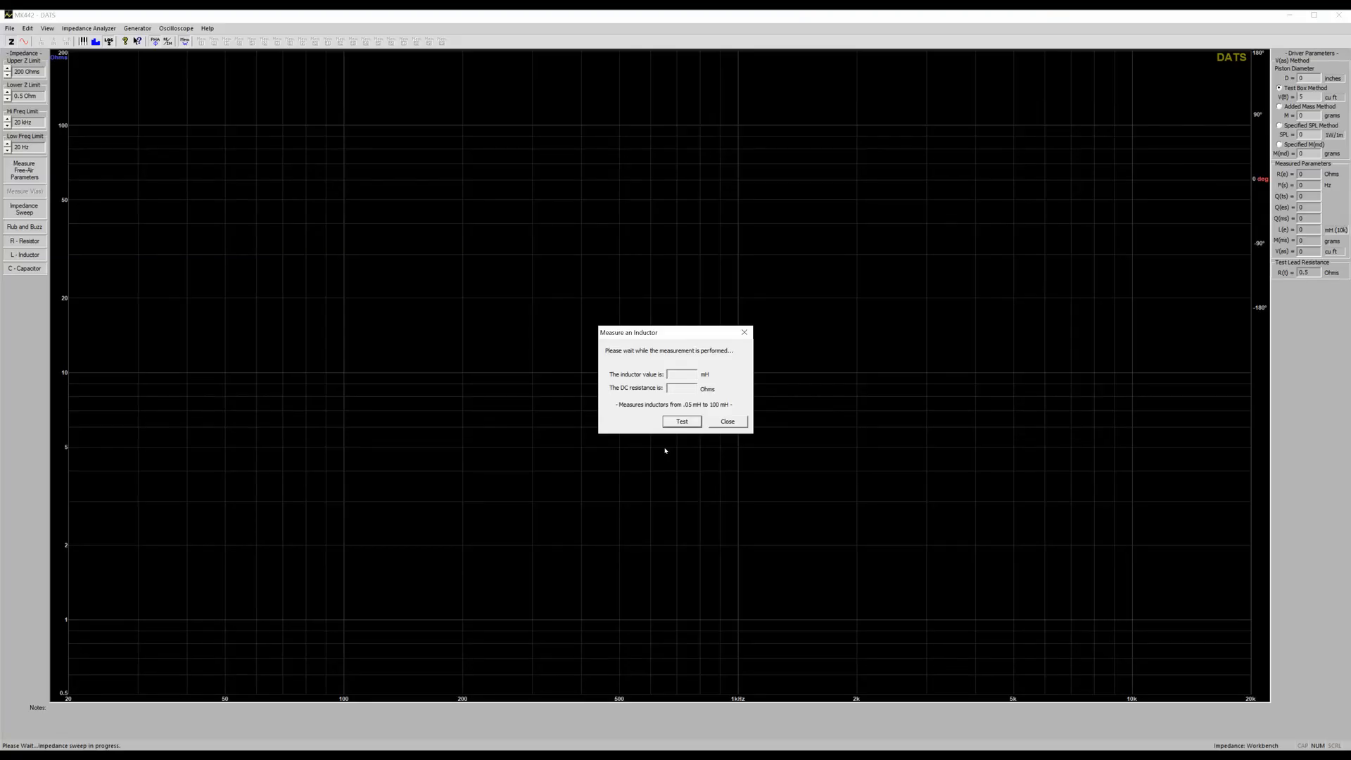
{"action": "left_click", "coordinate": [681, 422]}
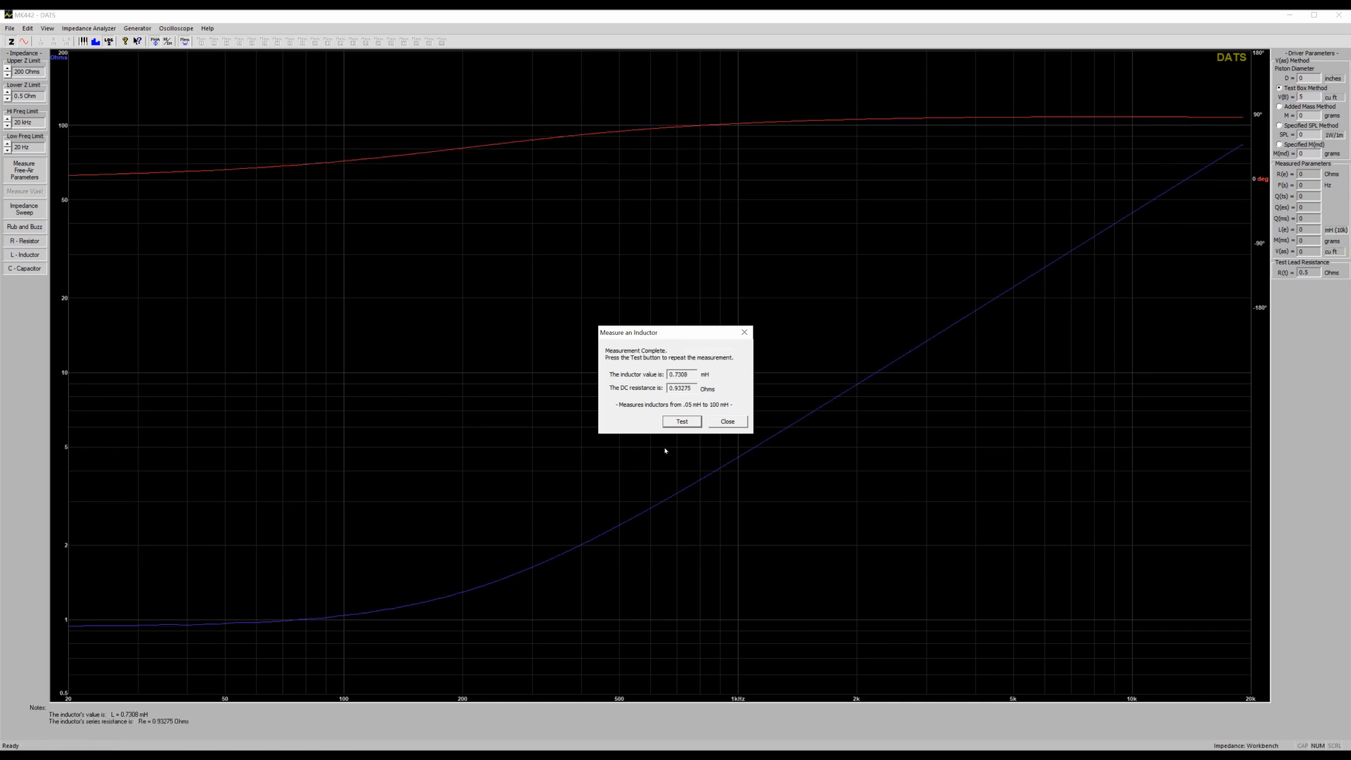
{"action": "mouse_move", "coordinate": [587, 564]}
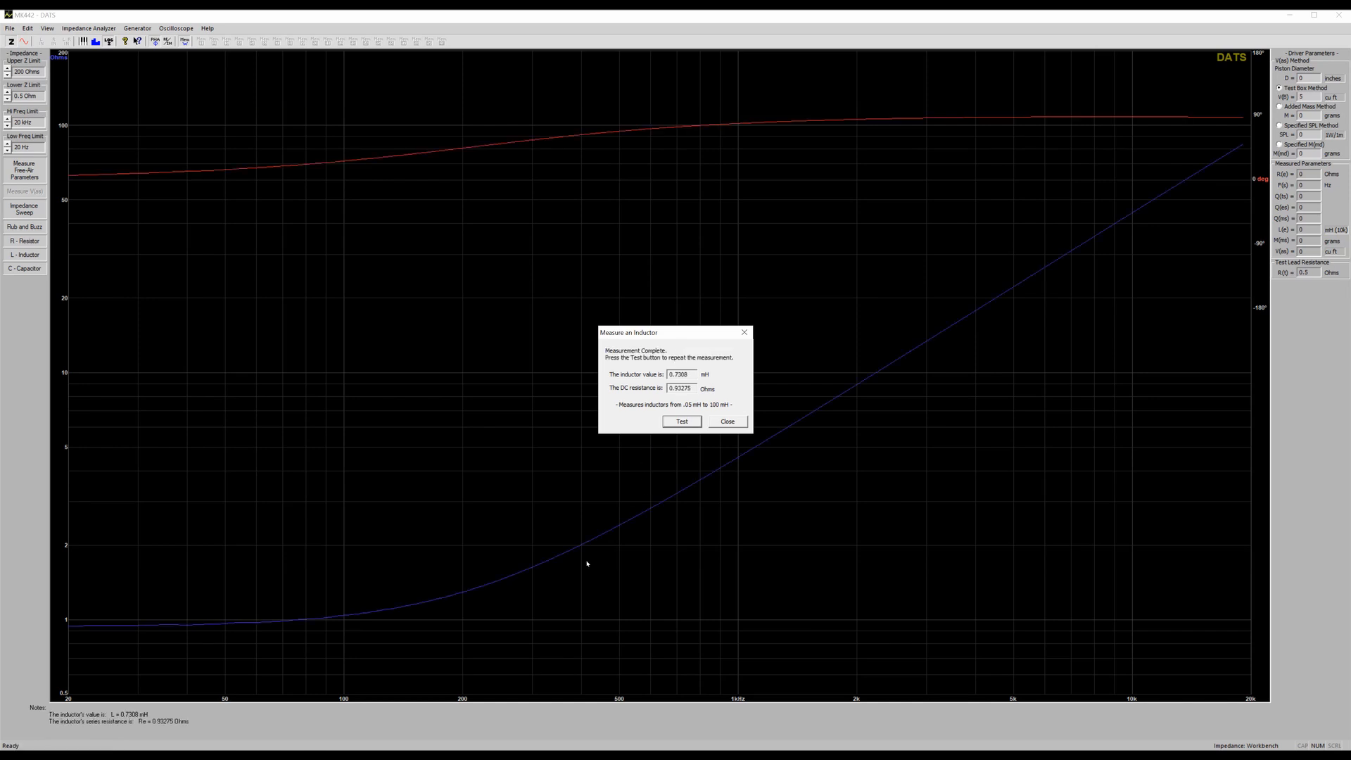
{"action": "mouse_move", "coordinate": [468, 641]}
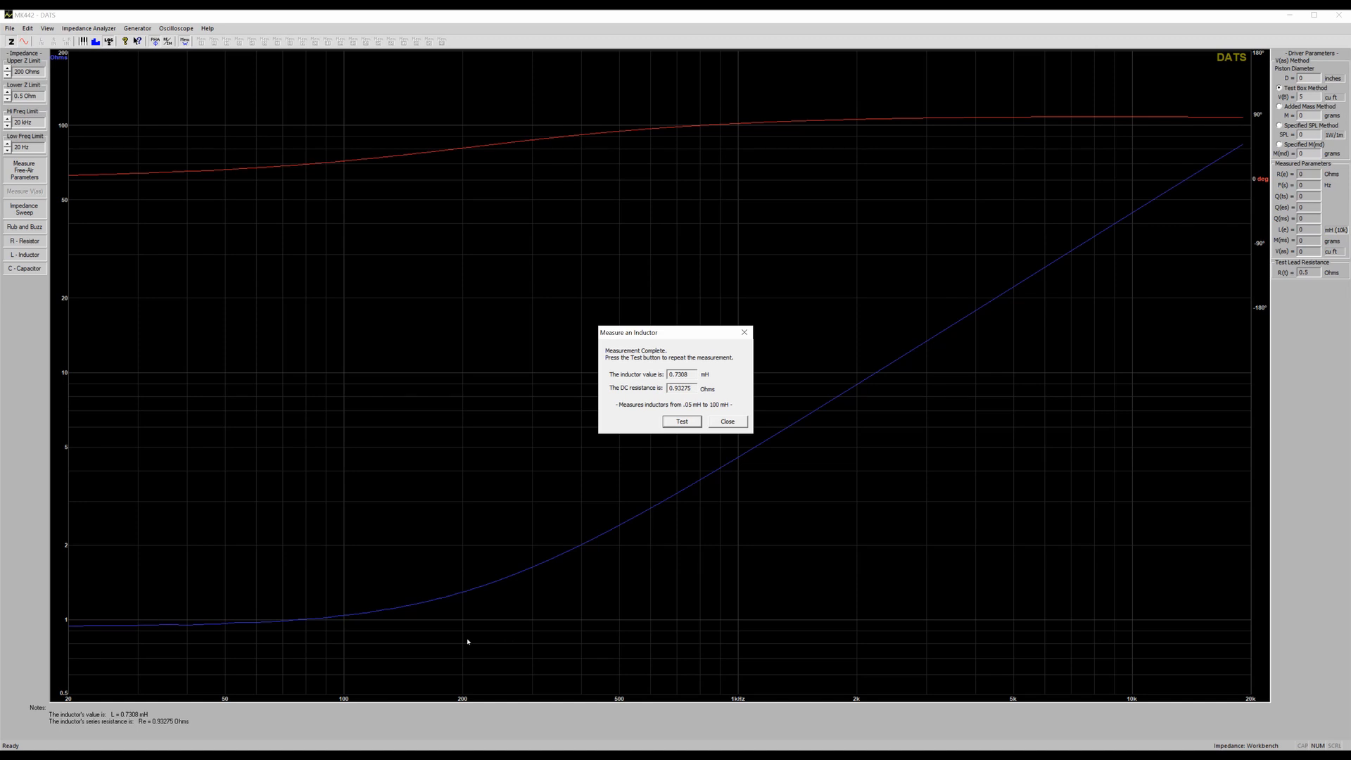
{"action": "mouse_move", "coordinate": [421, 611]}
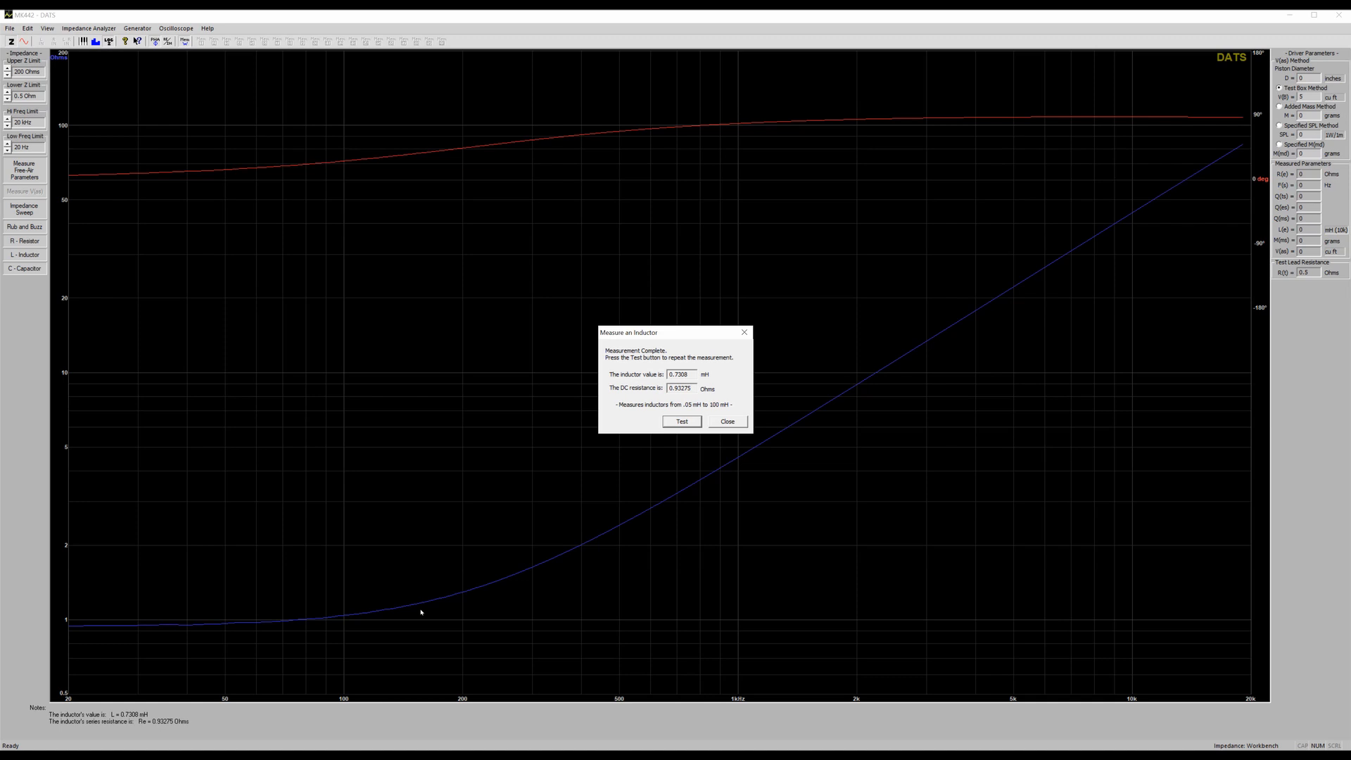
{"action": "left_click", "coordinate": [24, 268]}
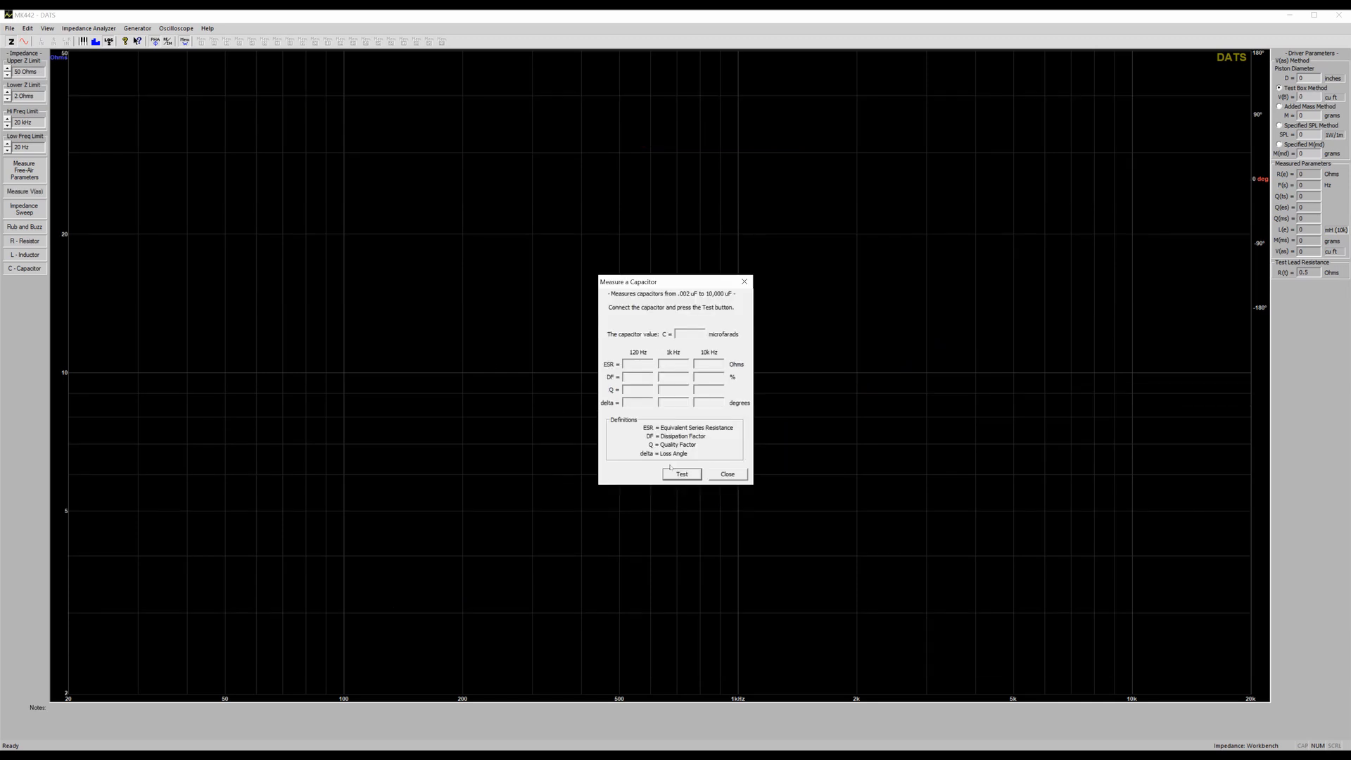
Measure capacitors at 4.054 µF and 50.47 µF, then close the capacitor measurement.
{"action": "left_click", "coordinate": [682, 474]}
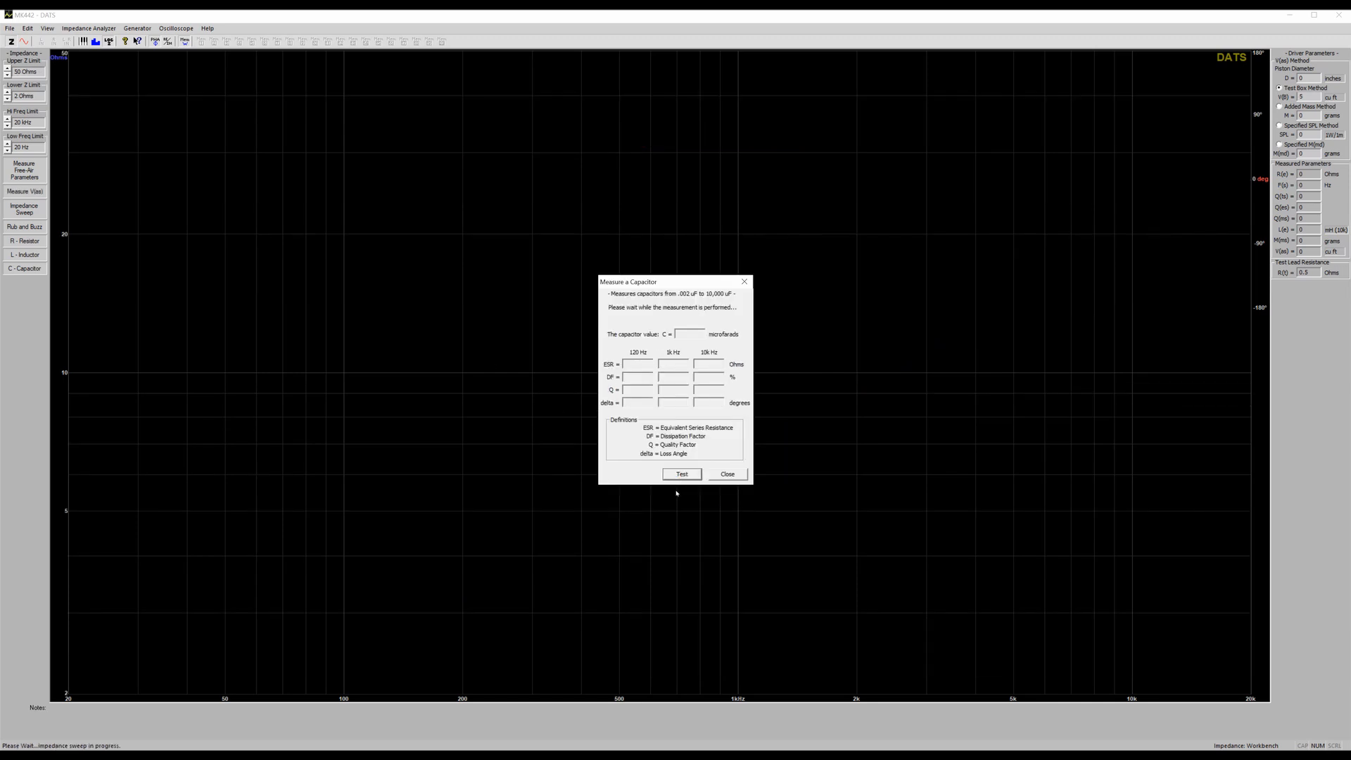
{"action": "left_click", "coordinate": [682, 473]}
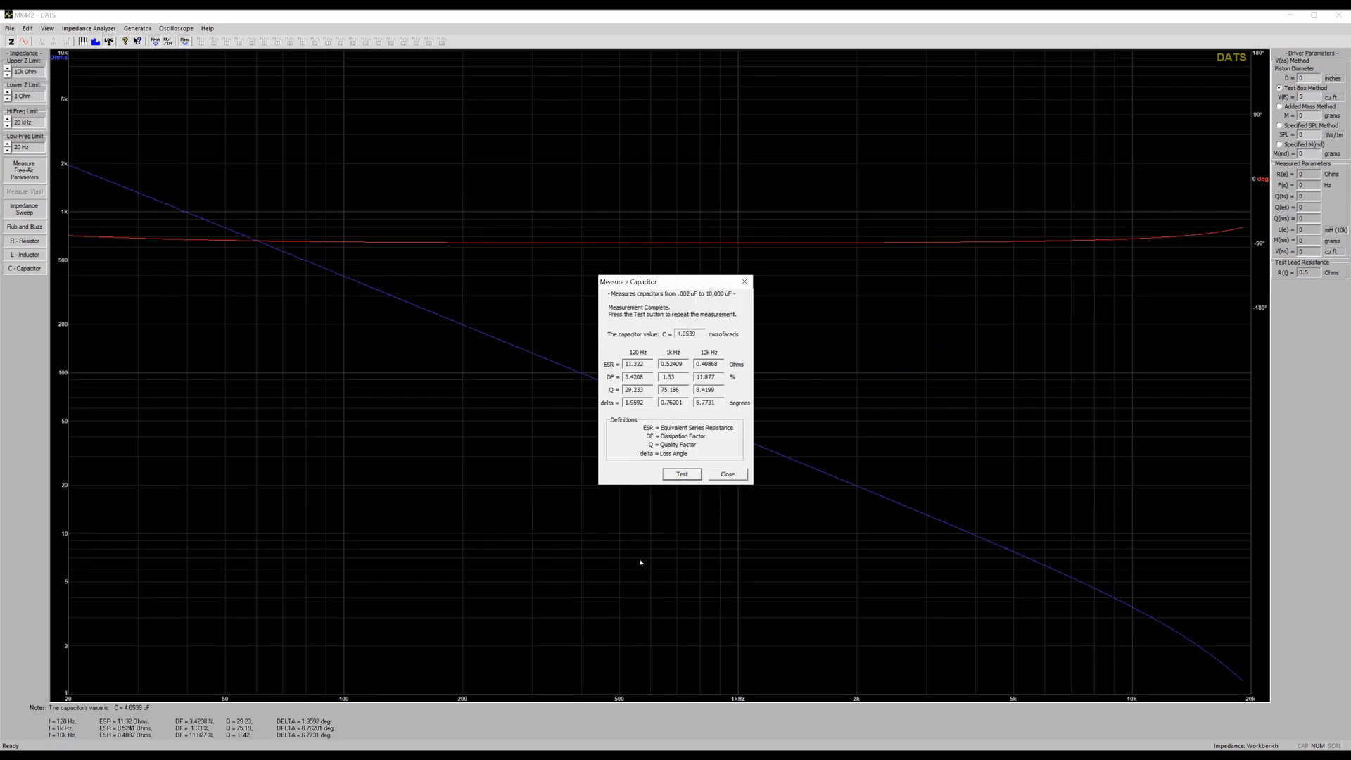
{"action": "mouse_move", "coordinate": [630, 599]}
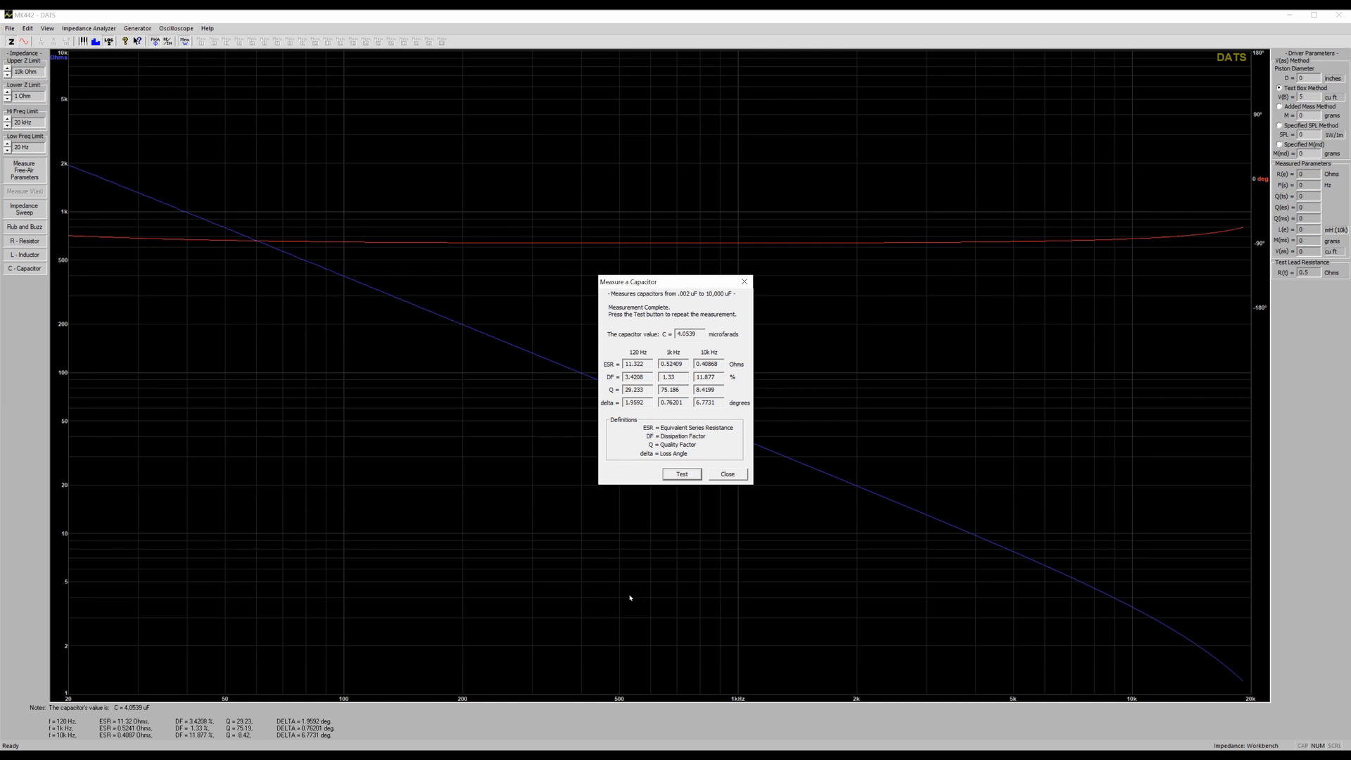
{"action": "left_click", "coordinate": [680, 474]}
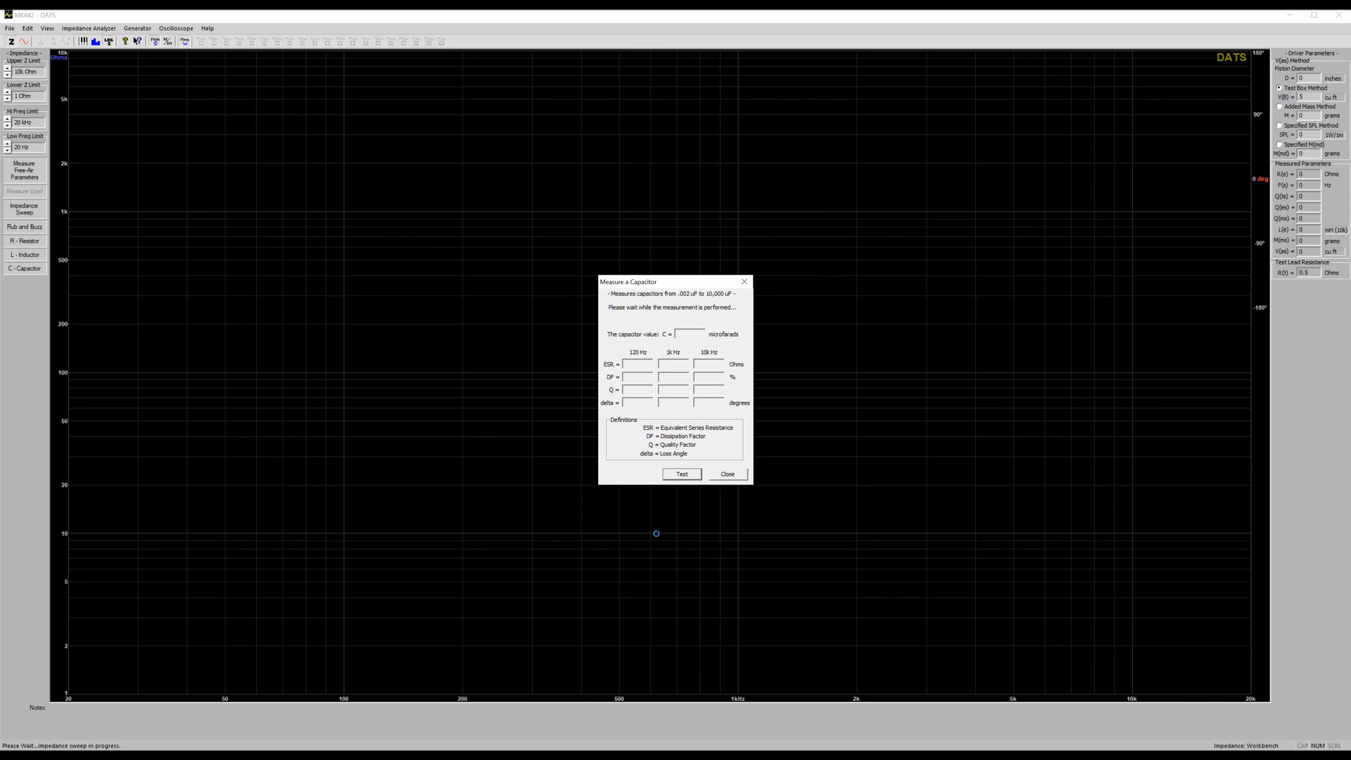
{"action": "left_click", "coordinate": [682, 474]}
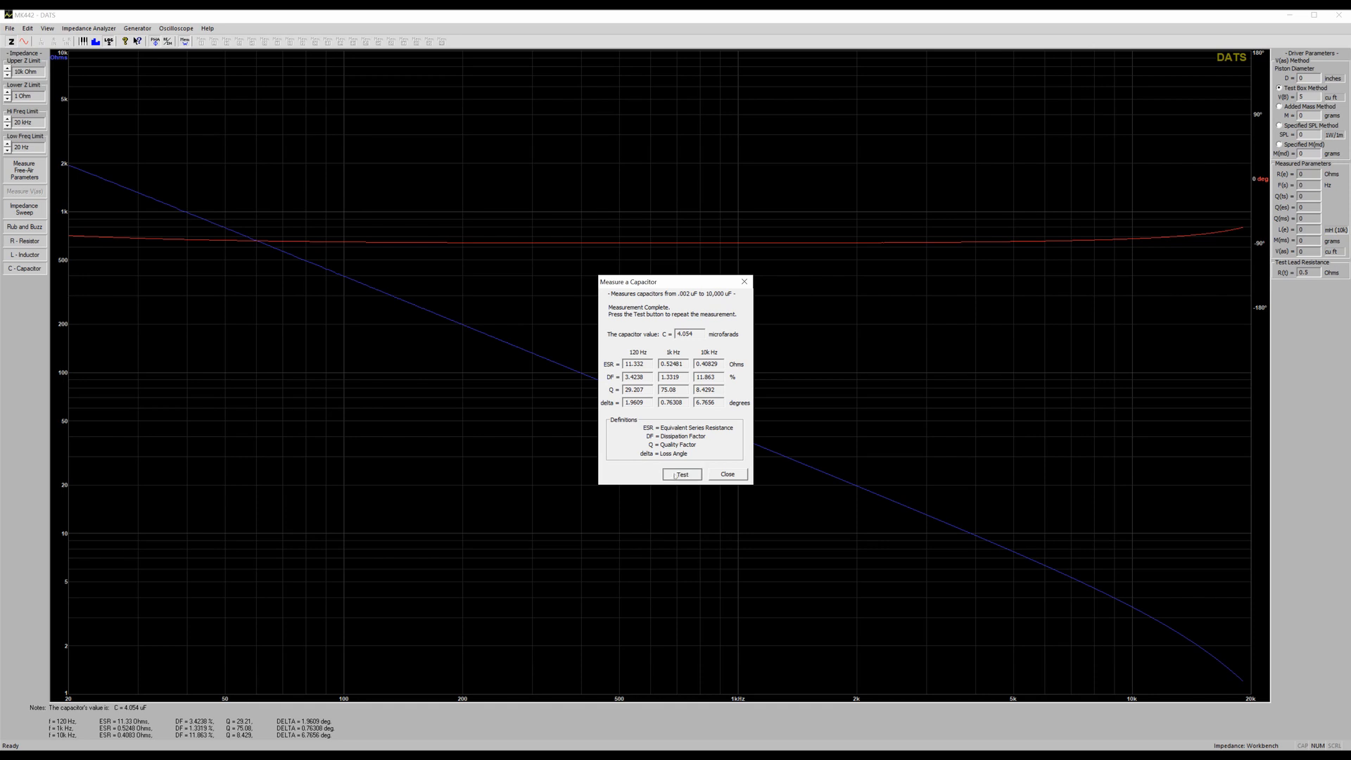
{"action": "left_click", "coordinate": [682, 474]}
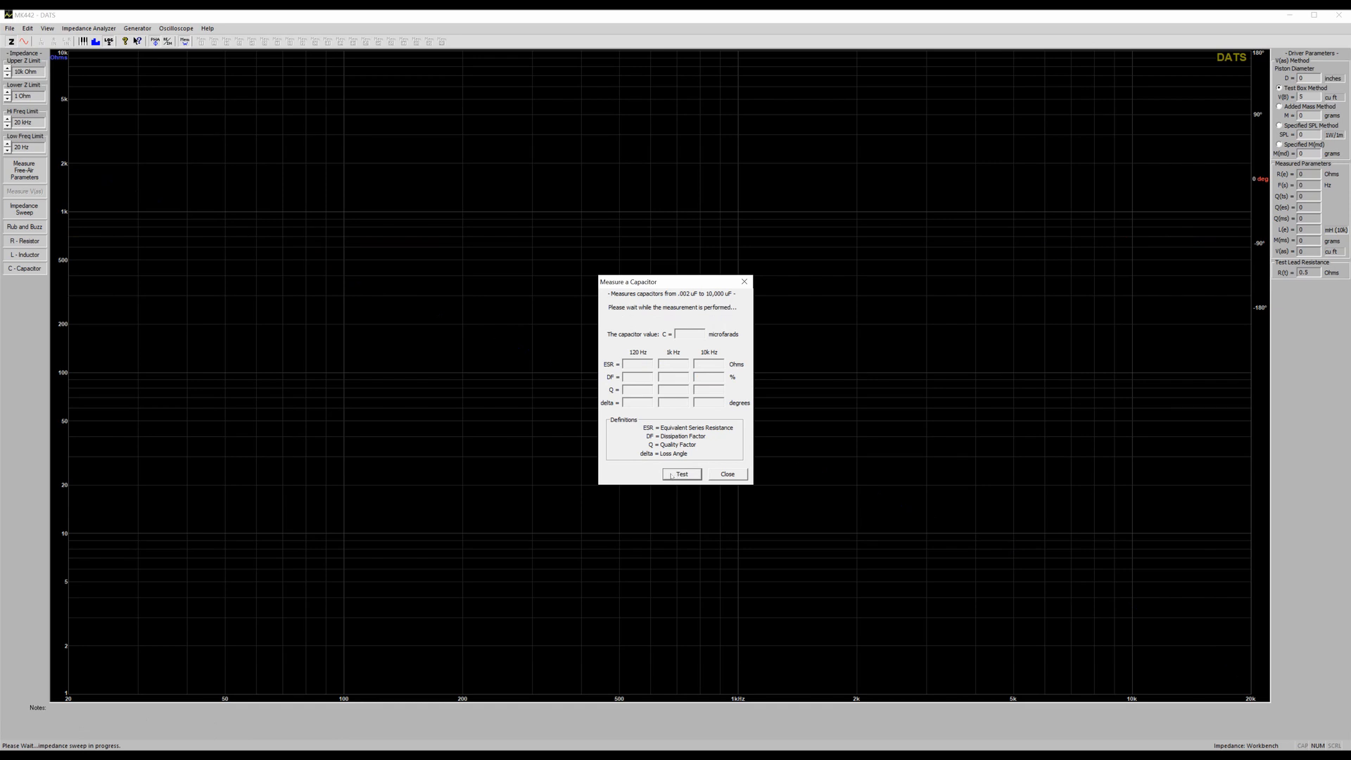
{"action": "left_click", "coordinate": [681, 474]}
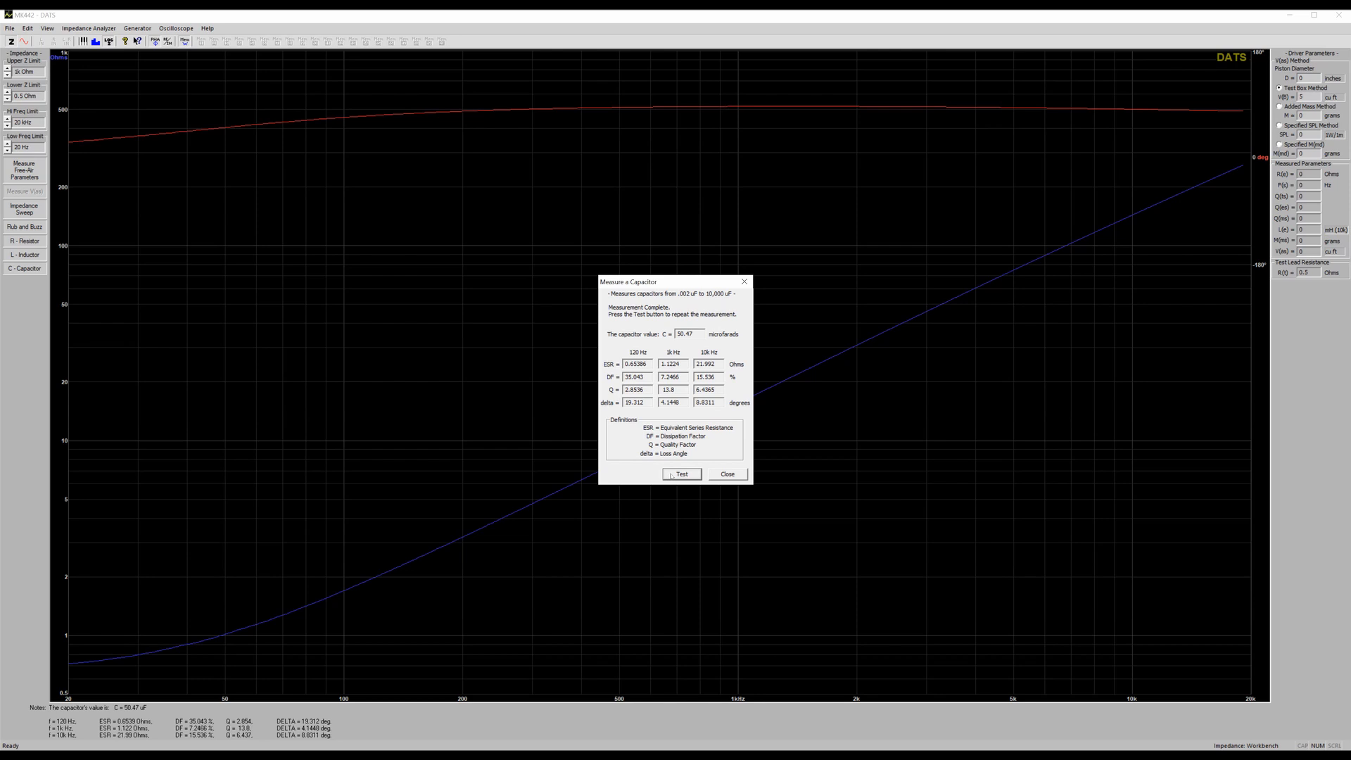
{"action": "left_click", "coordinate": [727, 474]}
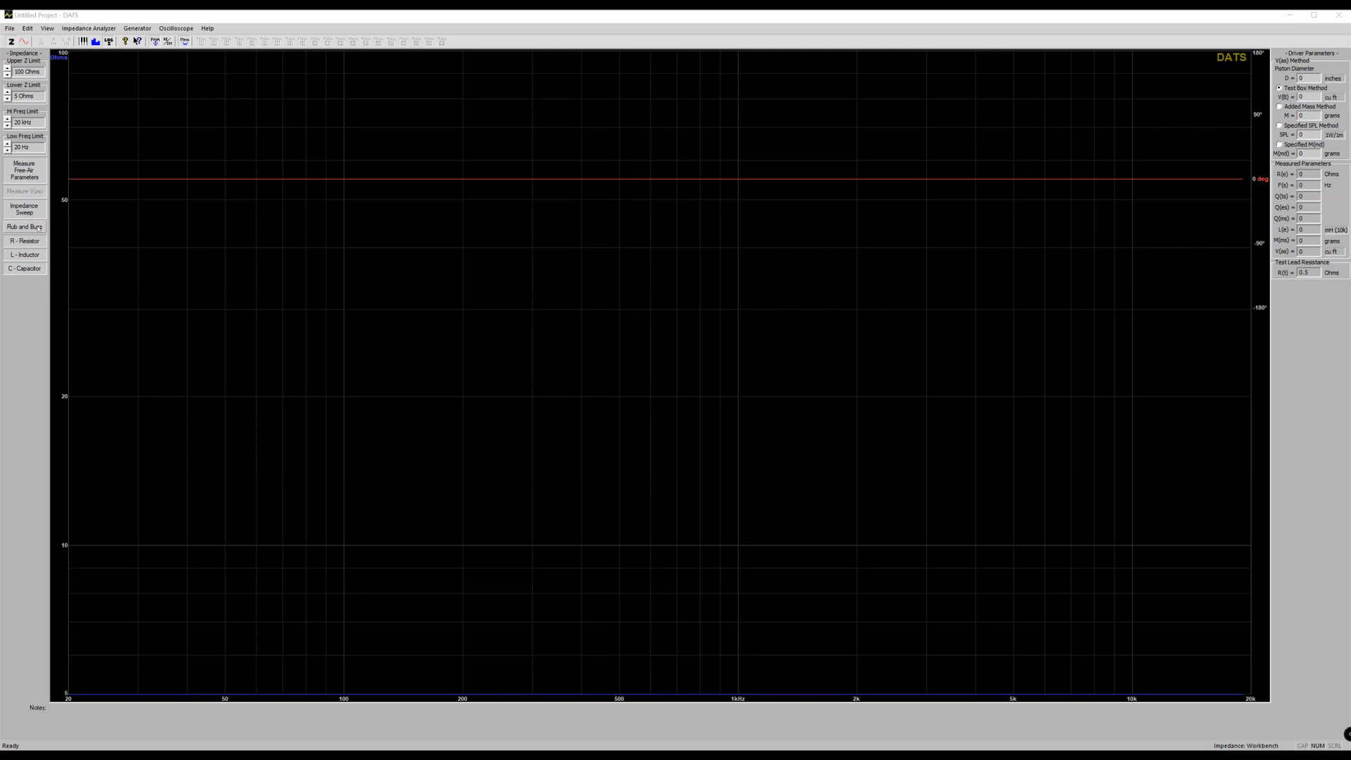
Run the rub and buzz sweep on the driver, passing with 0.51% Fs and 1.1% Z(max) error.
{"action": "left_click", "coordinate": [24, 226]}
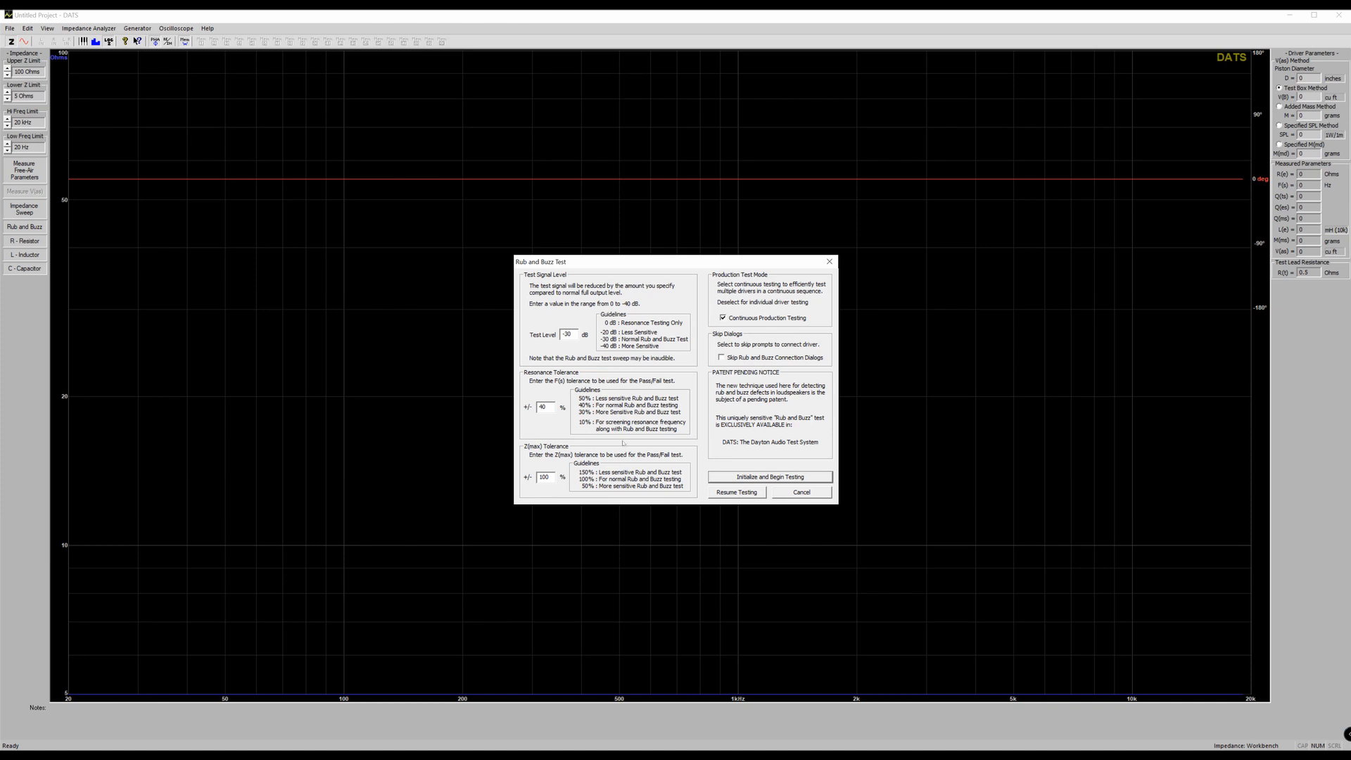
{"action": "left_click", "coordinate": [769, 477]}
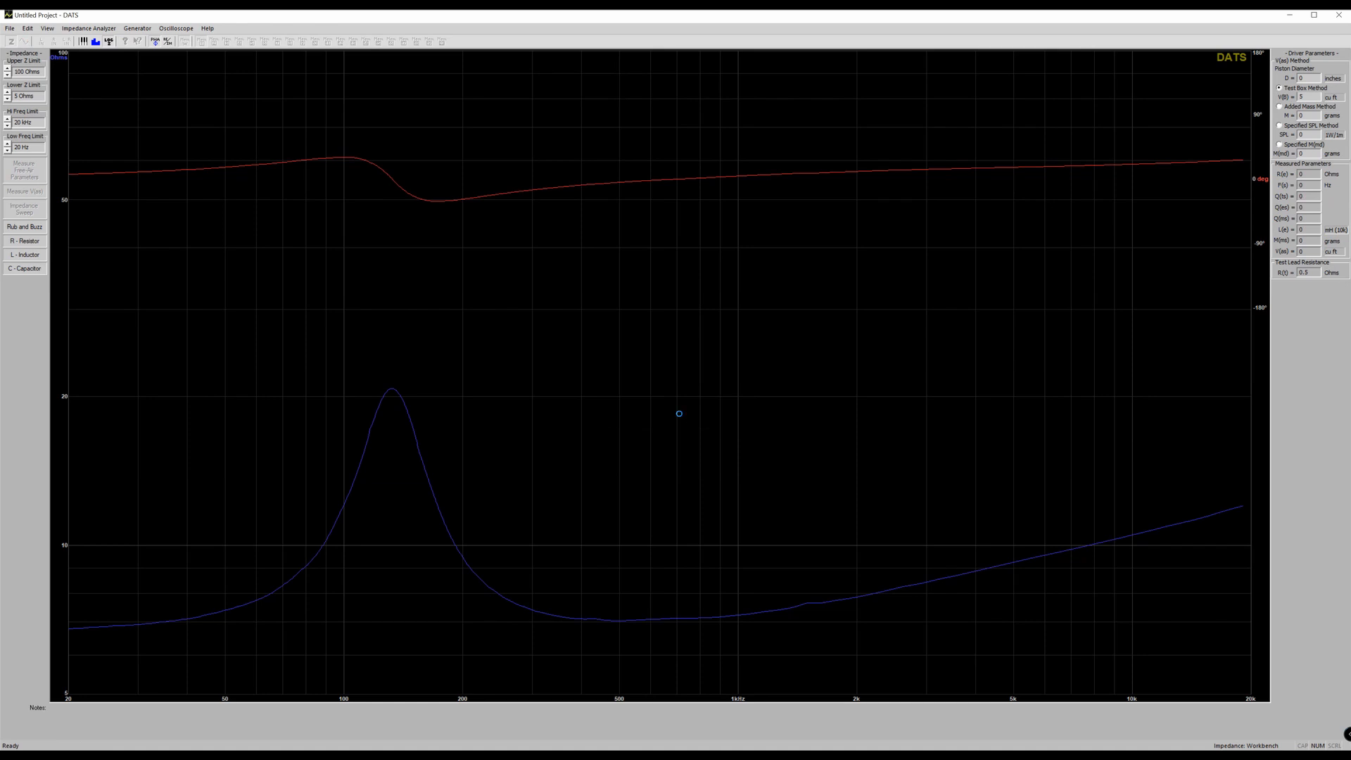
{"action": "left_click", "coordinate": [24, 227]}
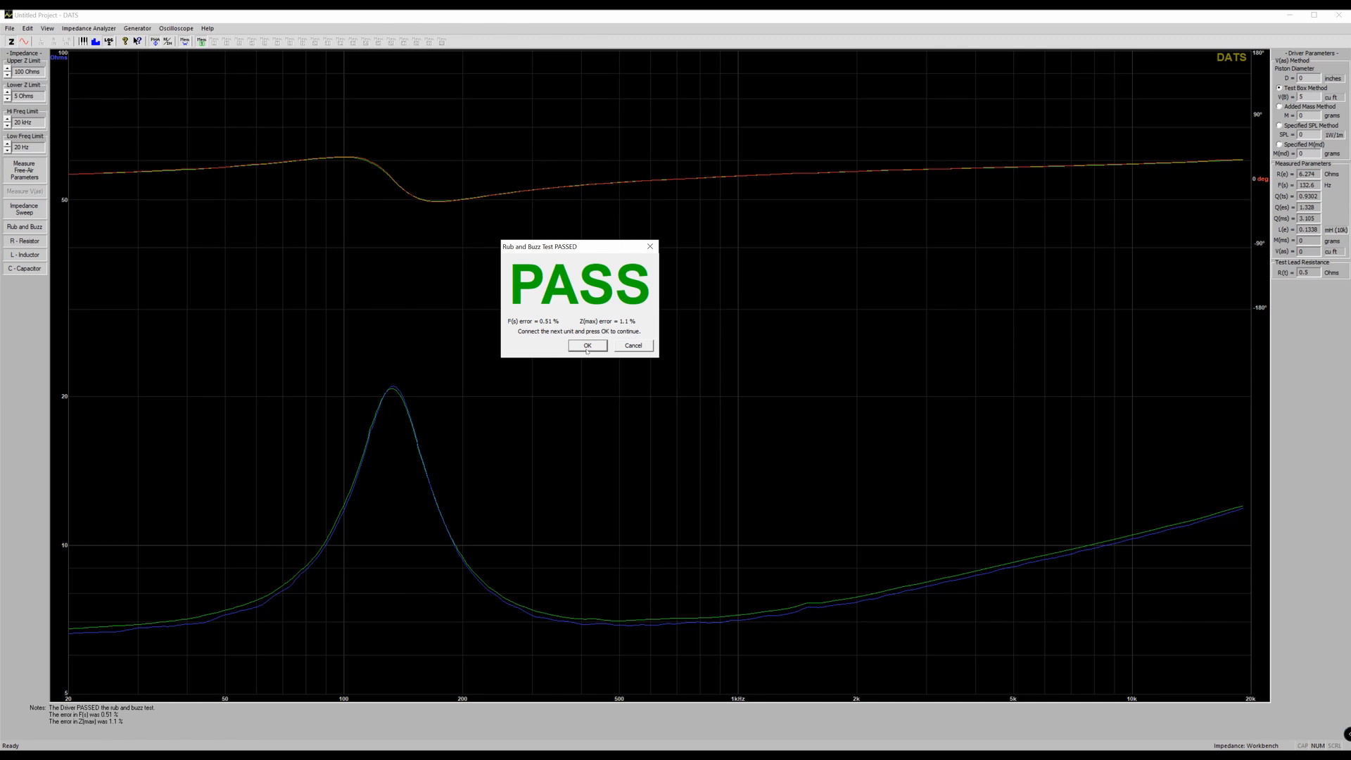
Accept the pass, test a second driver and dismiss its FAIL result (Fs −92.9%, Z(max) −77.8%).
{"action": "left_click", "coordinate": [587, 345]}
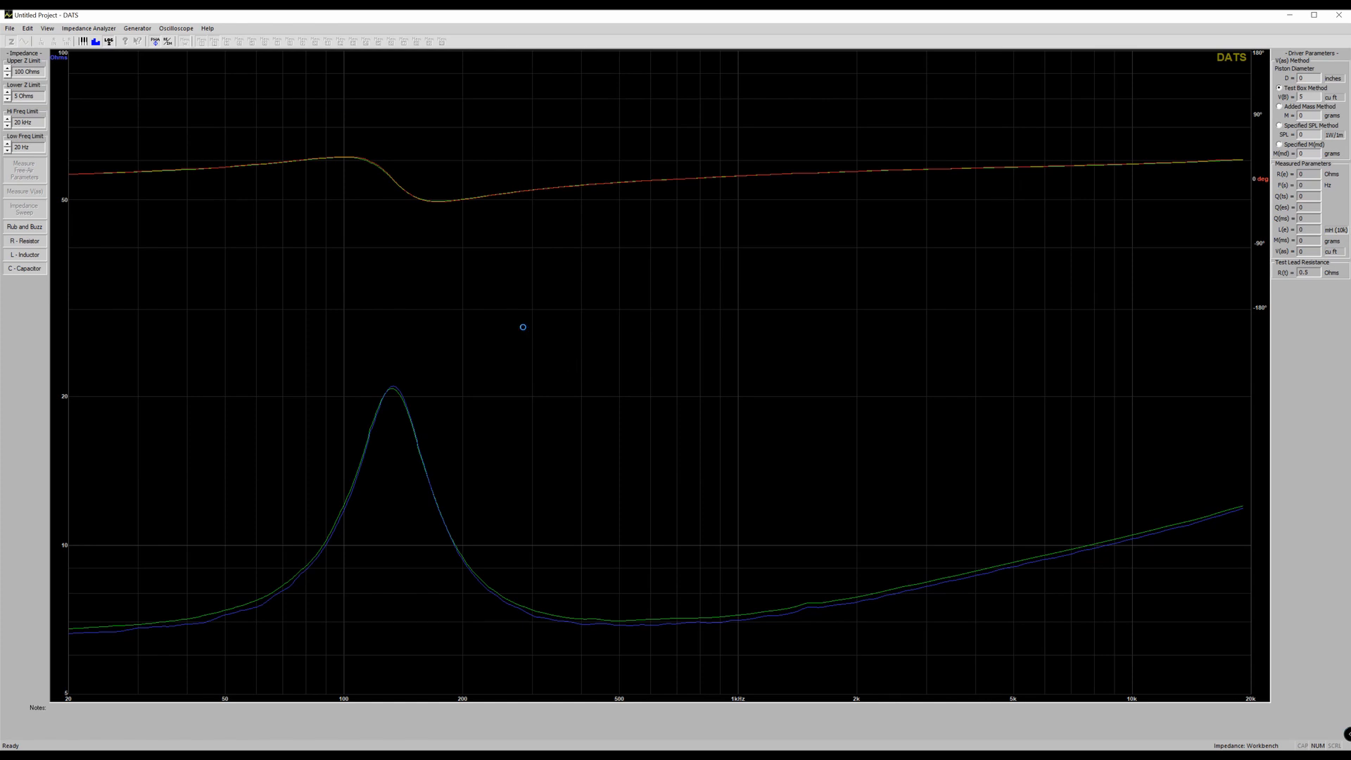
{"action": "left_click", "coordinate": [24, 226]}
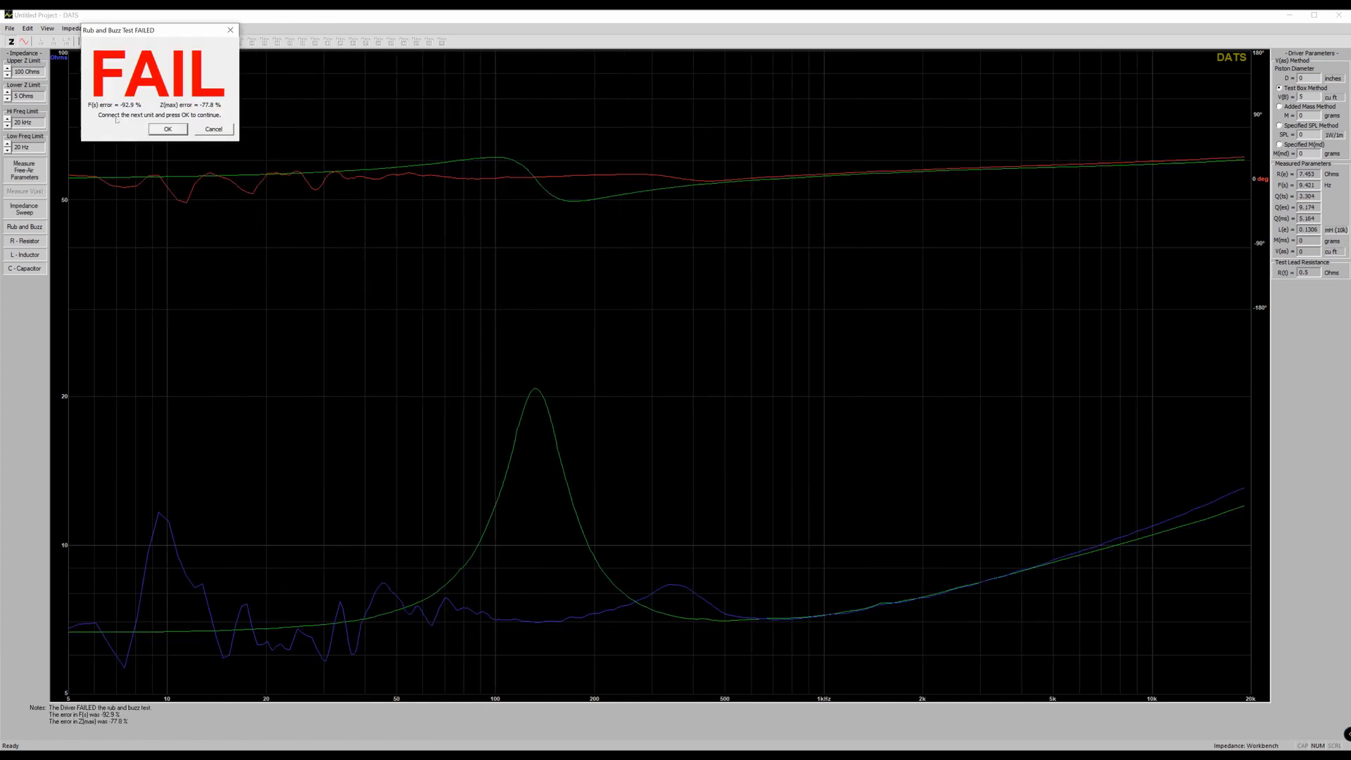
{"action": "mouse_move", "coordinate": [194, 156]}
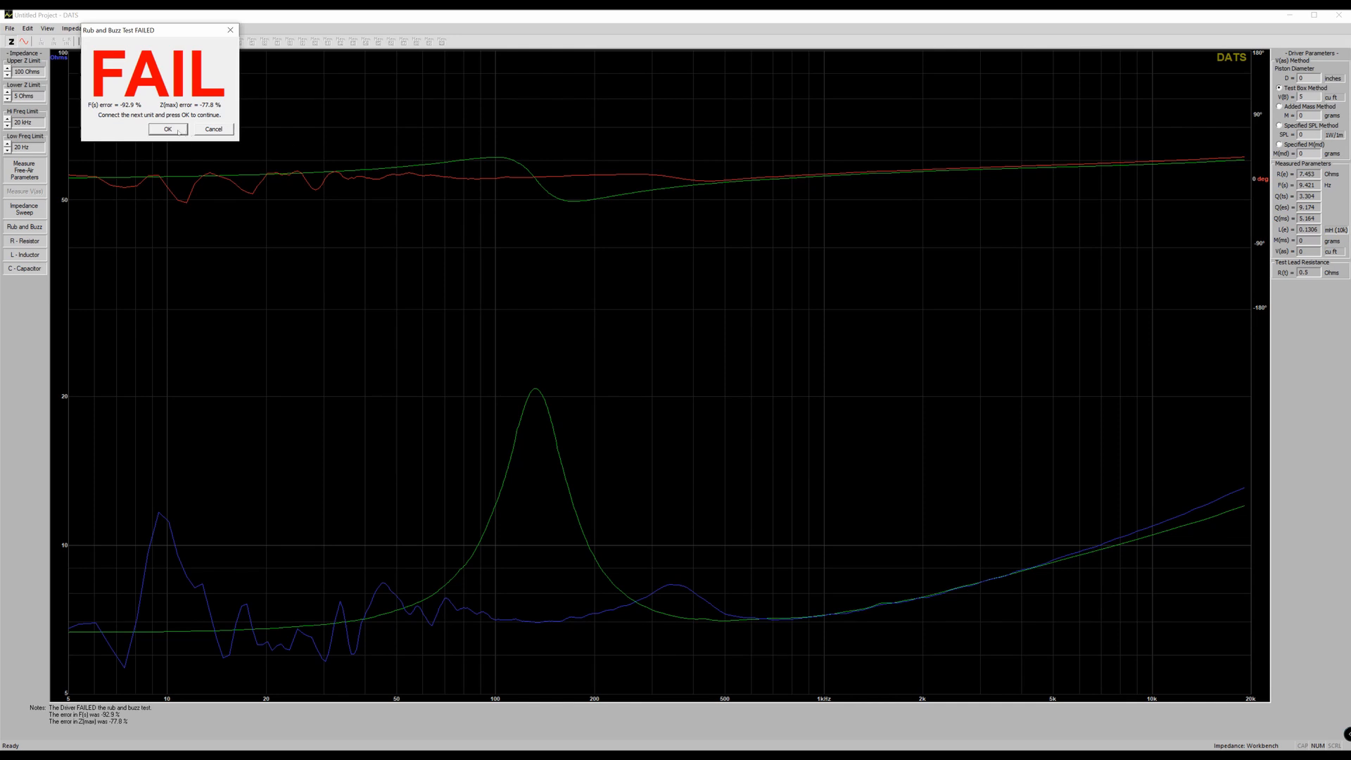
{"action": "left_click", "coordinate": [168, 128]}
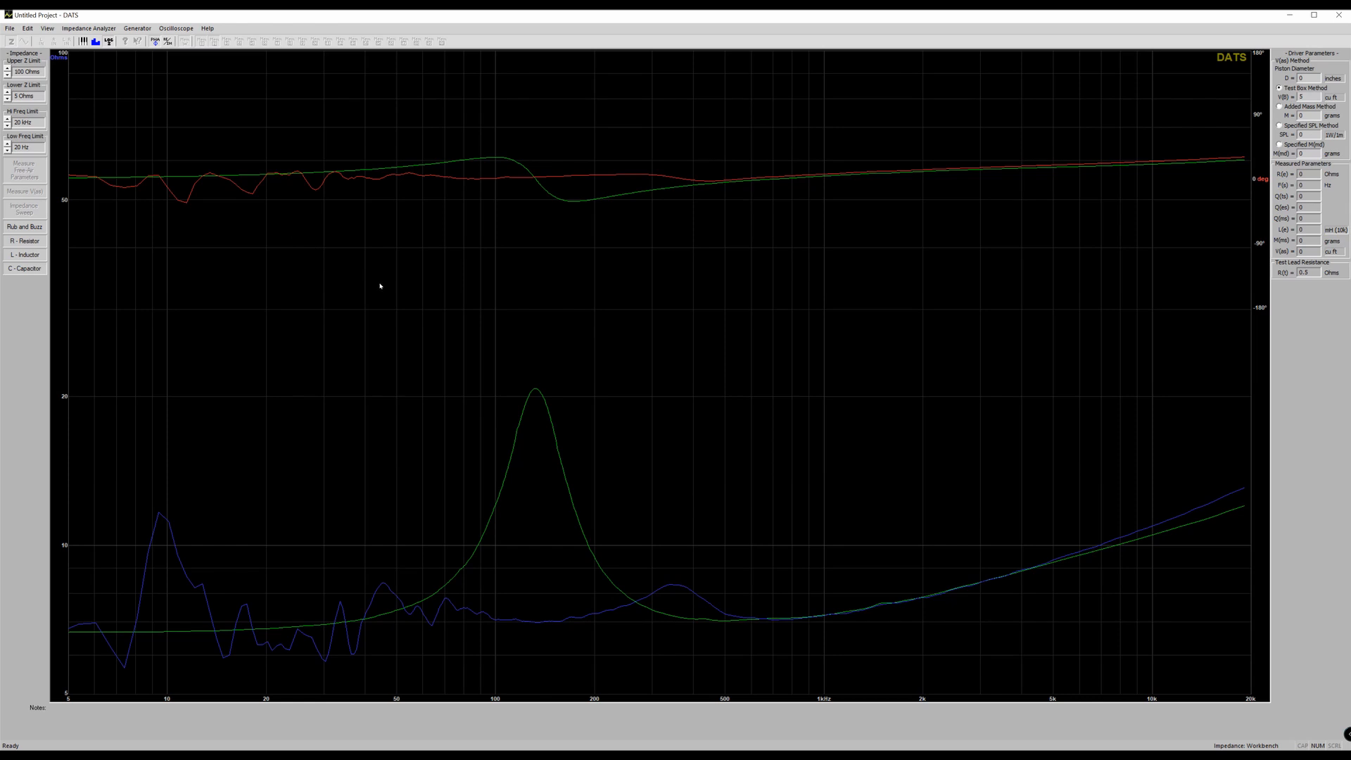
{"action": "left_click", "coordinate": [24, 226]}
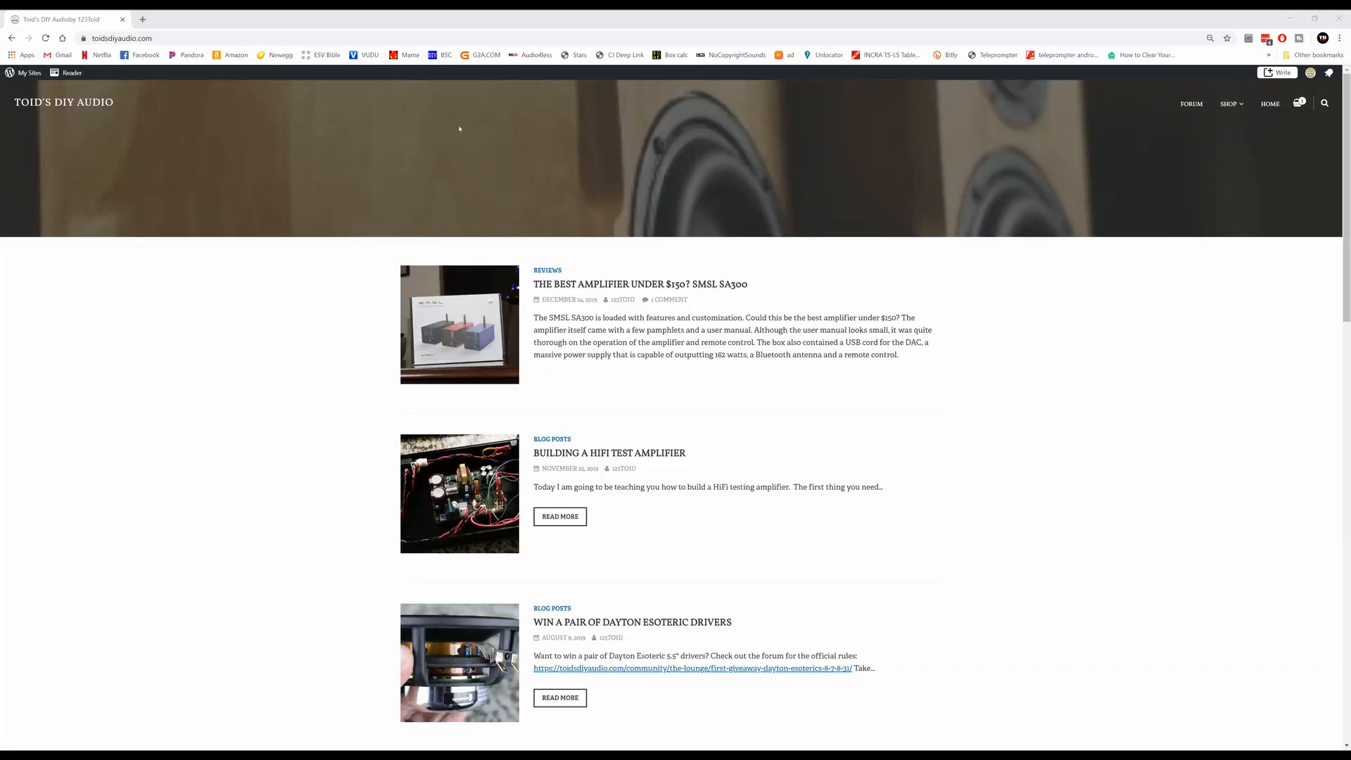
Open the site's FORUM page and scroll through its categories and recent posts.
{"action": "left_click", "coordinate": [1191, 103]}
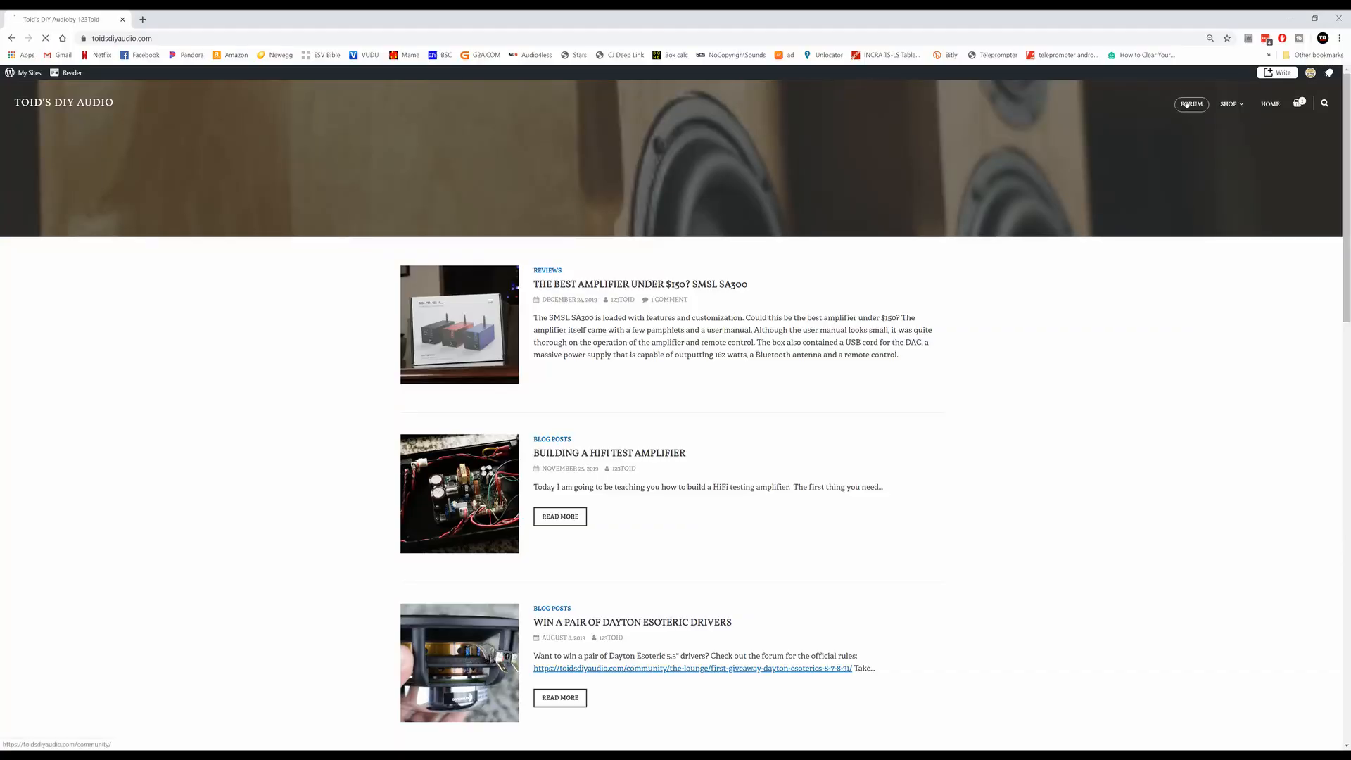
{"action": "left_click", "coordinate": [1191, 103]}
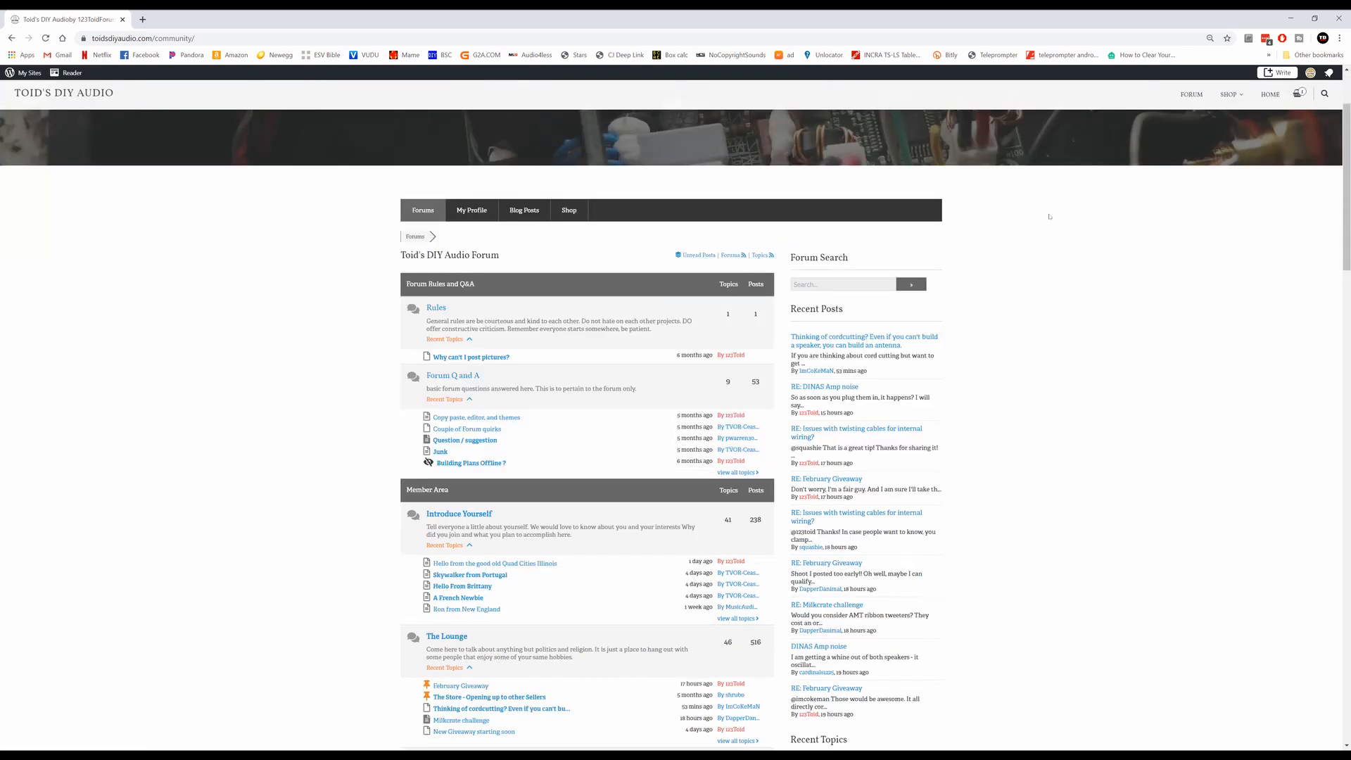
{"action": "scroll", "scroll_direction": "down", "scroll_amount": 3}
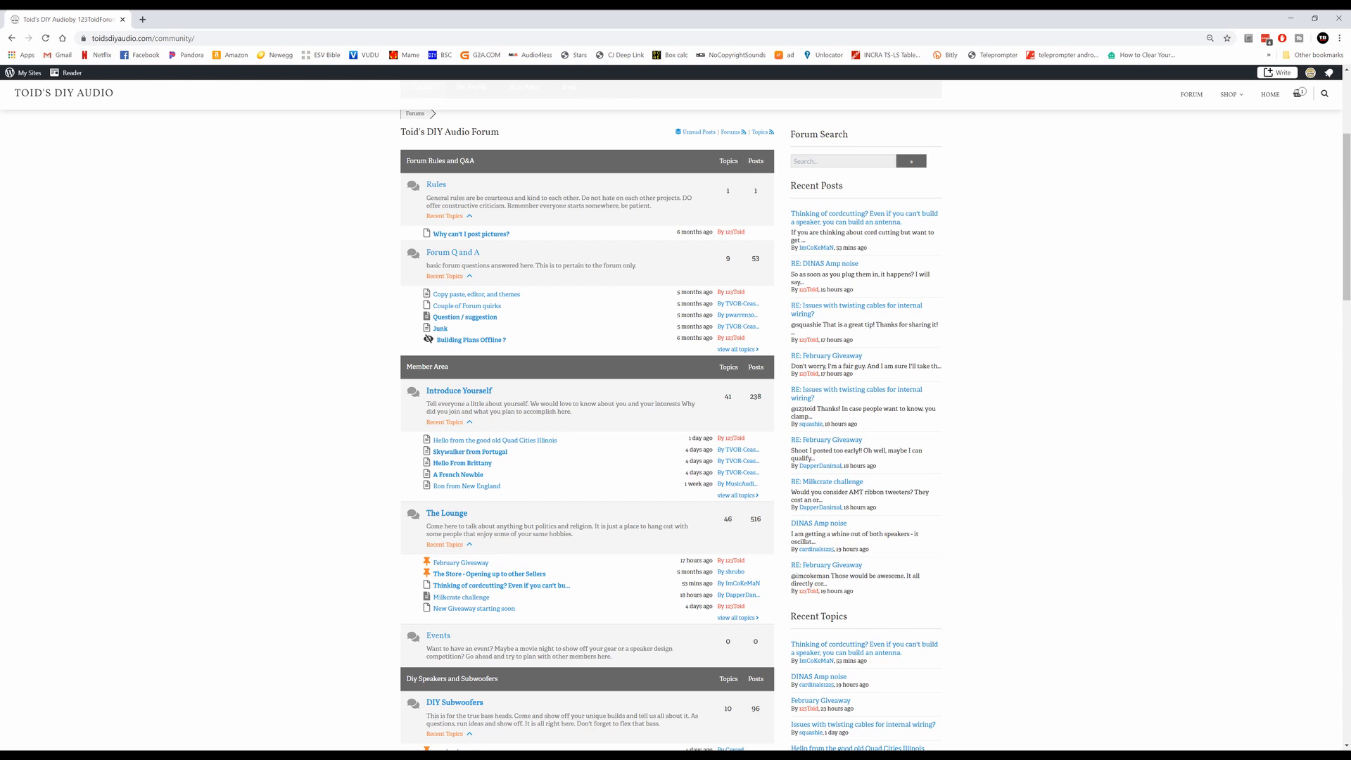
{"action": "mouse_move", "coordinate": [1063, 692]}
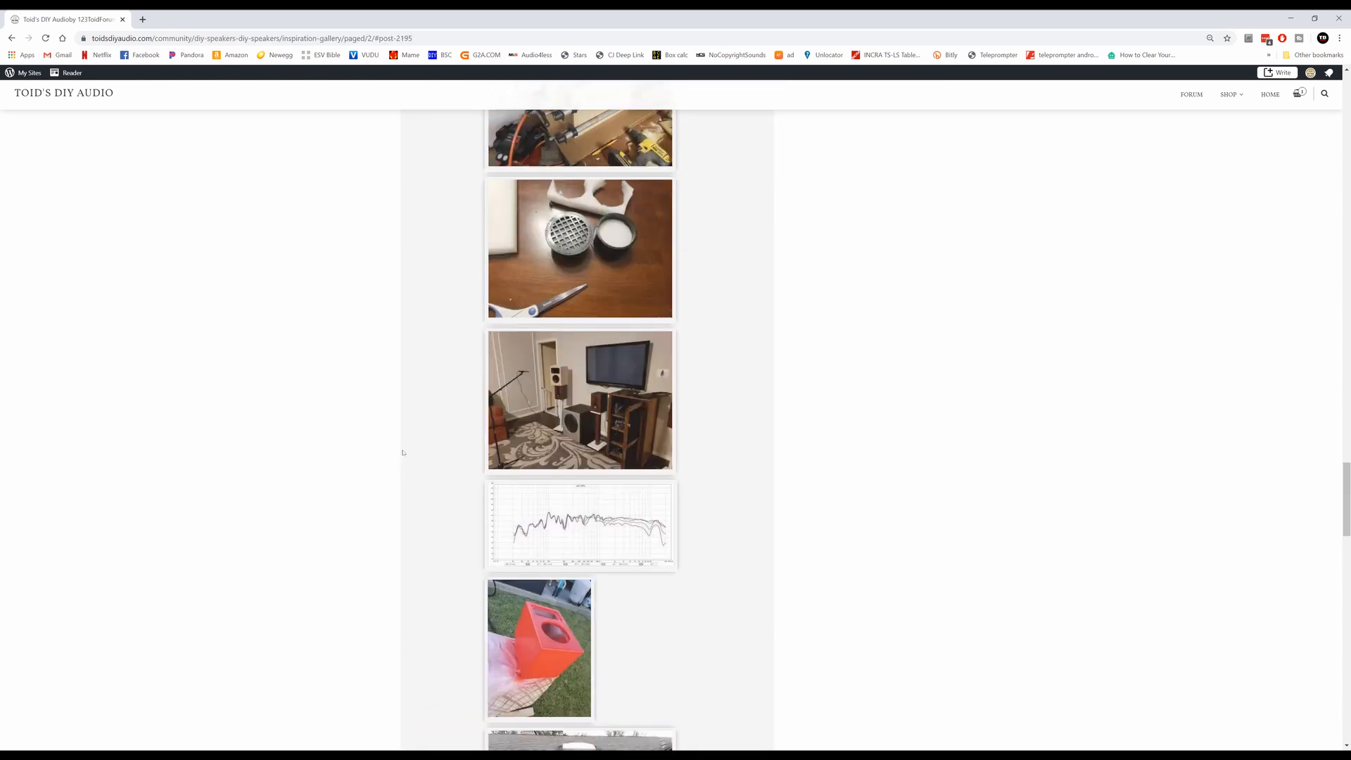
{"action": "scroll", "scroll_direction": "up", "scroll_amount": 3}
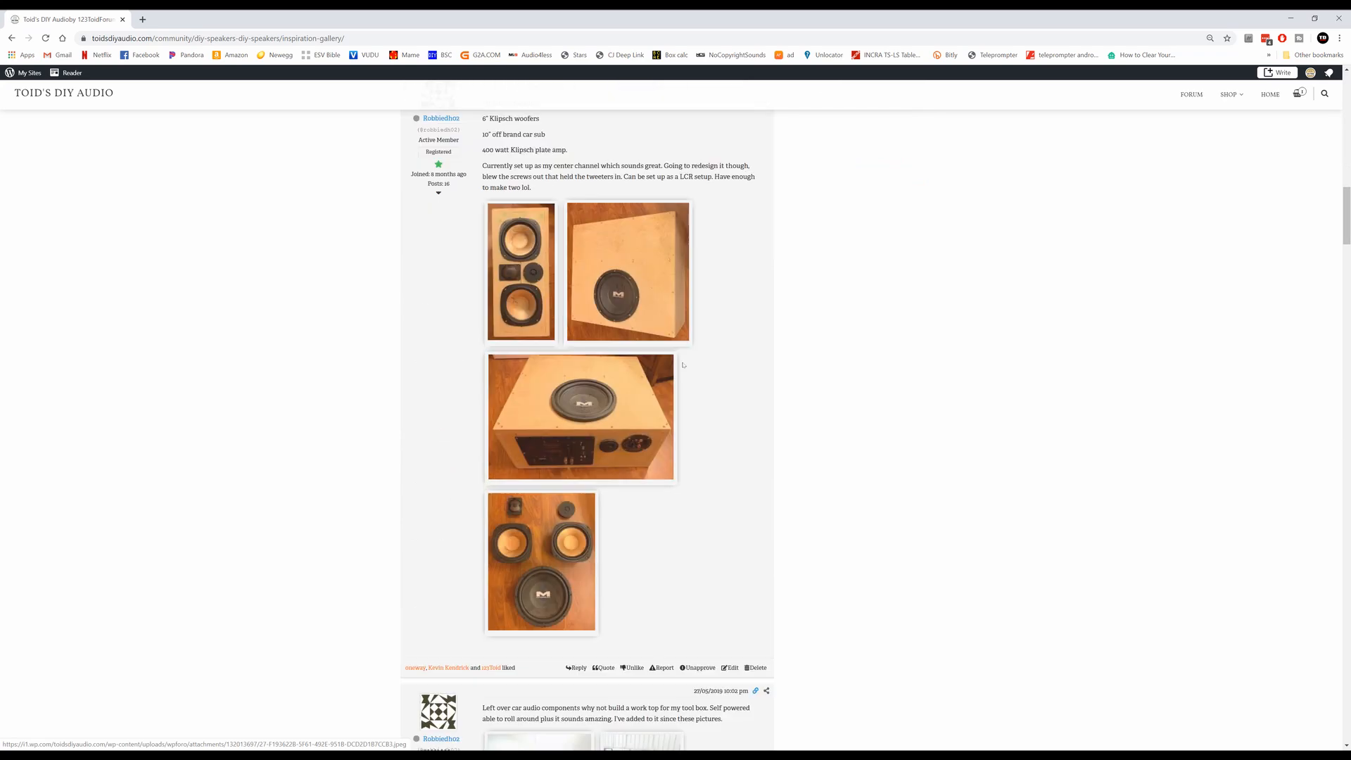
{"action": "scroll", "scroll_direction": "down", "scroll_amount": 3}
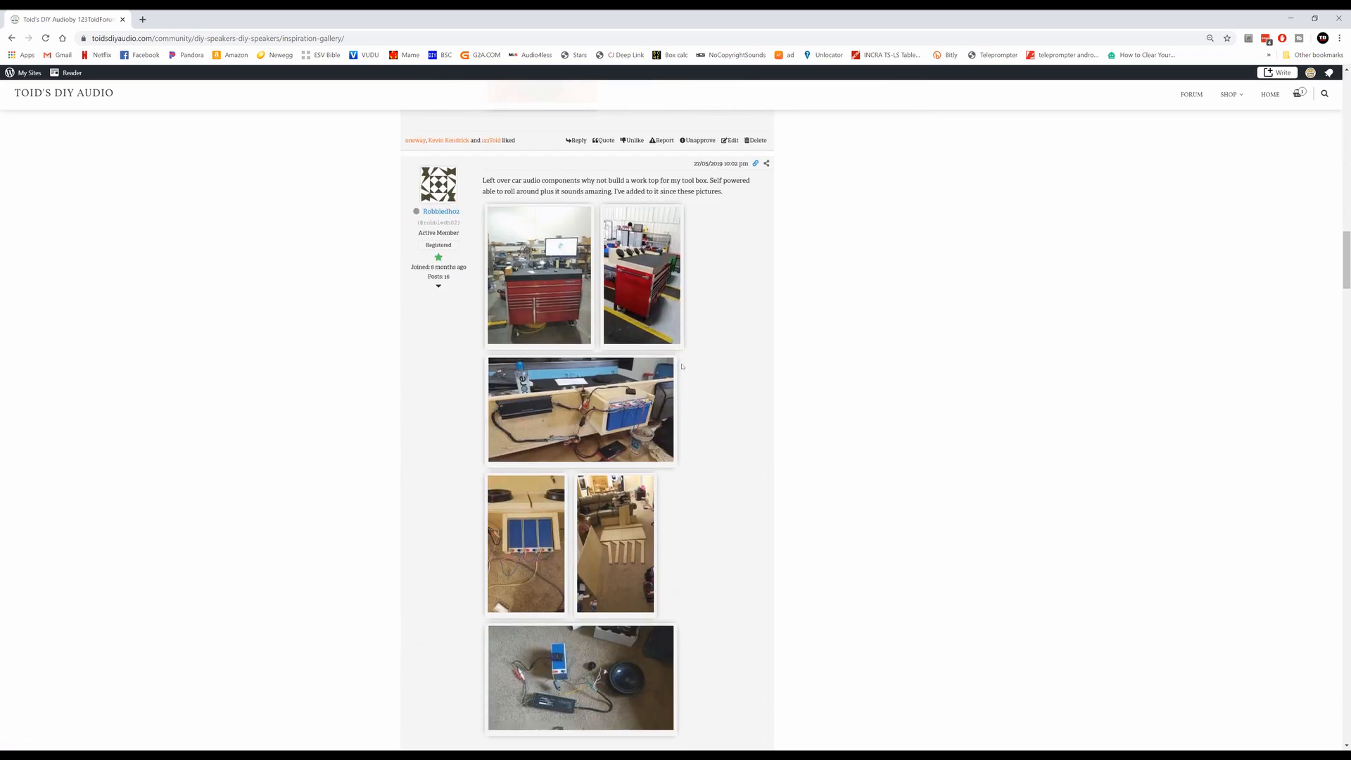
{"action": "scroll", "scroll_direction": "down", "scroll_amount": 3}
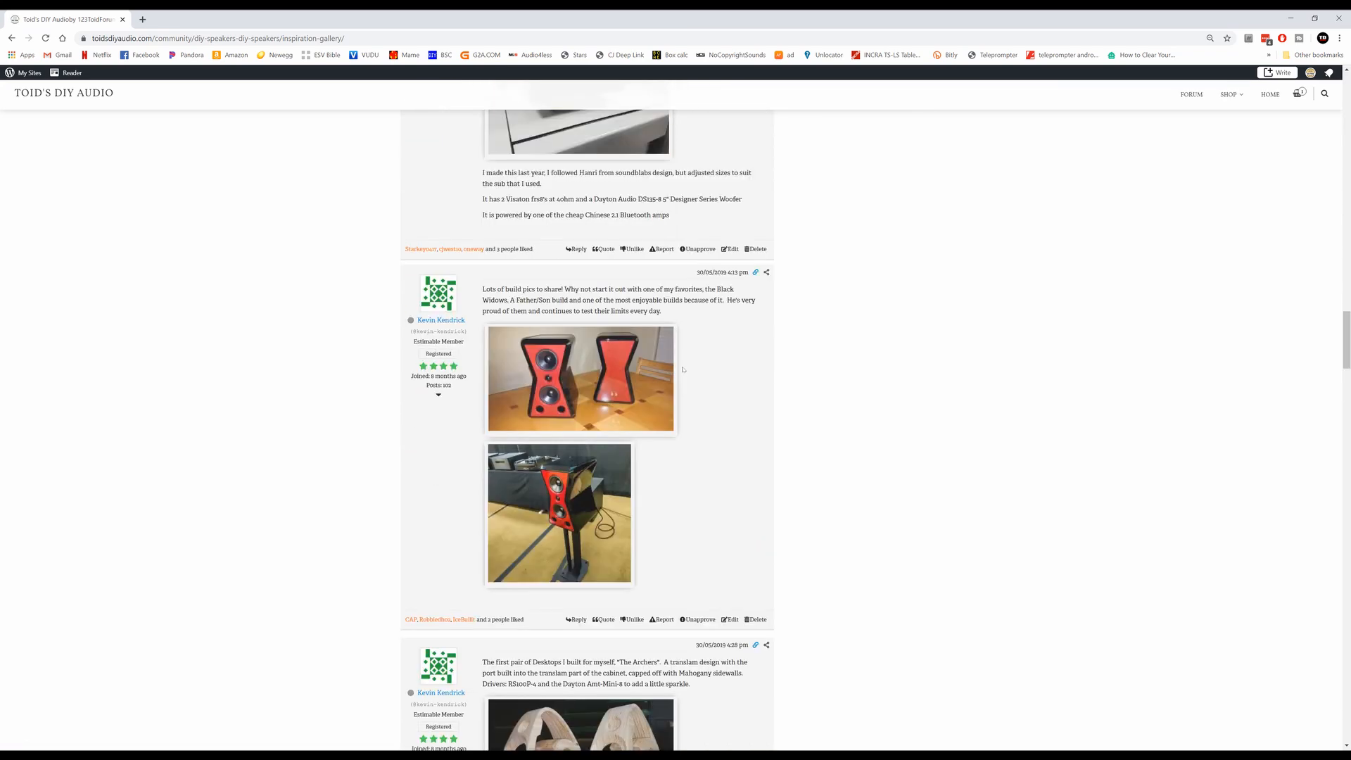
{"action": "scroll", "scroll_direction": "down", "scroll_amount": 3}
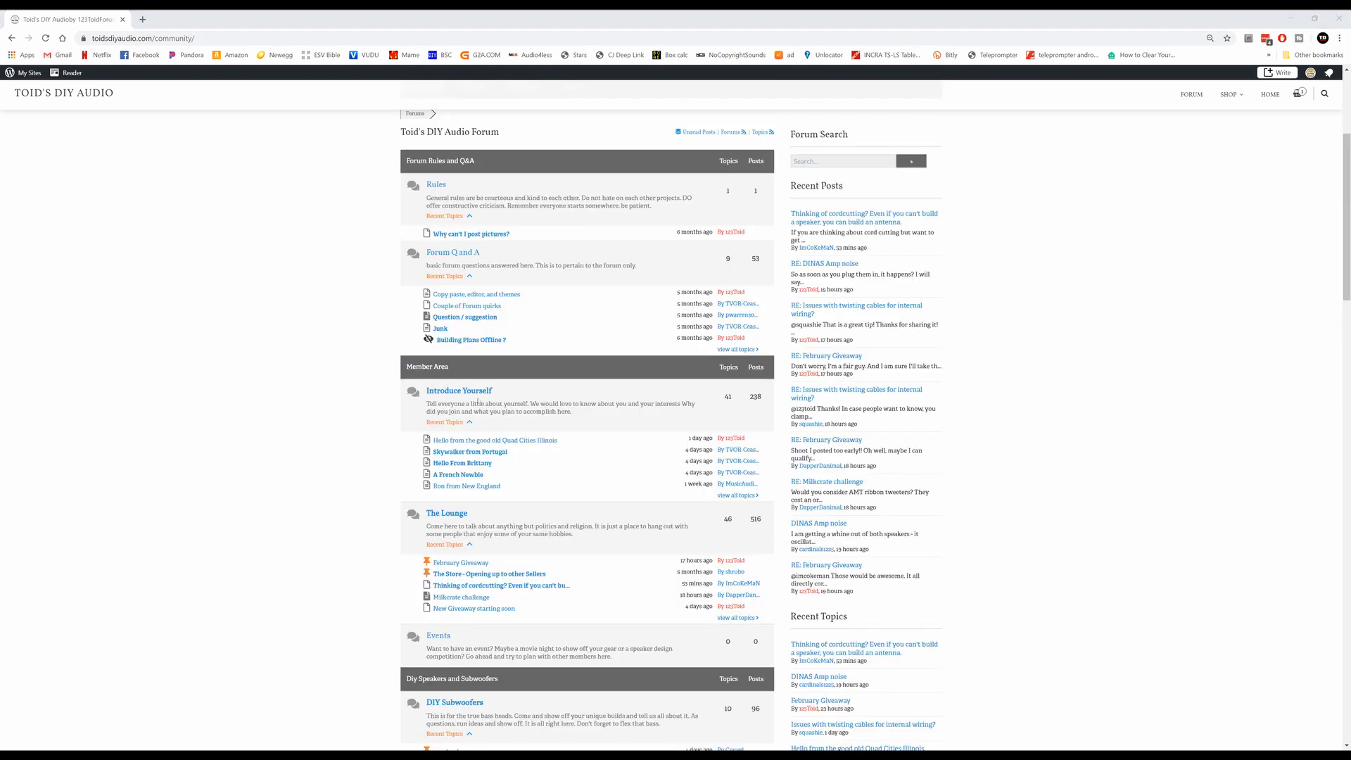
Open the Introduce Yourself forum and scroll down to the DIY Speakers section.
{"action": "left_click", "coordinate": [458, 391]}
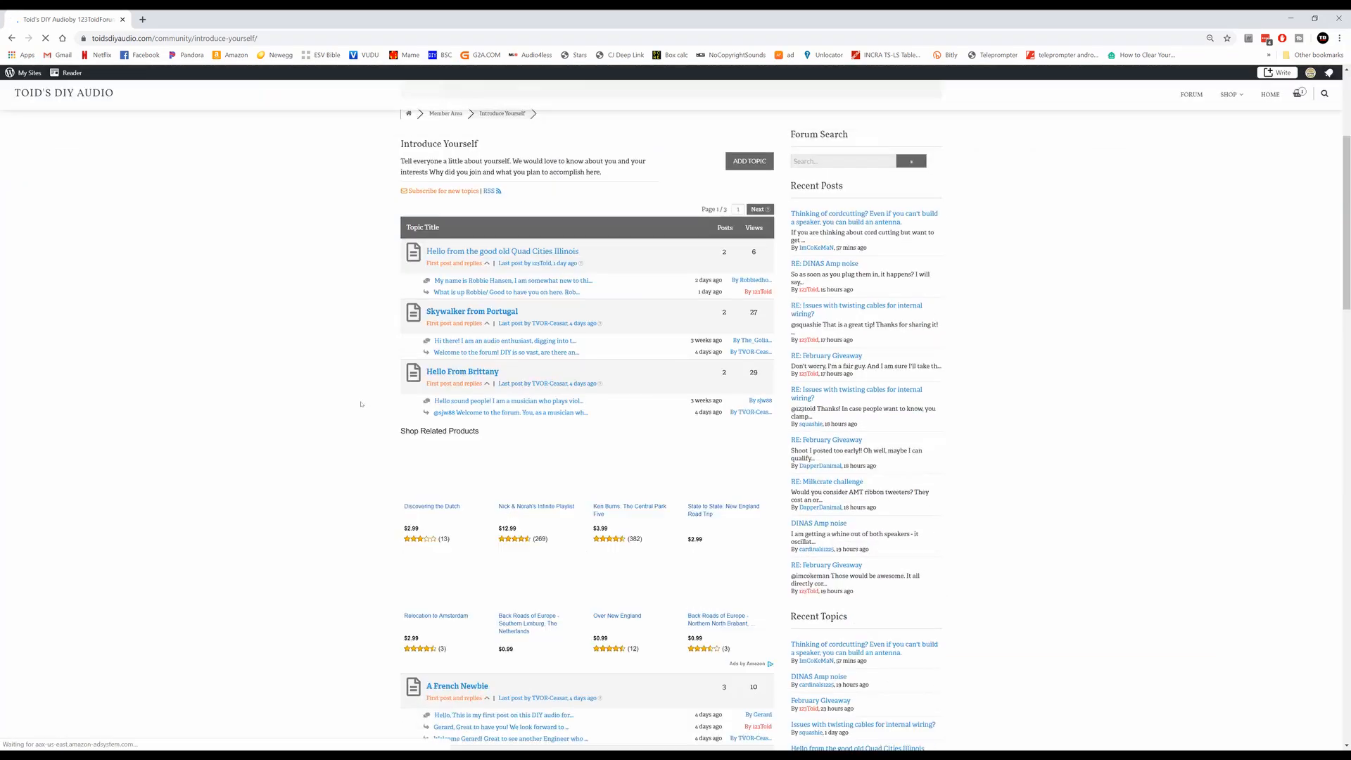
{"action": "scroll", "scroll_direction": "down", "scroll_amount": 3}
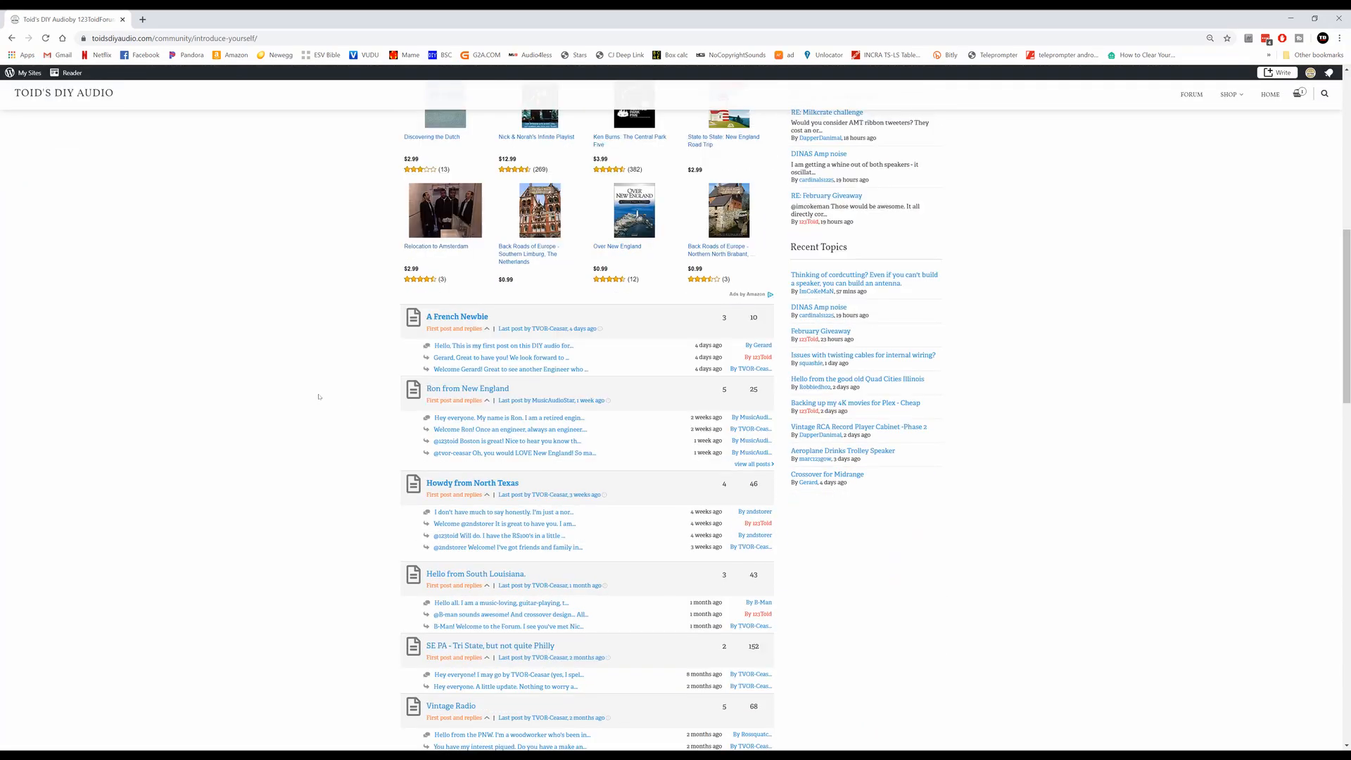
{"action": "scroll", "scroll_direction": "down", "scroll_amount": 3}
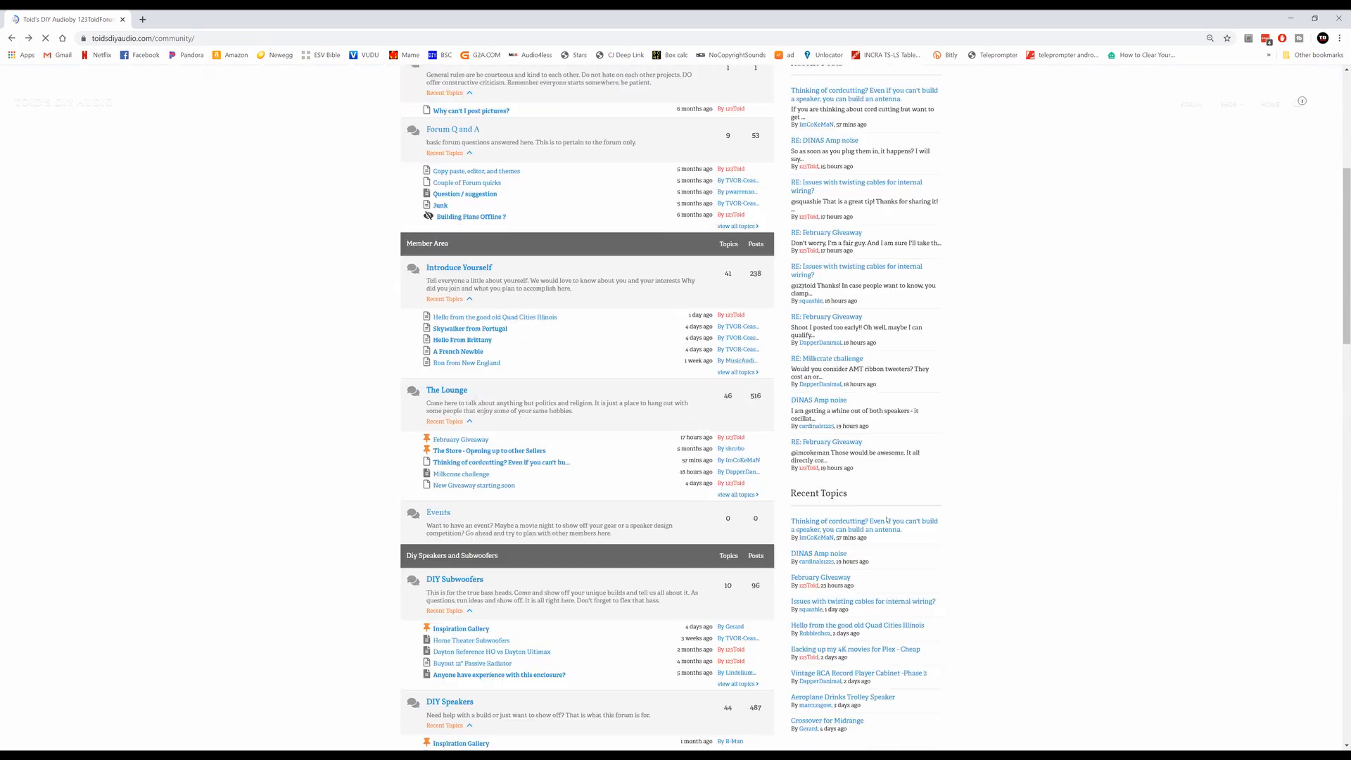
{"action": "scroll", "scroll_direction": "down", "scroll_amount": 3}
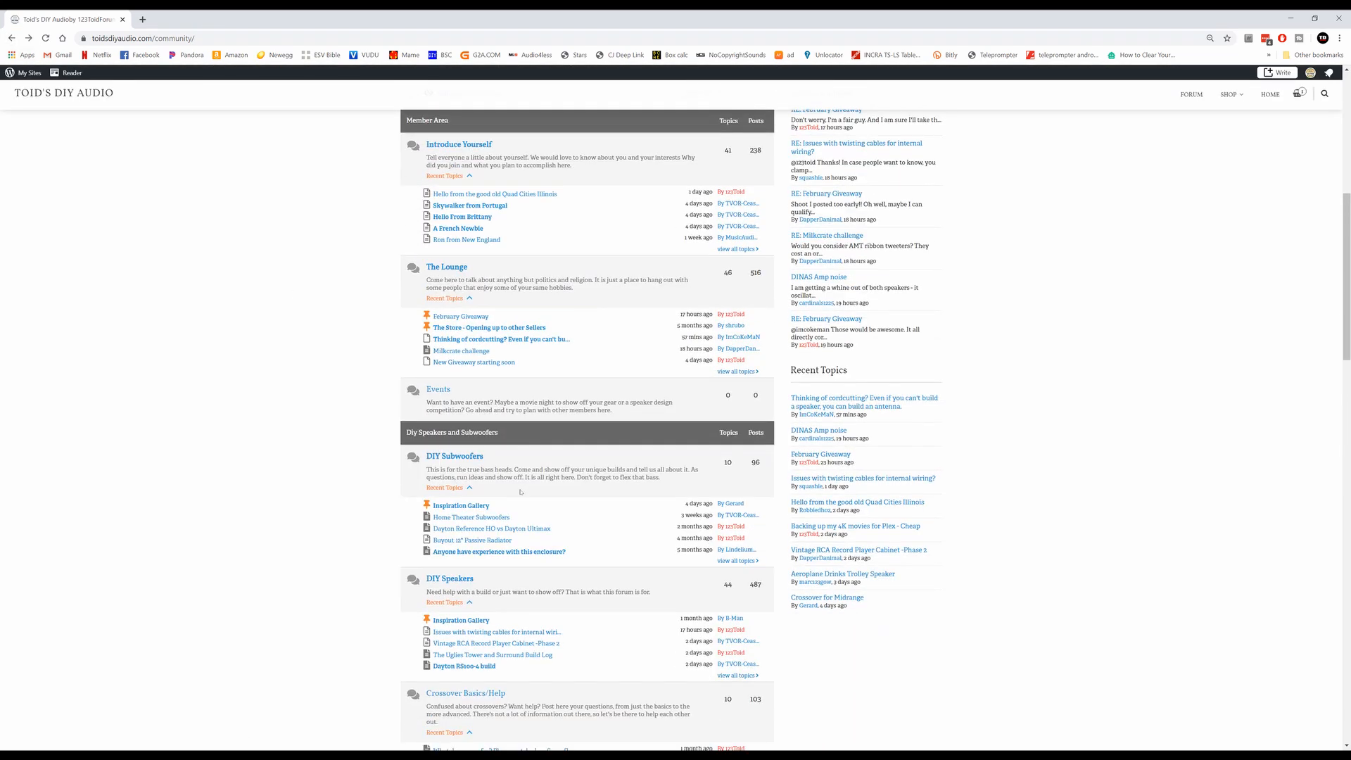
{"action": "scroll", "scroll_direction": "down", "scroll_amount": 3}
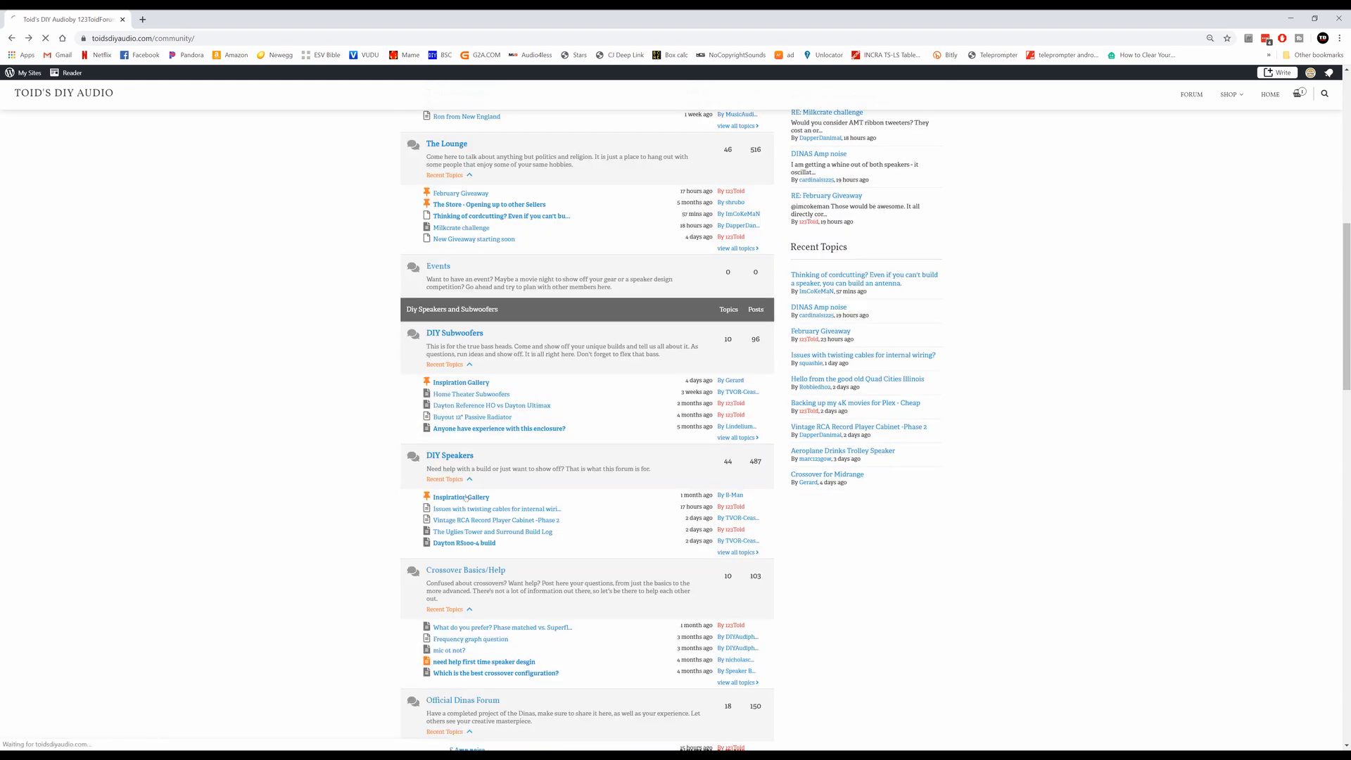
Open the Inspiration Gallery thread under DIY Speakers and scroll through members' build photos.
{"action": "left_click", "coordinate": [461, 497]}
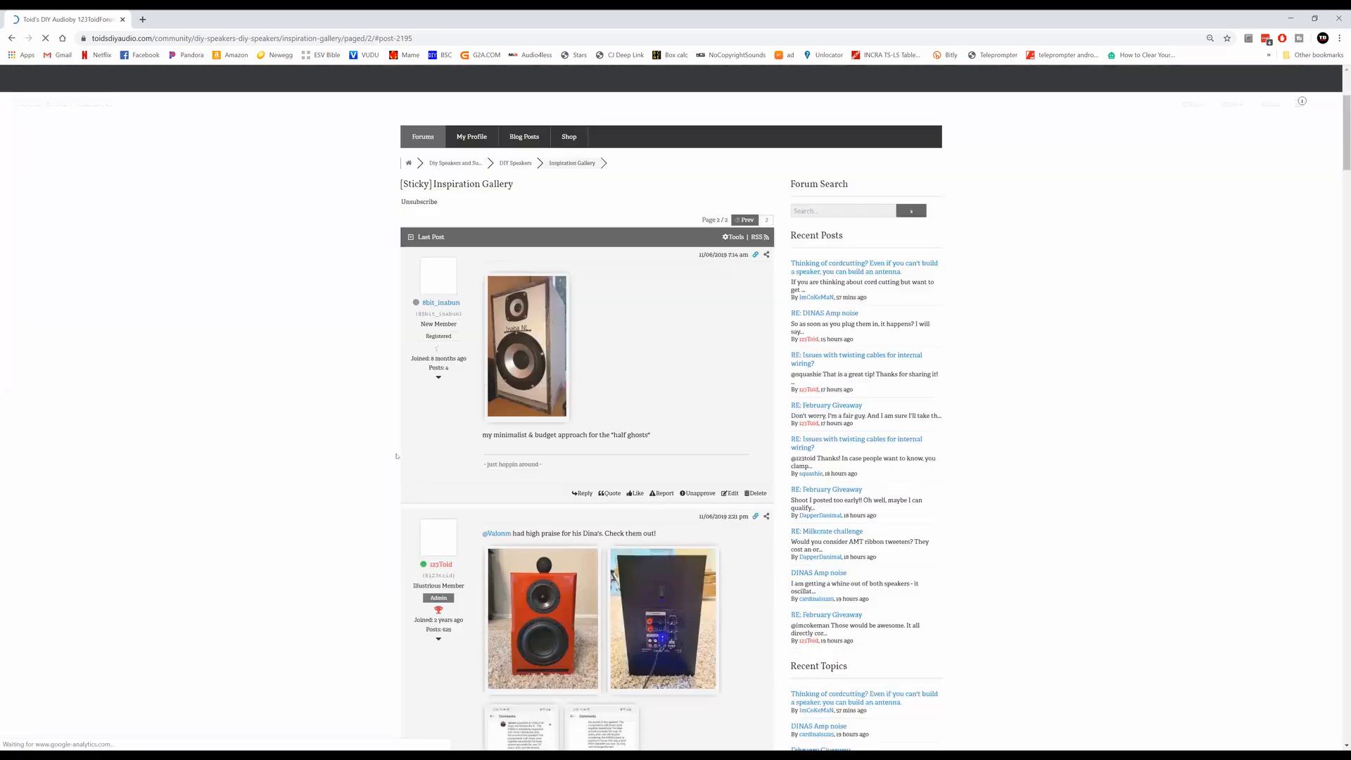
{"action": "scroll", "scroll_direction": "down", "scroll_amount": 3}
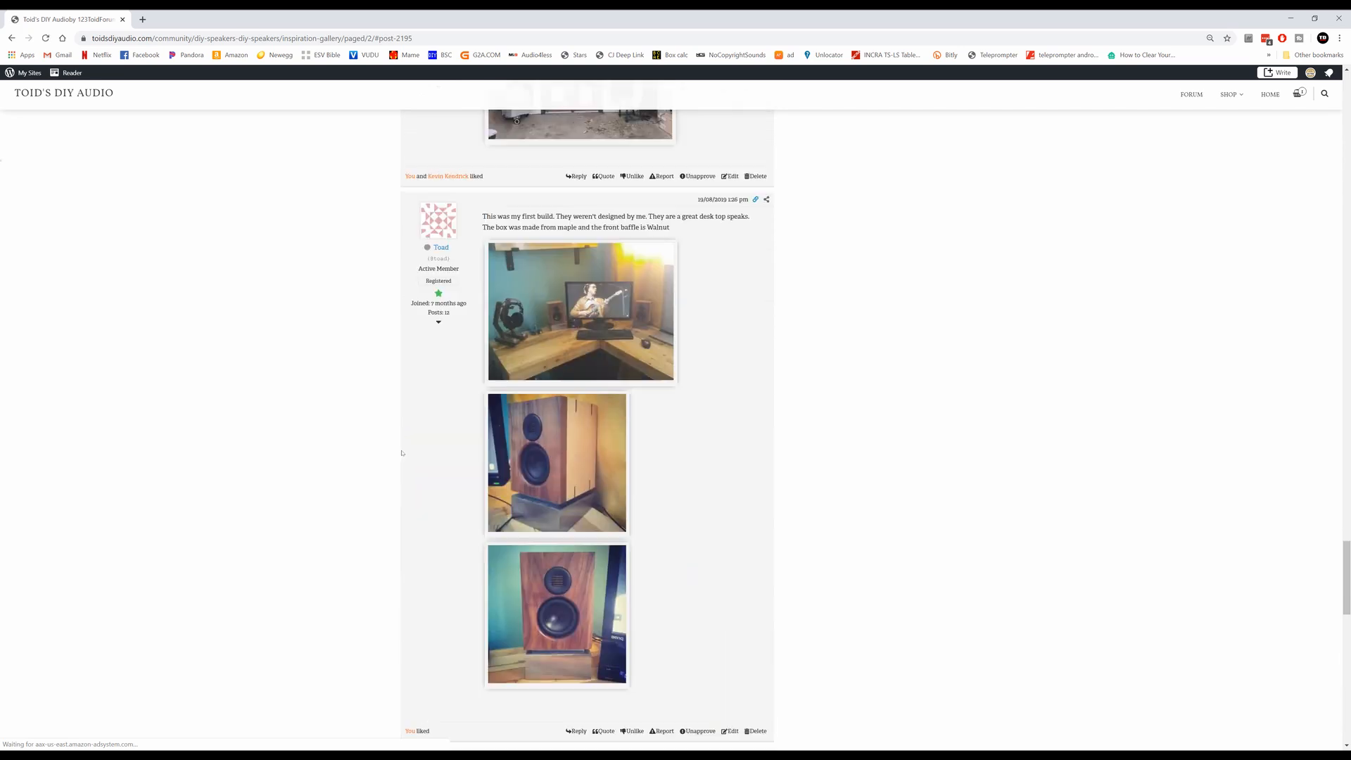
{"action": "scroll", "scroll_direction": "down", "scroll_amount": 3}
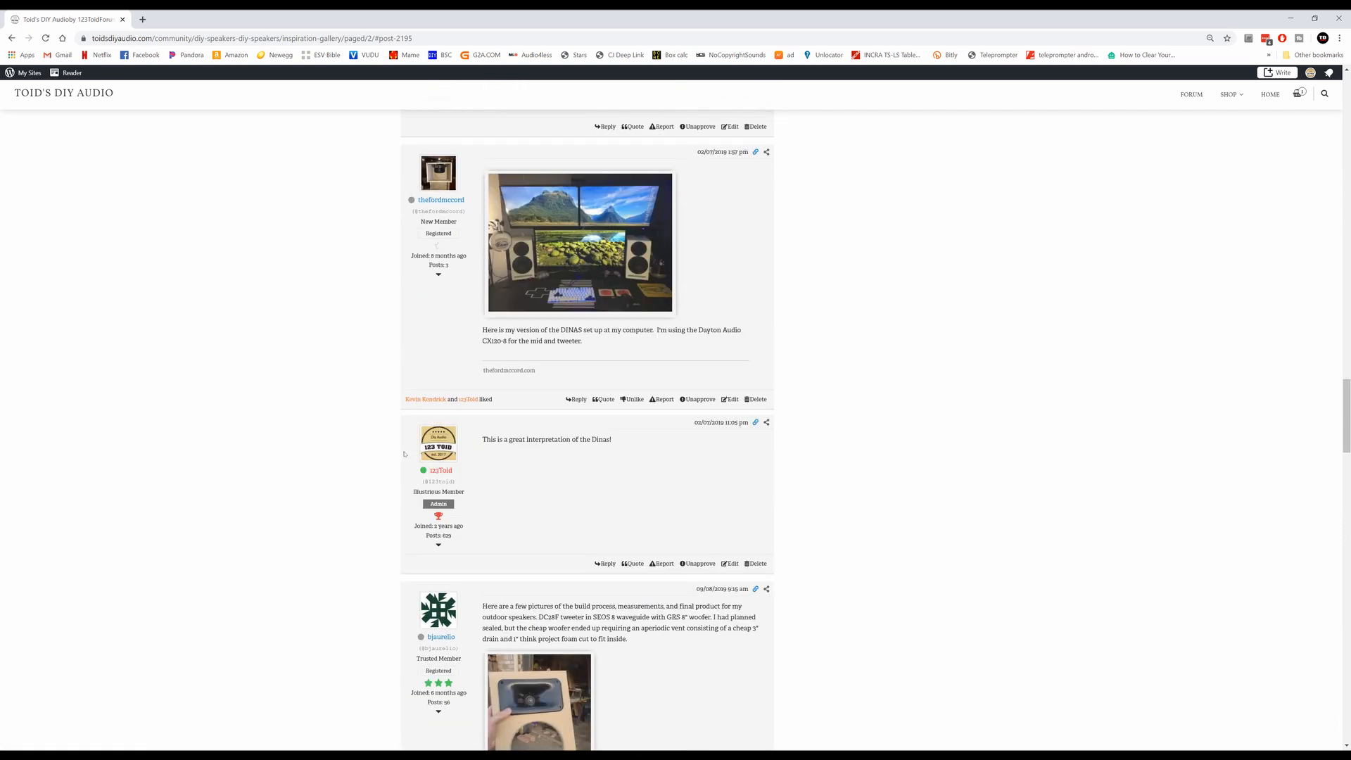
{"action": "scroll", "scroll_direction": "up", "scroll_amount": 3}
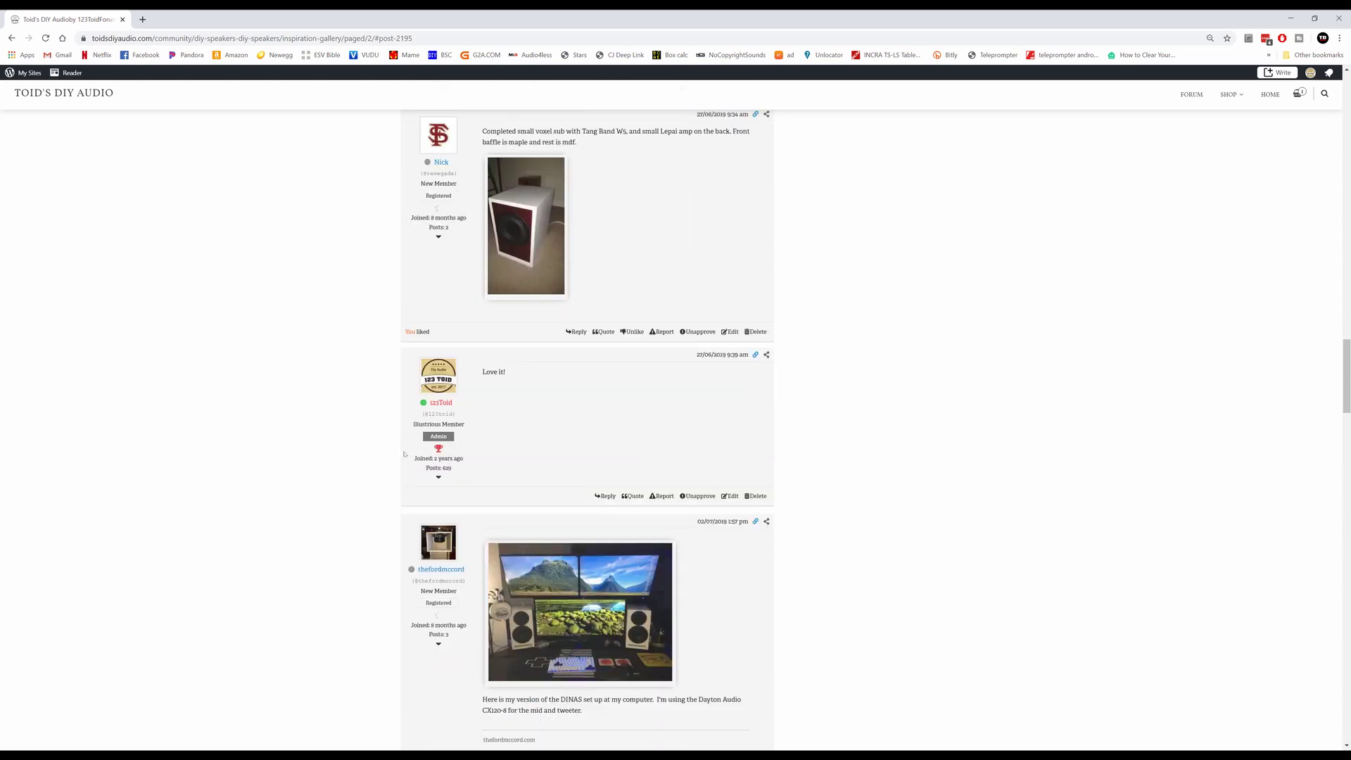